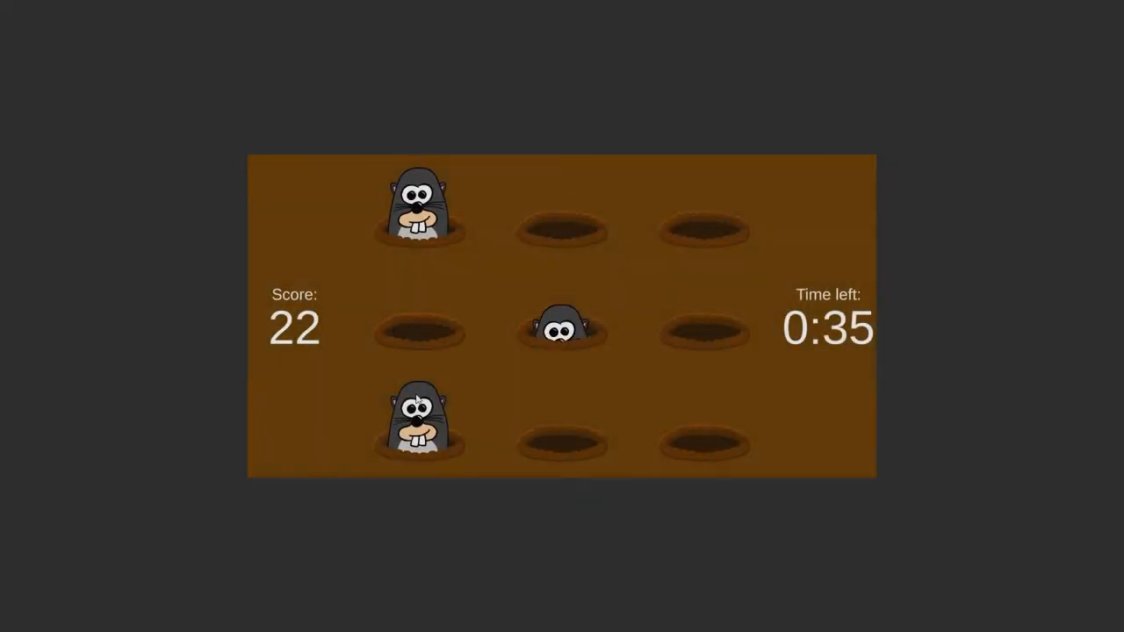
# Create the 2D Core project Whack-A-Mole and add a Sprites folder in its assets
pyautogui.click(420, 211)
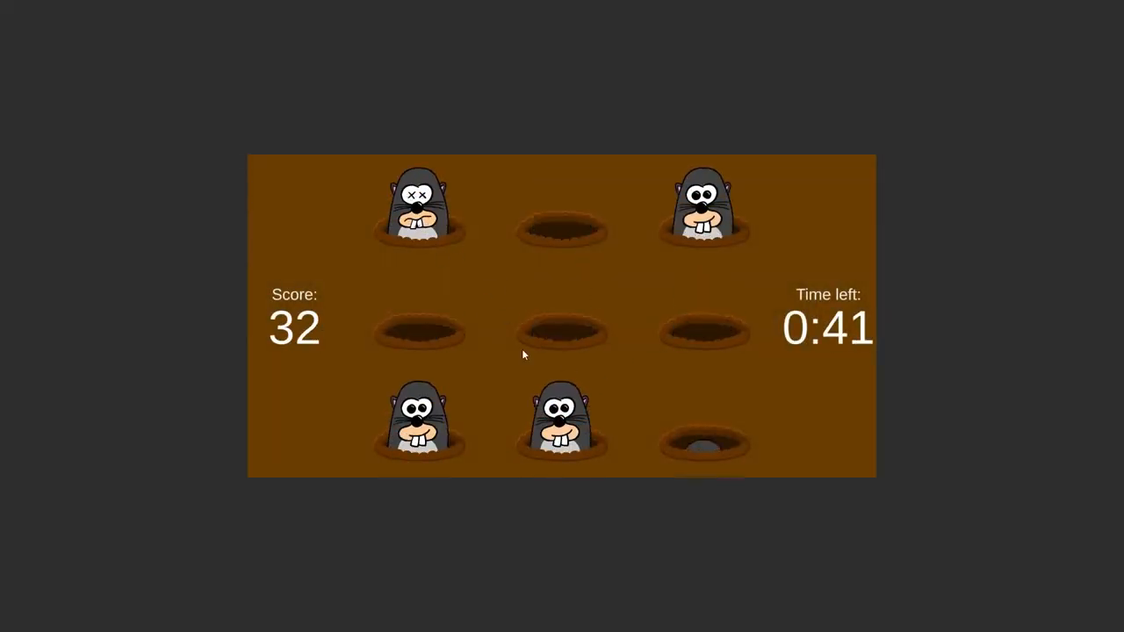
pyautogui.click(703, 316)
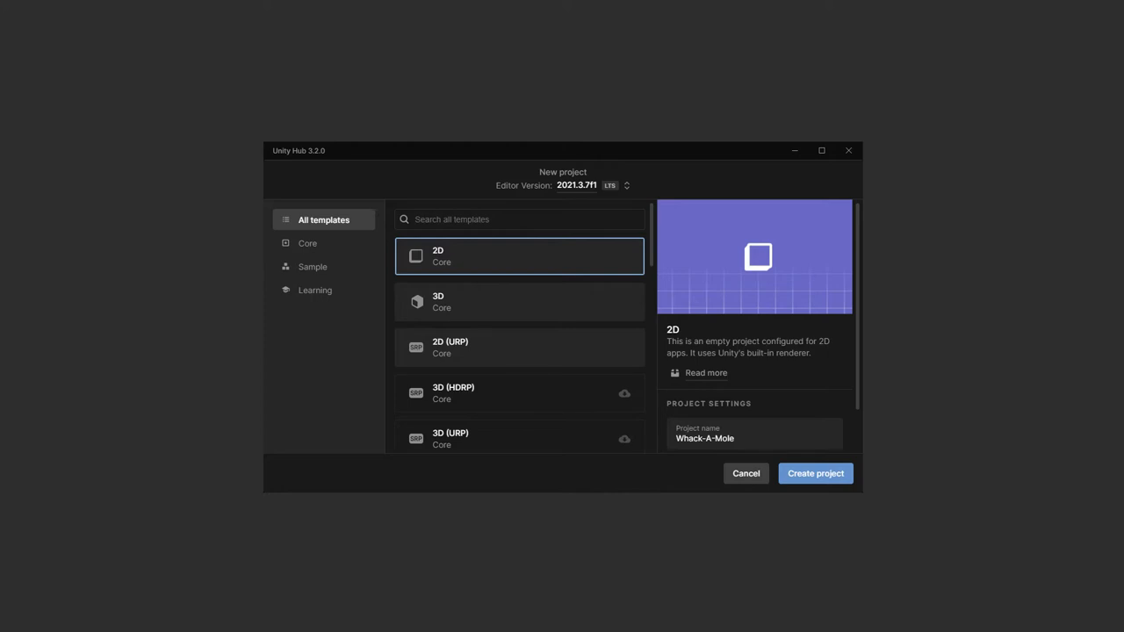
pyautogui.click(814, 474)
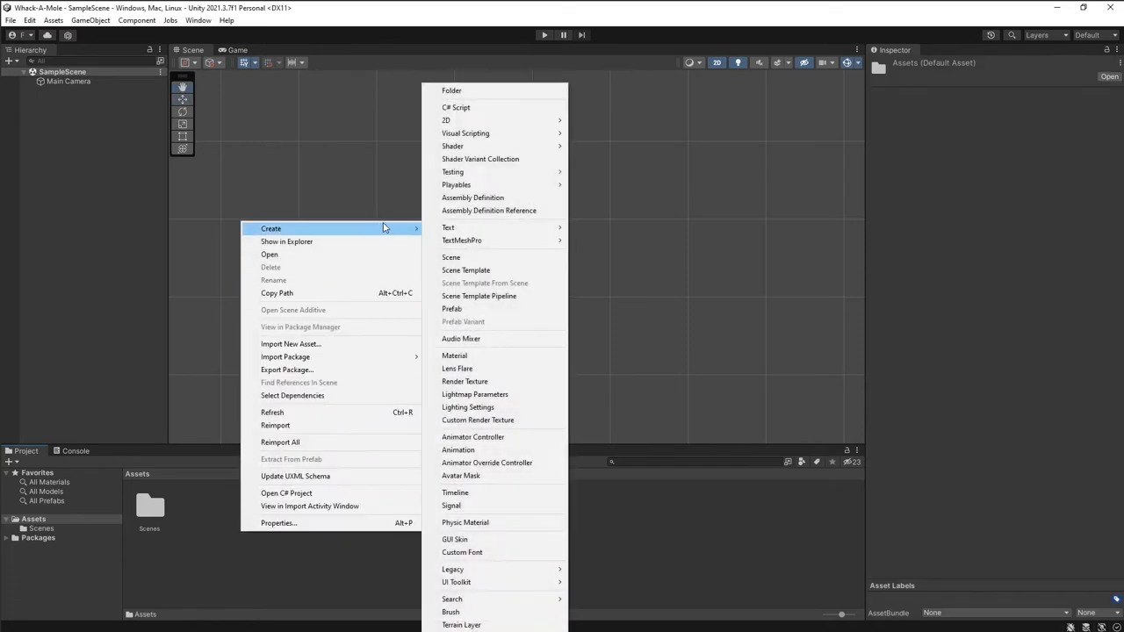
pyautogui.click(452, 91)
pyautogui.write('Sprites')
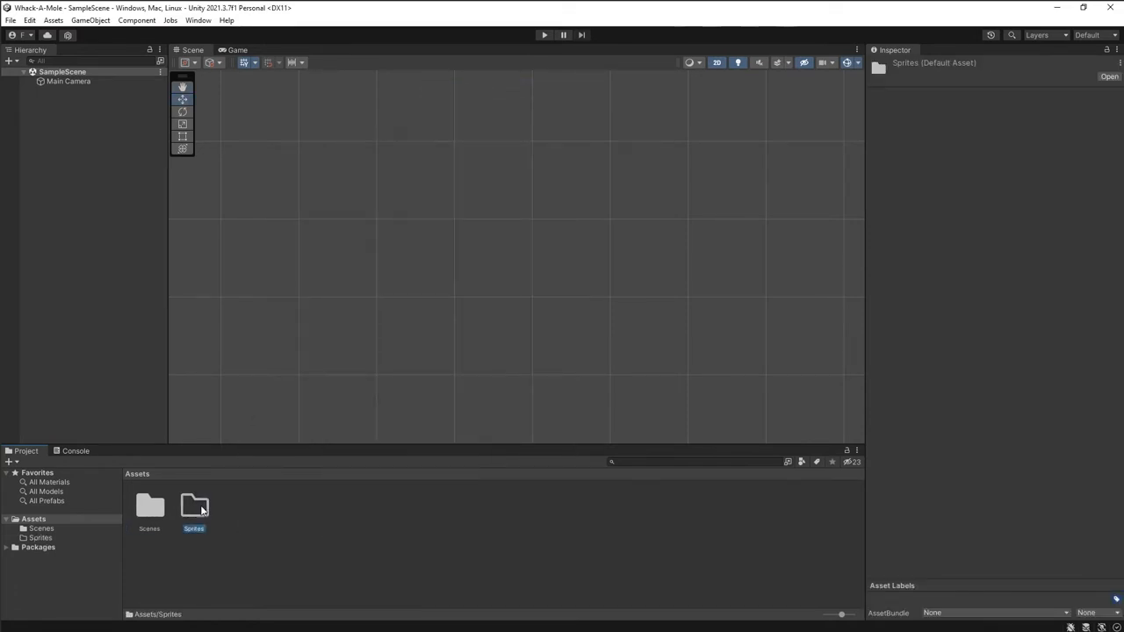
pyautogui.doubleClick(193, 505)
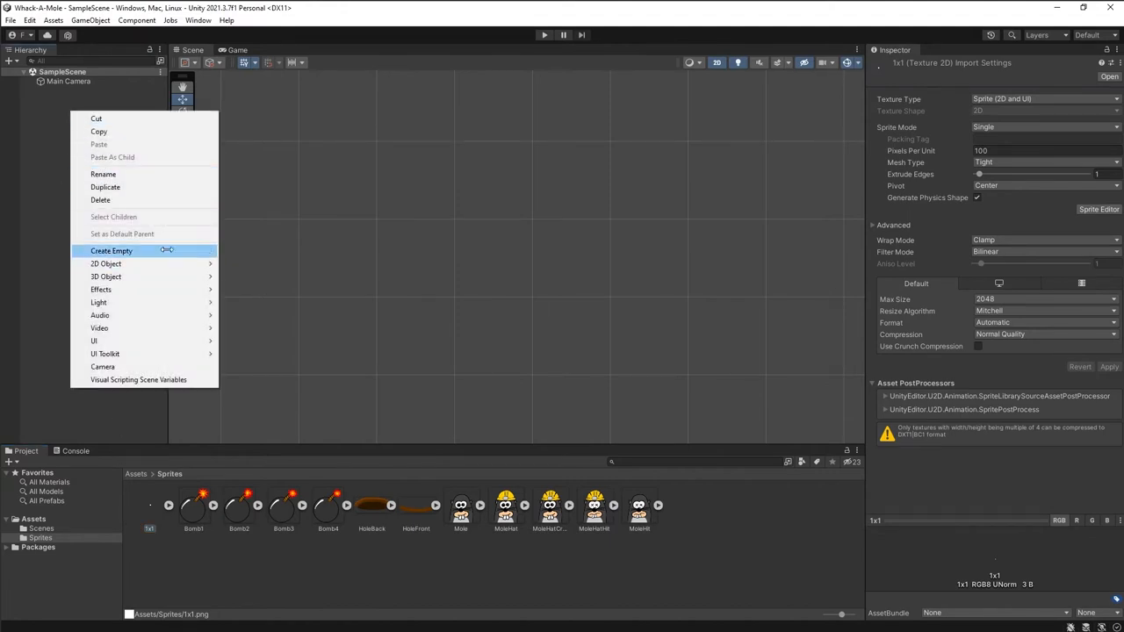
# Create an empty MoleHole holding Mole, HoleBack and HoleFront sprites, HoleFront ordered after HoleBack
pyautogui.click(113, 251)
pyautogui.write('MoleHole')
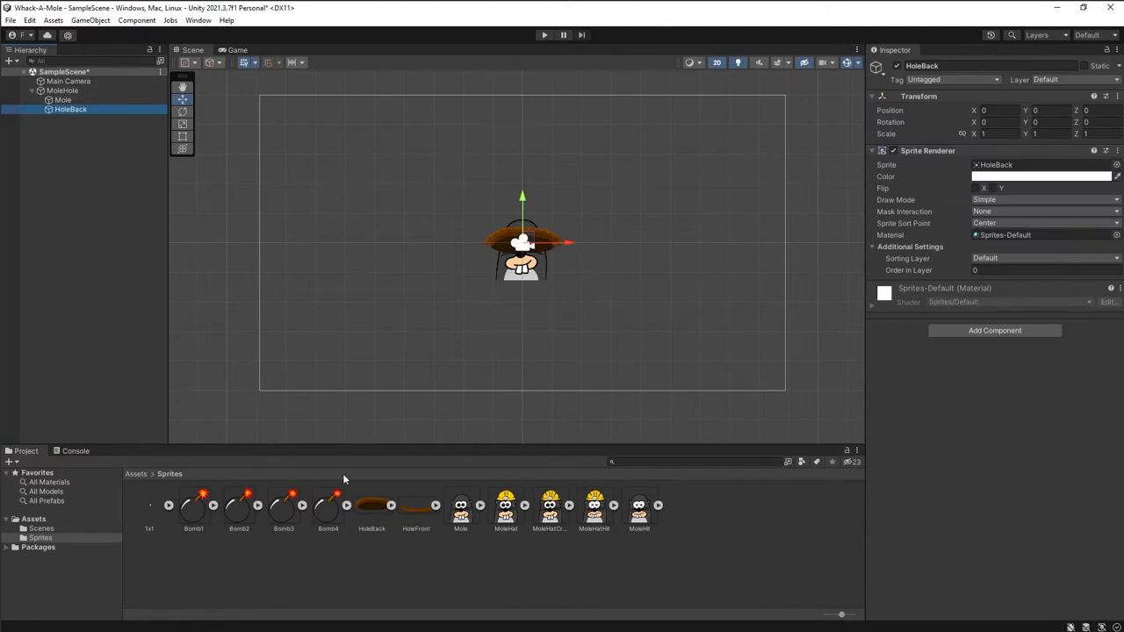
pyautogui.click(63, 99)
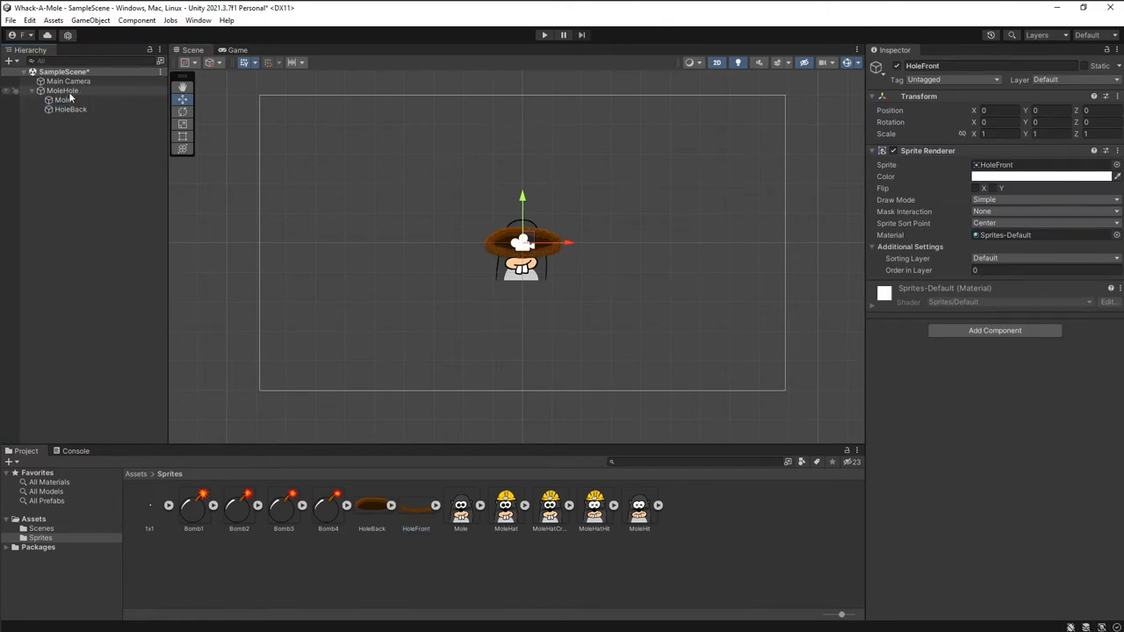
pyautogui.click(71, 119)
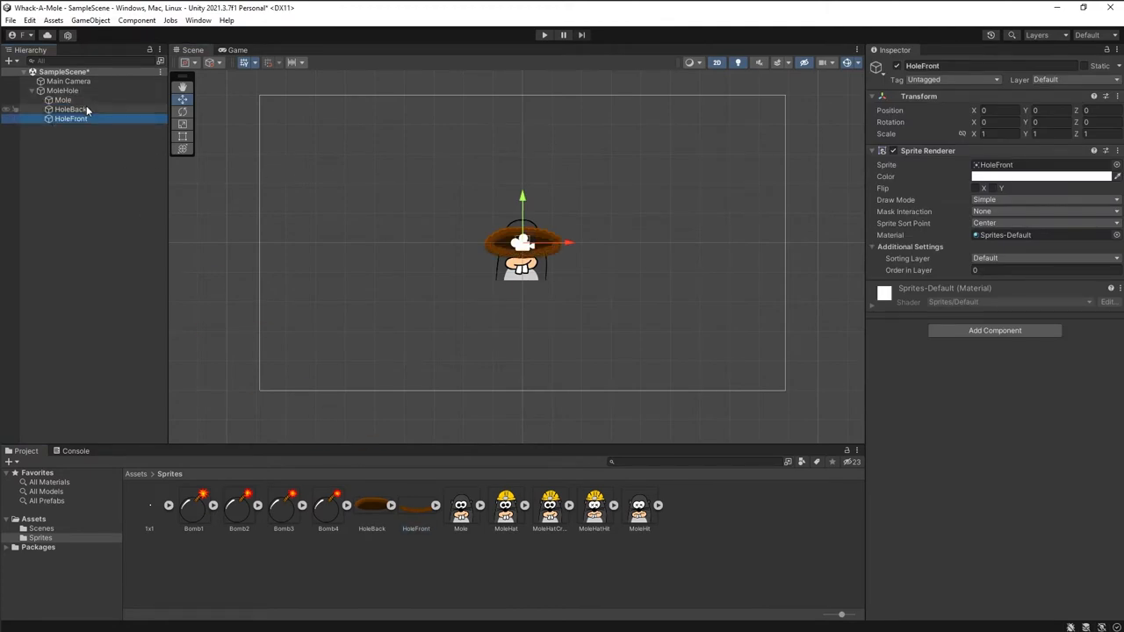
pyautogui.click(70, 109)
pyautogui.write('-1')
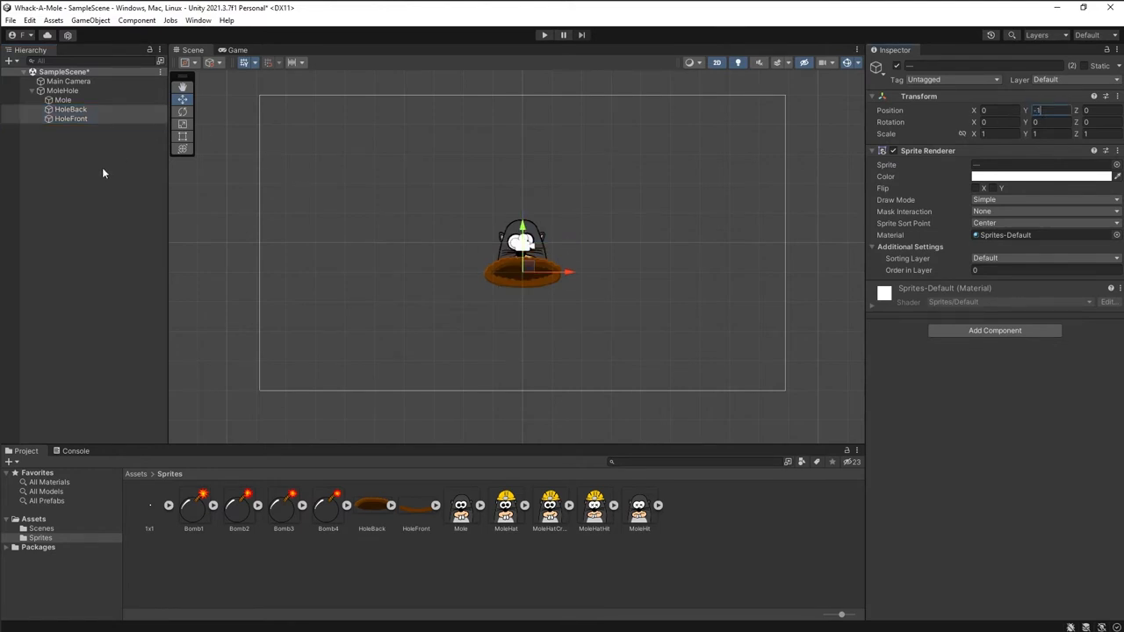
pyautogui.click(70, 109)
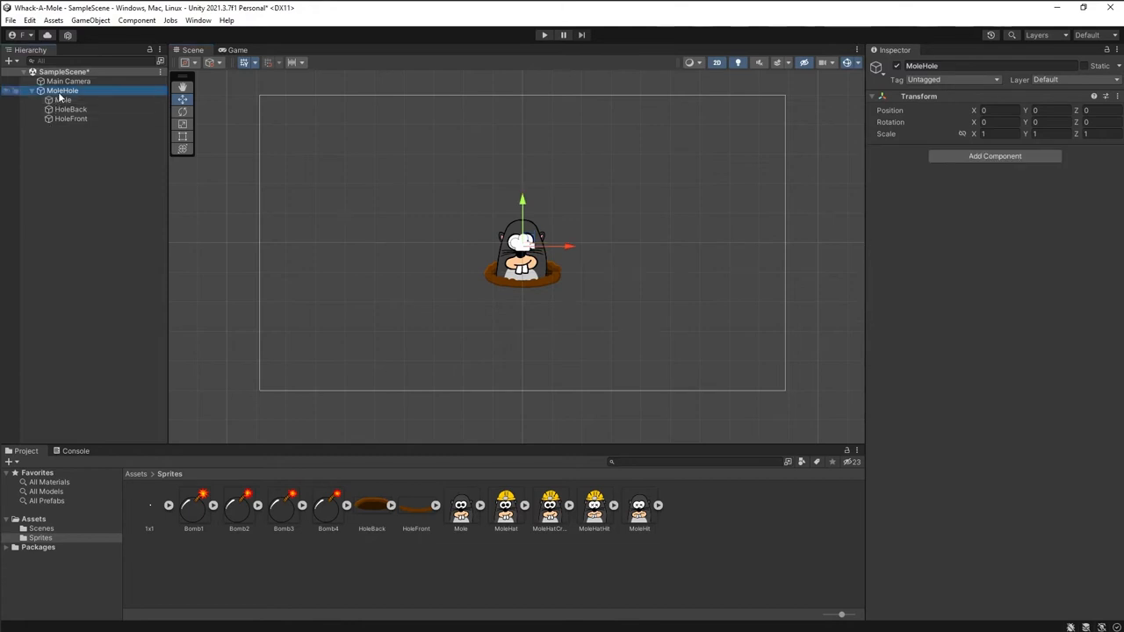
# Add a Sprite Mask child to MoleHole, set Mole to Visible Inside Mask and lower it into the hole
pyautogui.rightClick(61, 92)
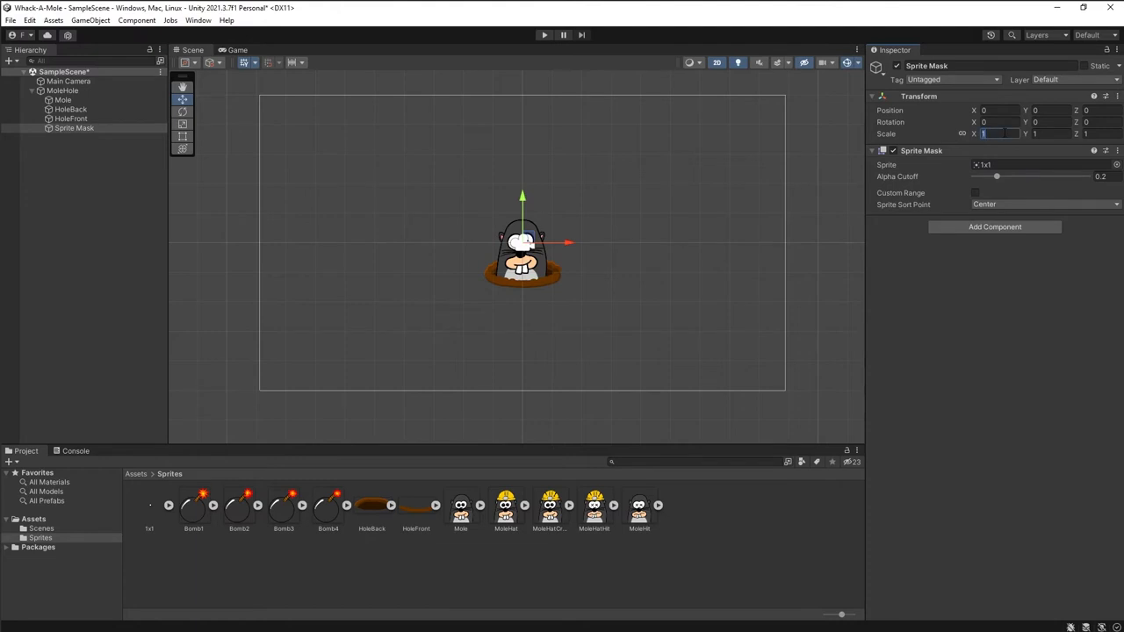
pyautogui.write('256')
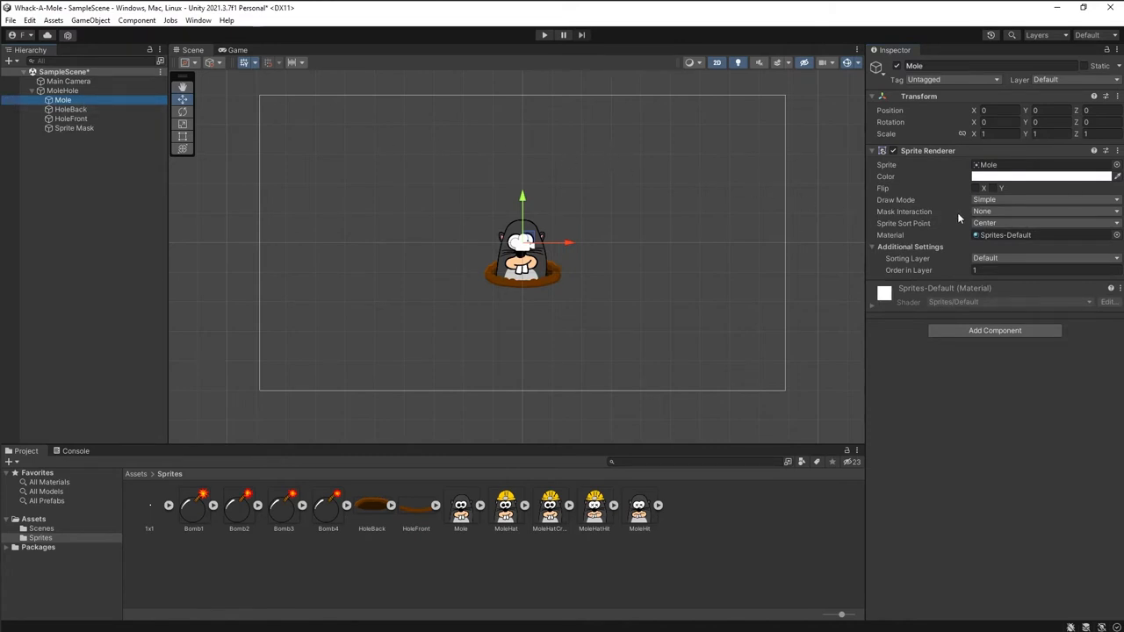
pyautogui.click(1045, 211)
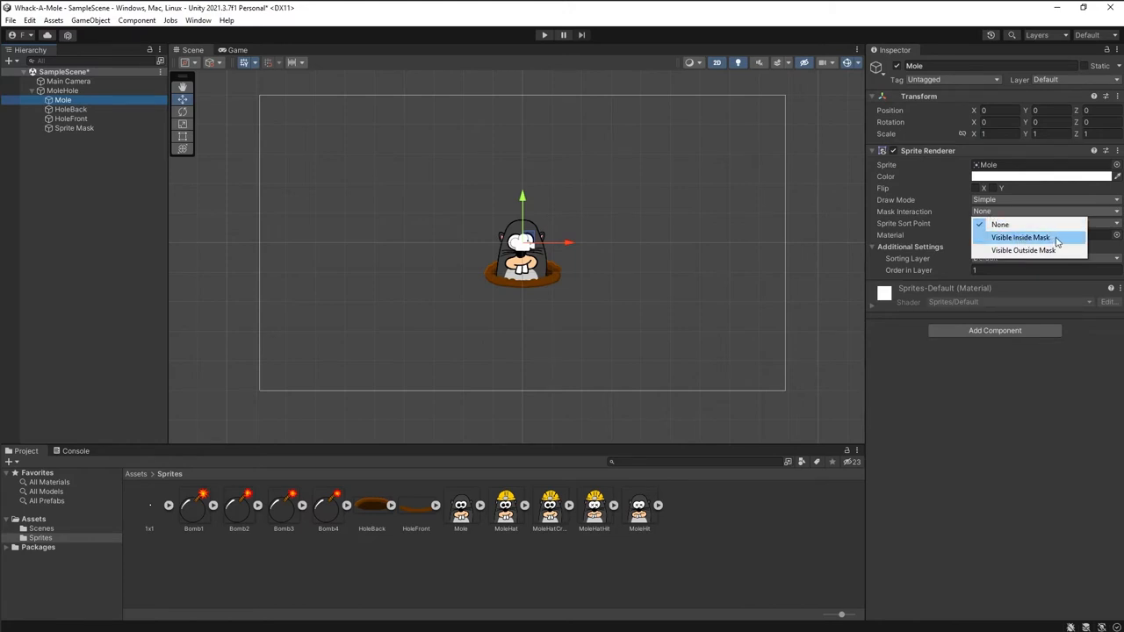
pyautogui.click(1018, 237)
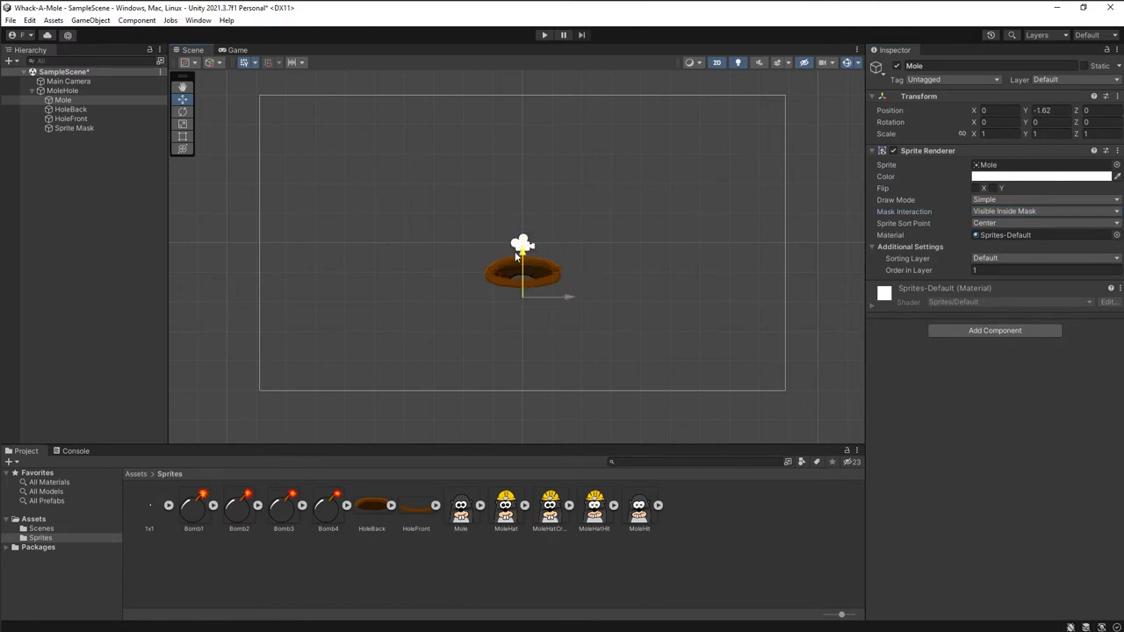
pyautogui.moveTo(524, 255); pyautogui.dragTo(523, 263)
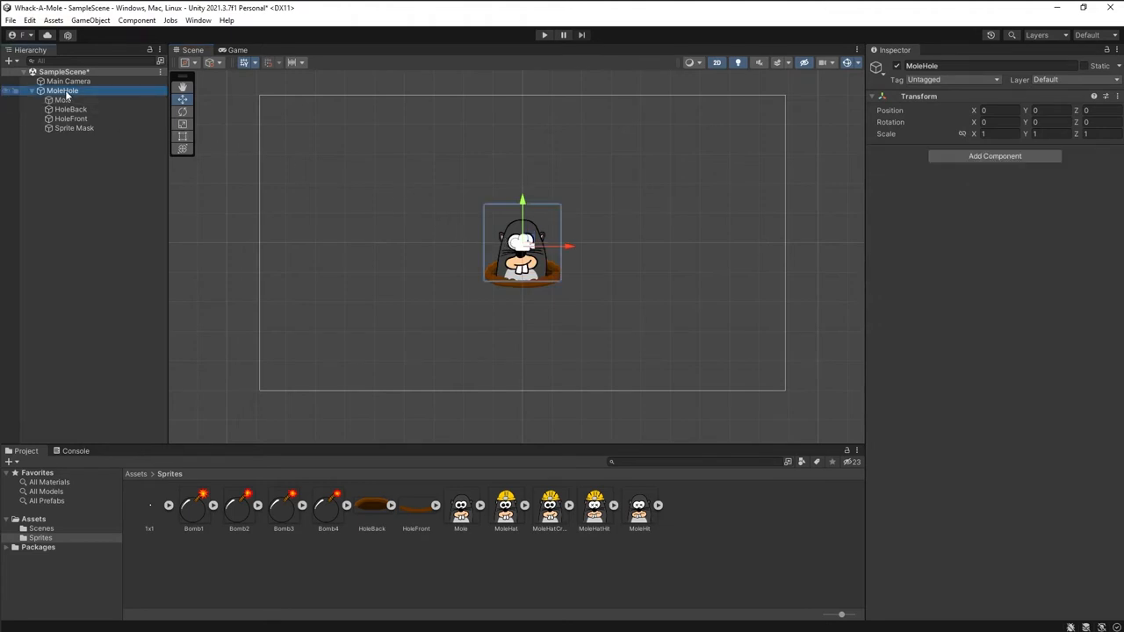
# Duplicate MoleHole, move the copy below and select a mole to test the masking
pyautogui.press('ctrl+d')
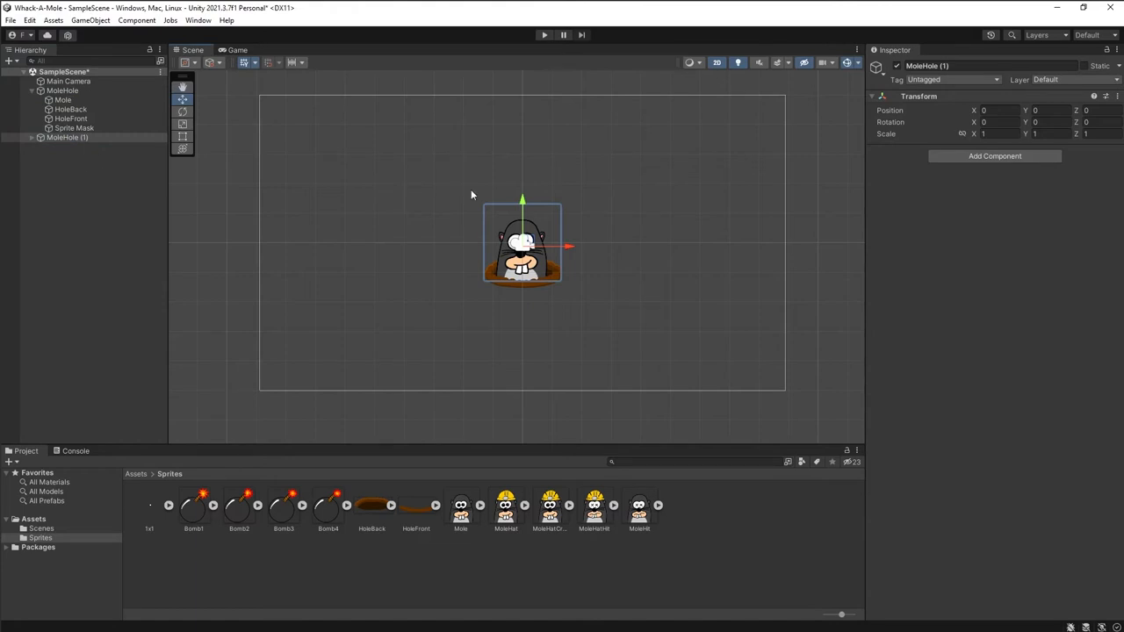
pyautogui.moveTo(523, 244); pyautogui.dragTo(523, 343)
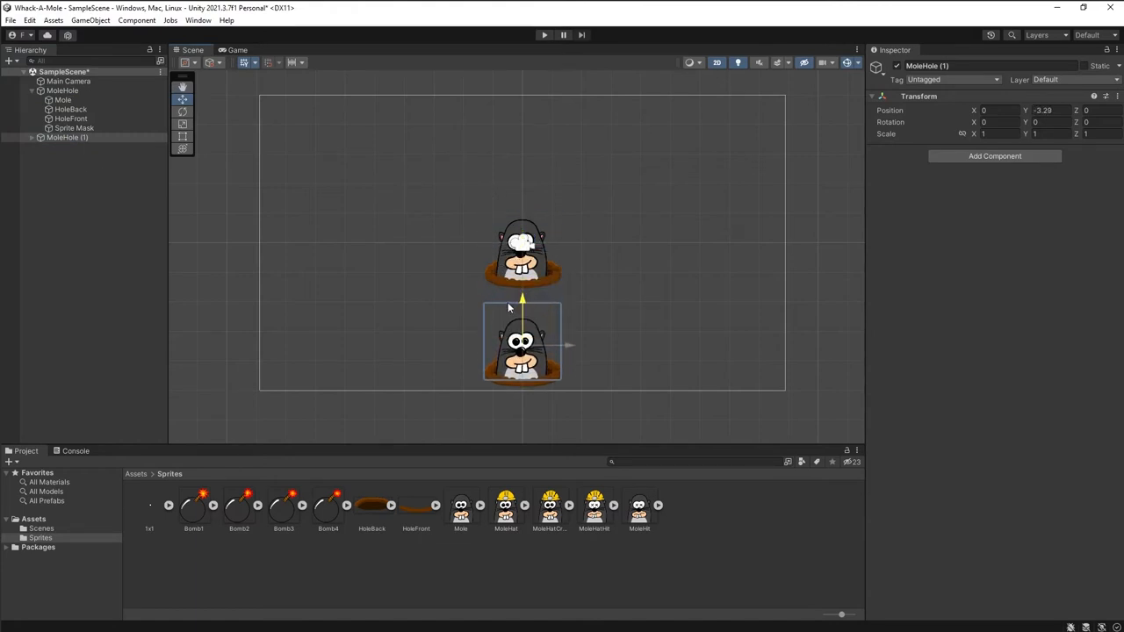
pyautogui.click(63, 99)
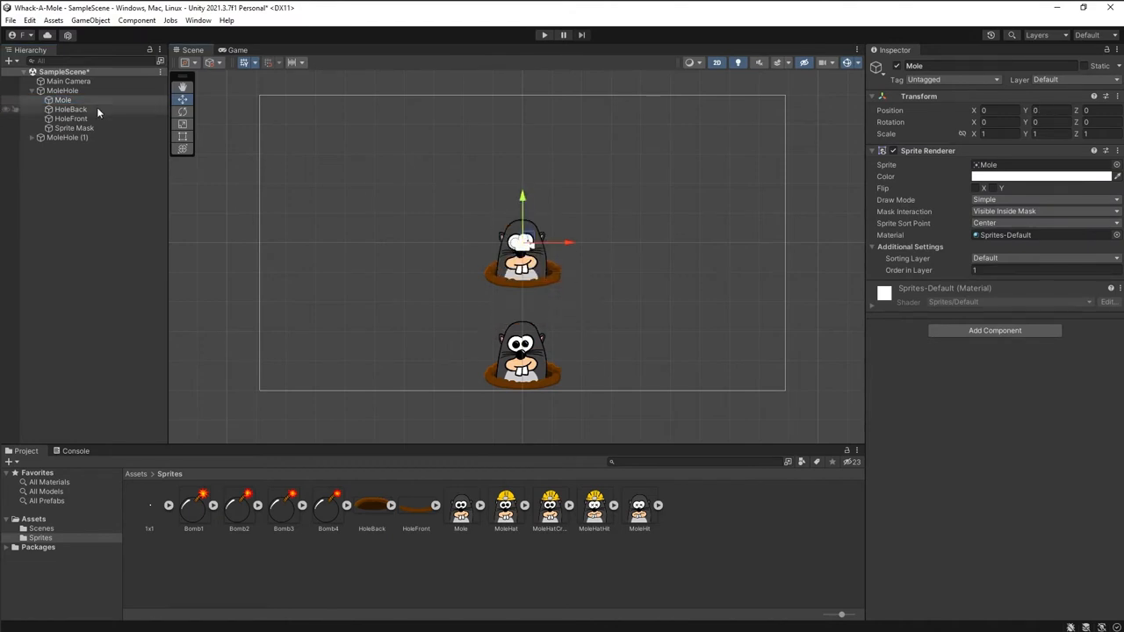
pyautogui.click(64, 91)
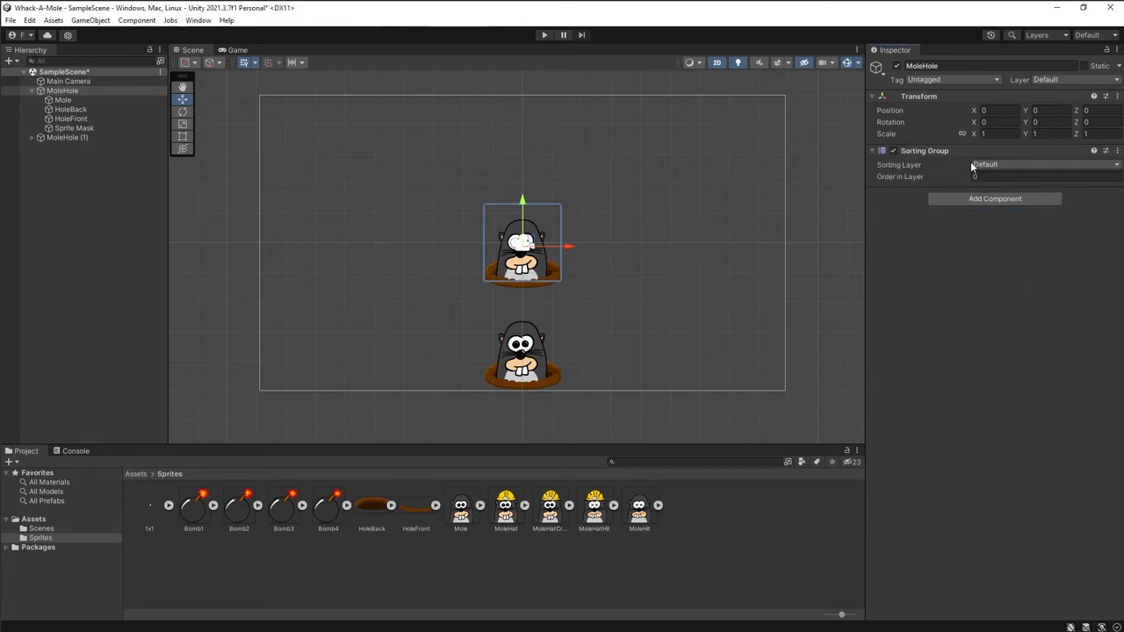
# Add a Sorting Group to MoleHole, duplicate it again and raise a mole to confirm separate masks
pyautogui.click(67, 137)
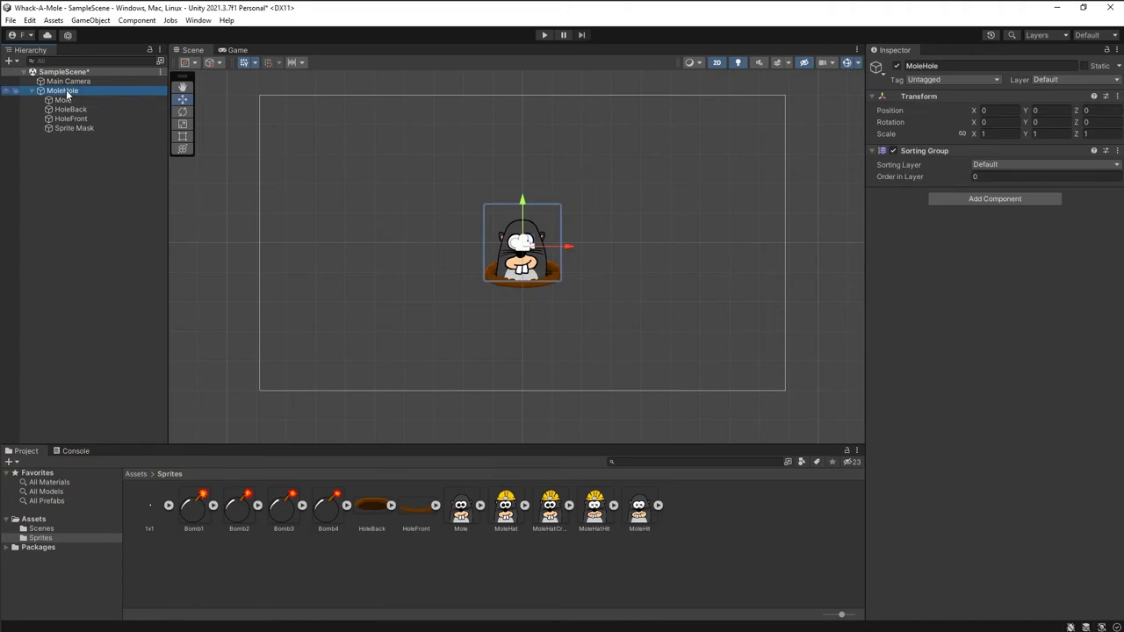
pyautogui.press('ctrl+d')
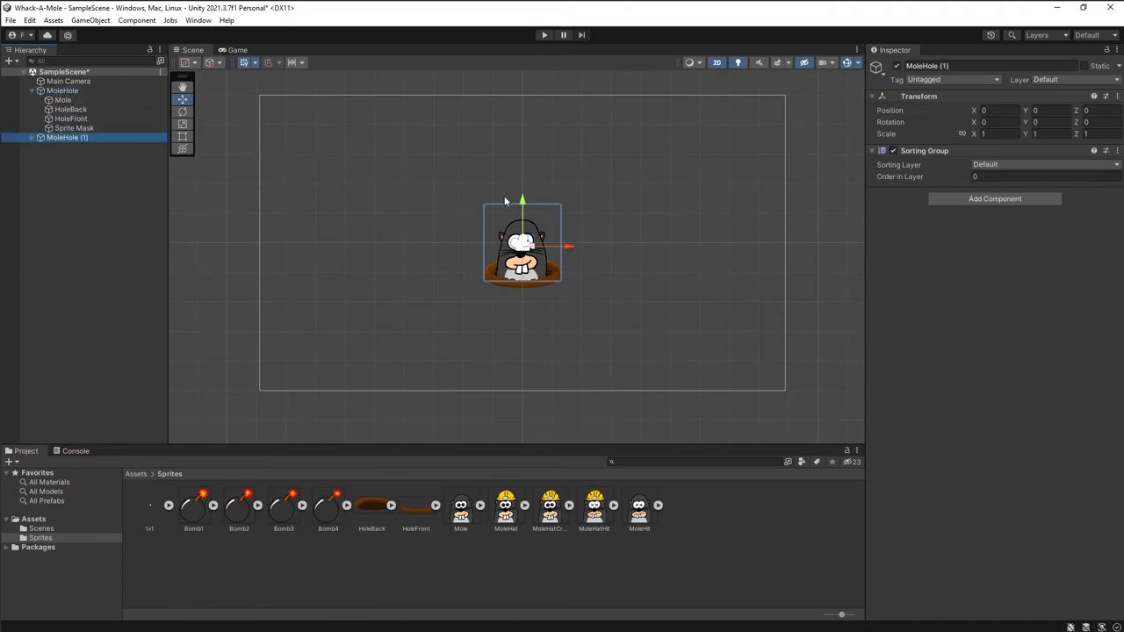
pyautogui.click(63, 99)
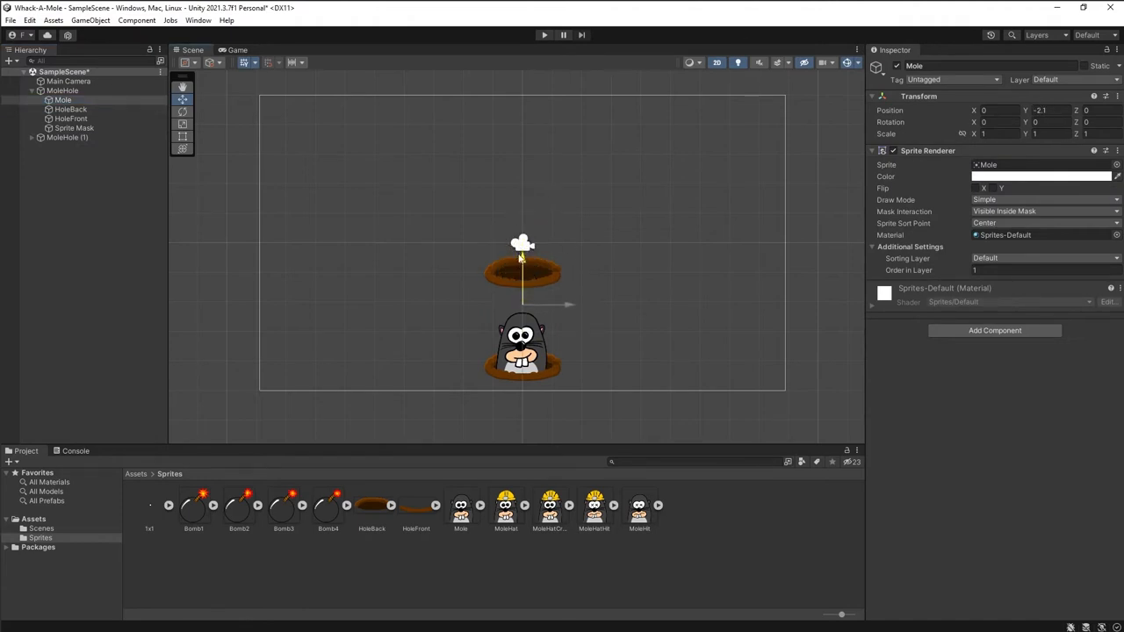
pyautogui.moveTo(523, 272); pyautogui.dragTo(523, 259)
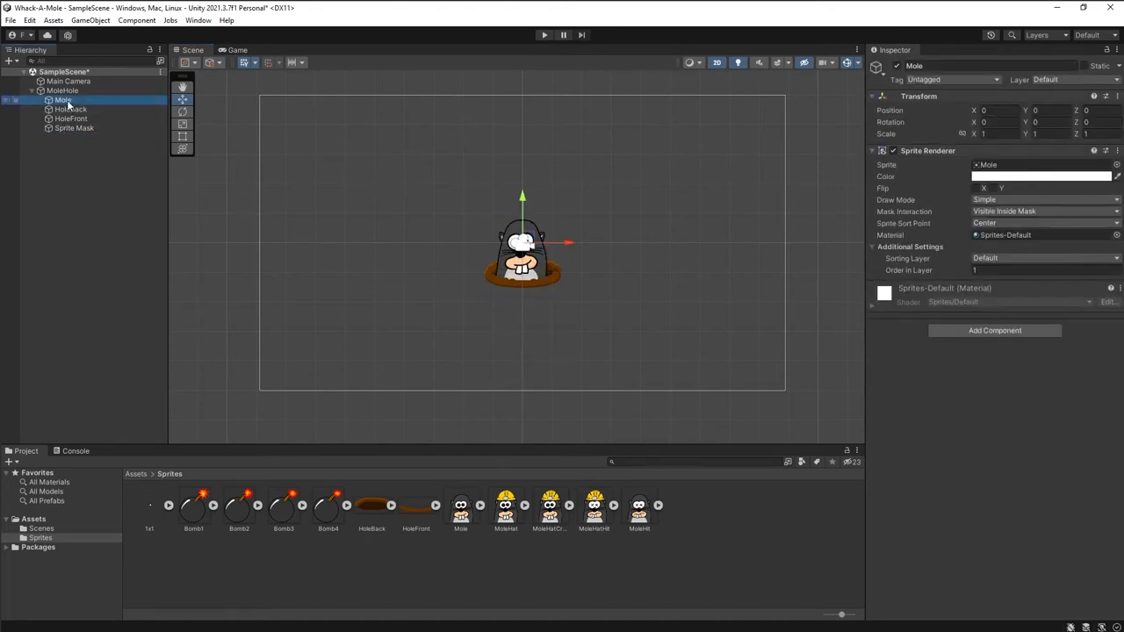
# Create and attach a new Mole script to the Mole sprite and add a Scripts folder for it
pyautogui.click(994, 330)
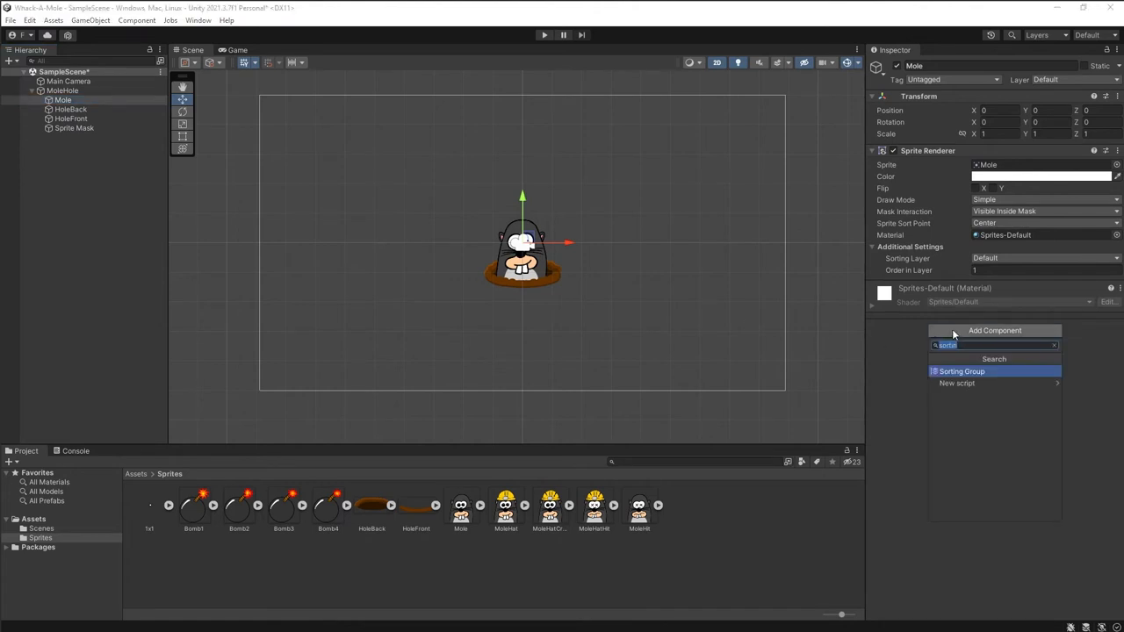
pyautogui.click(955, 382)
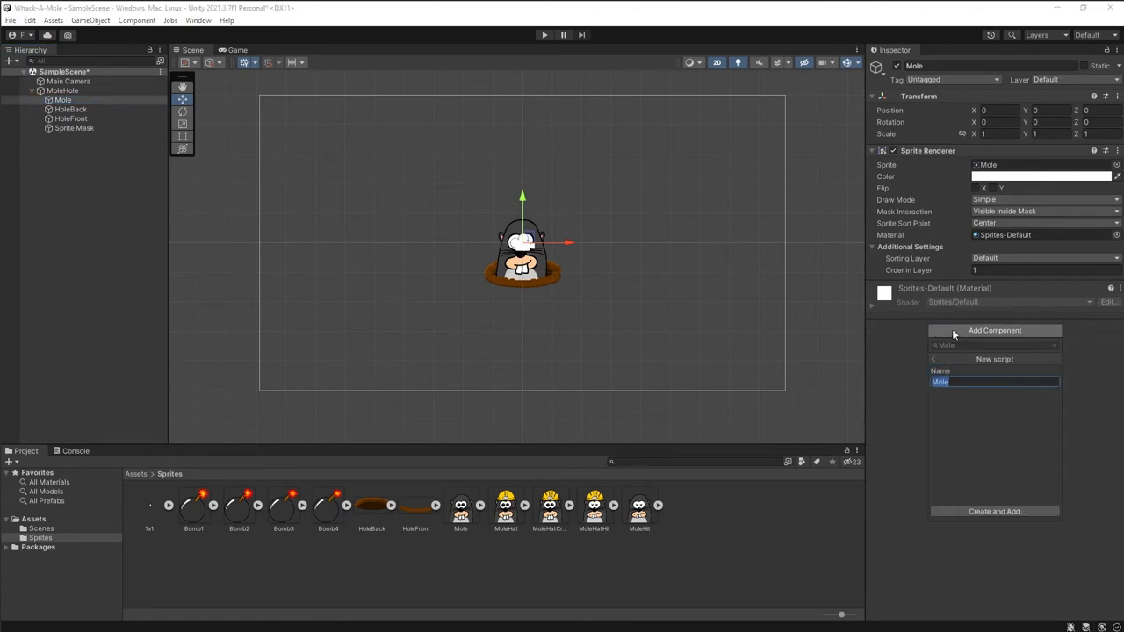
pyautogui.click(994, 511)
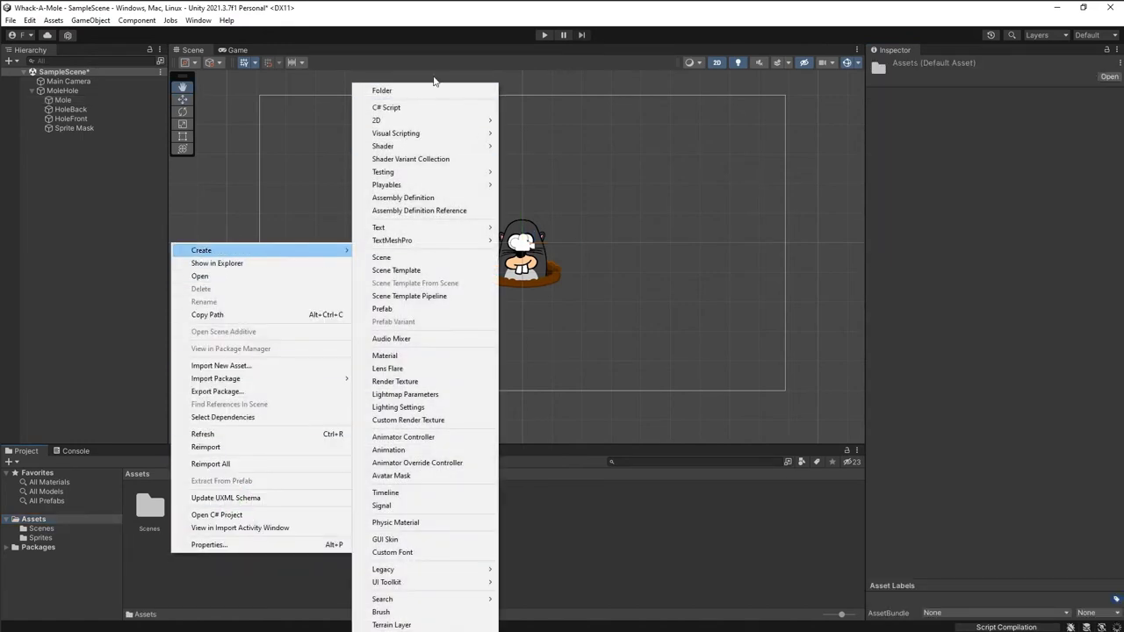
pyautogui.click(386, 107)
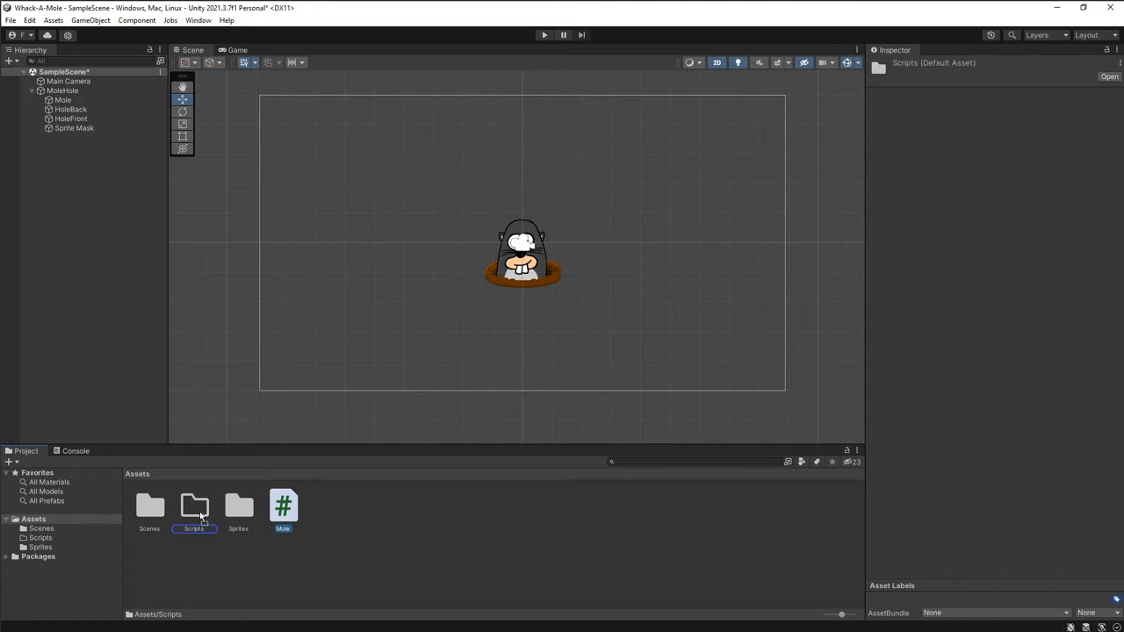
pyautogui.doubleClick(193, 505)
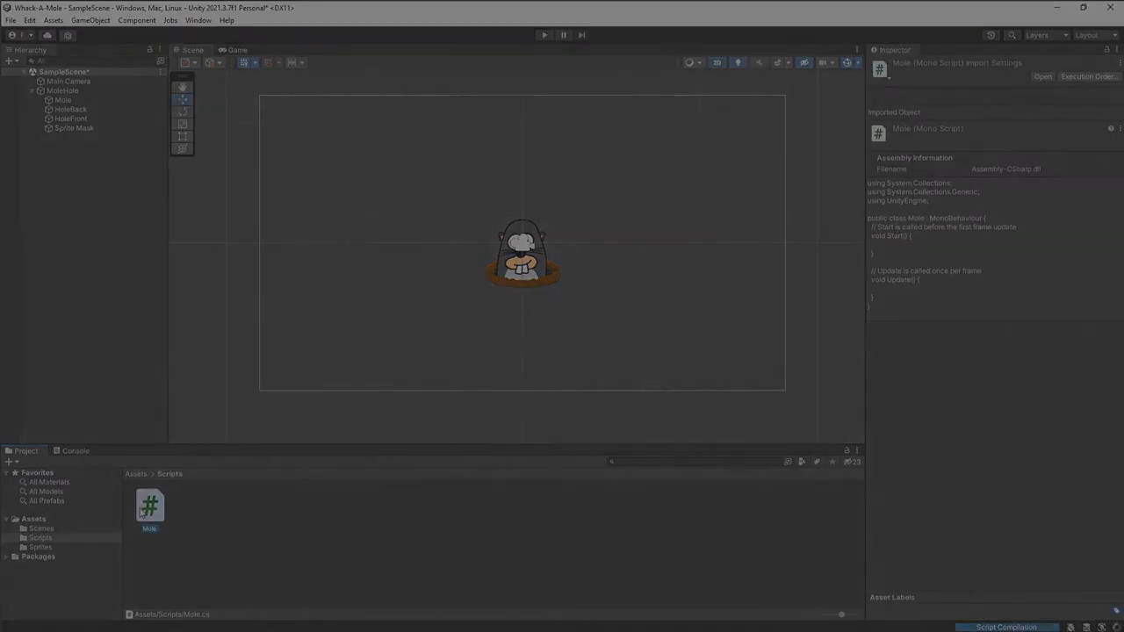
# Write Mole.cs with position fields, showDuration, duration and a ShowHide coroutine started in Start
pyautogui.click(544, 35)
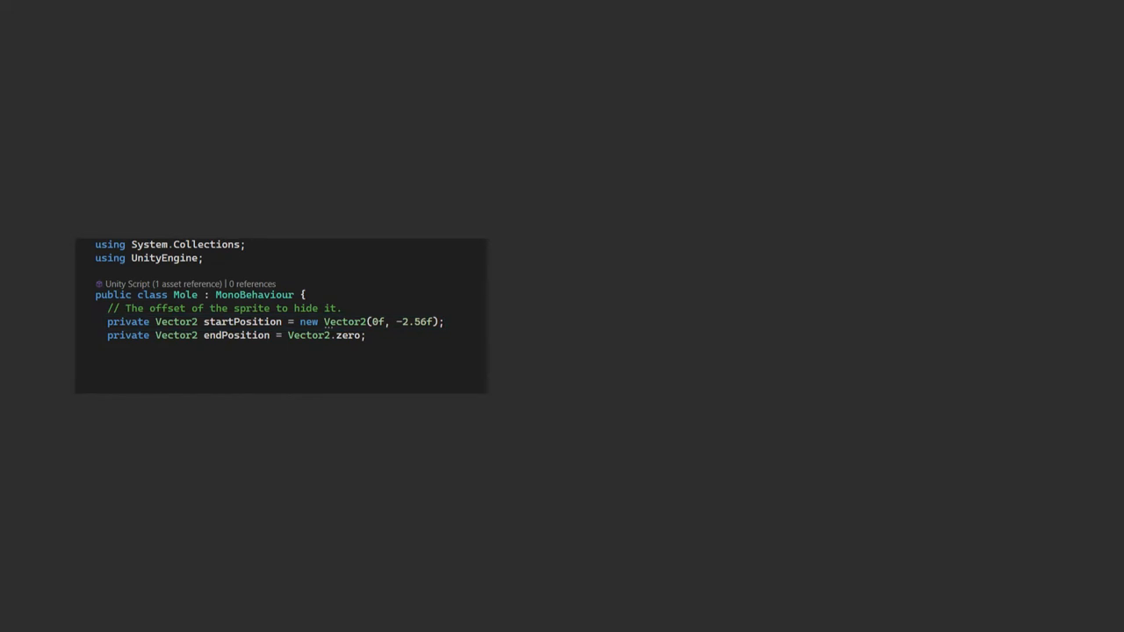
pyautogui.write('// How long it takes to show a mole.')
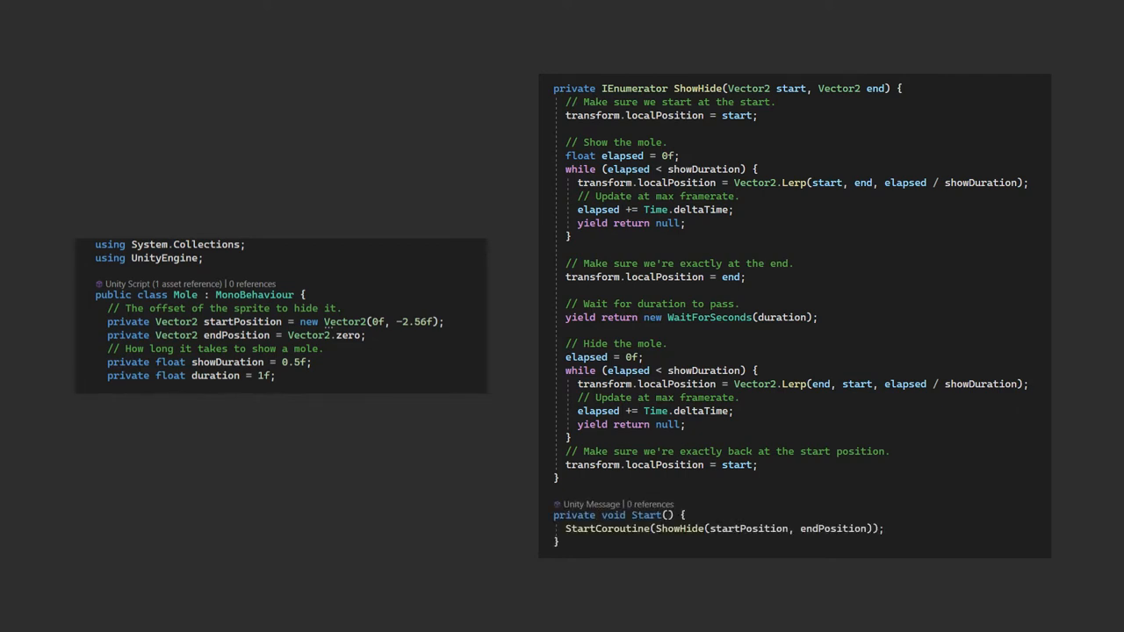
pyautogui.click(541, 33)
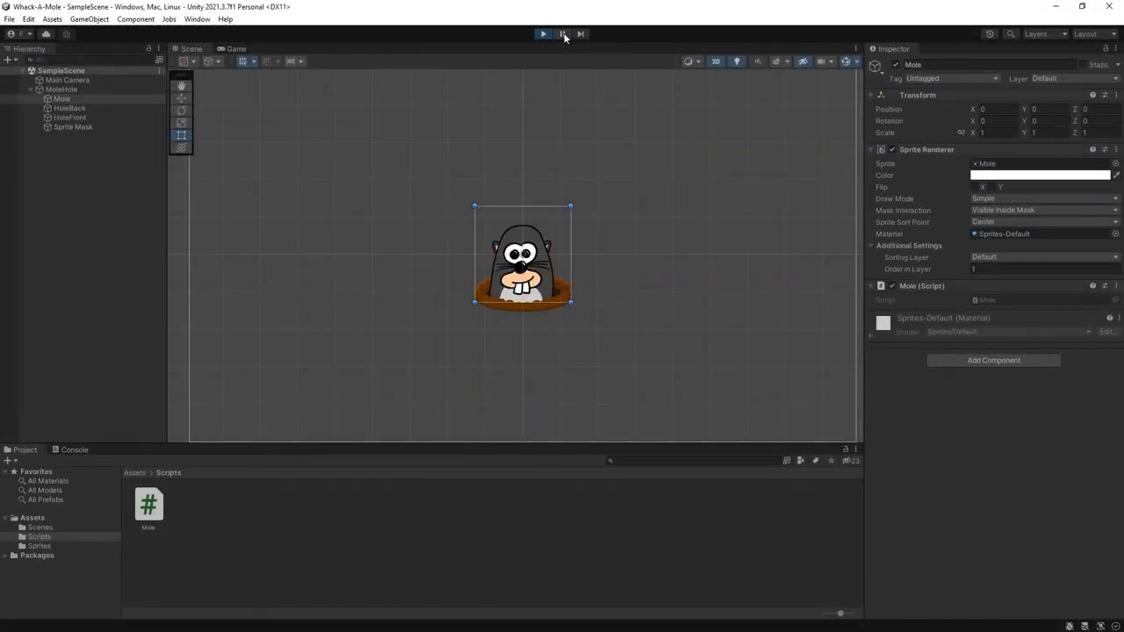
# Play-test the mole hide animation, stop the game and return to the Mole script code
pyautogui.click(543, 36)
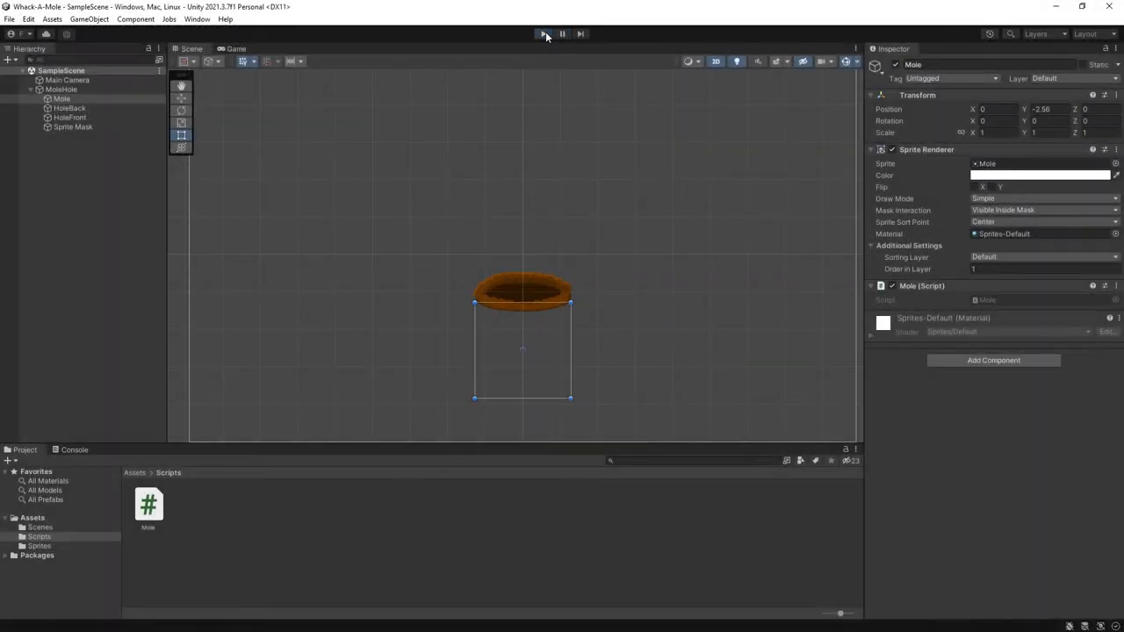
pyautogui.click(543, 33)
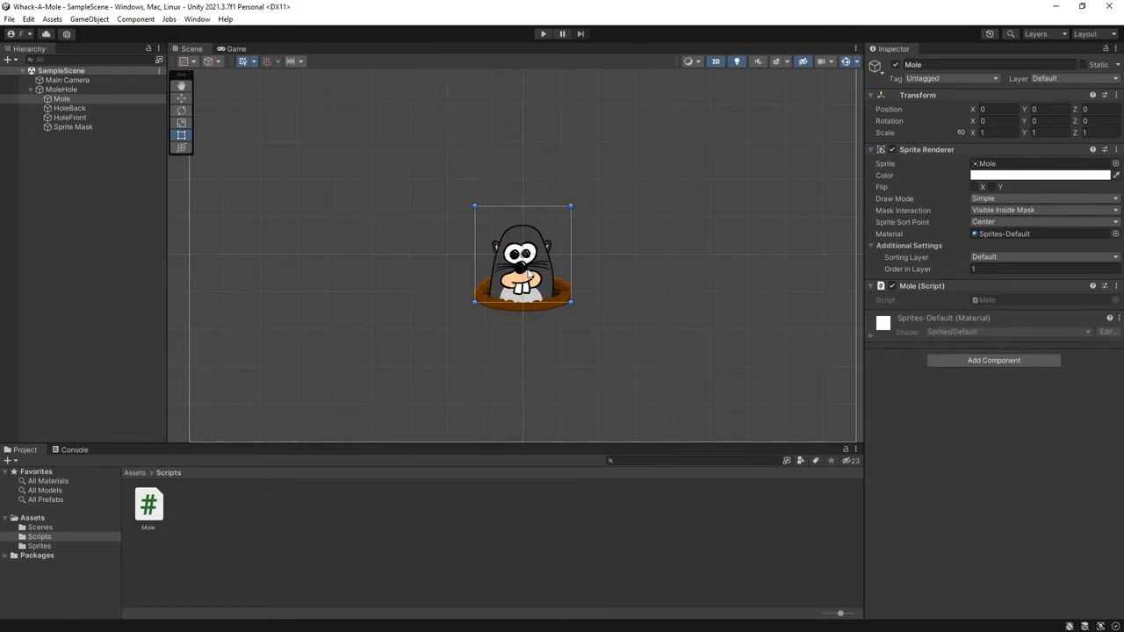
pyautogui.click(994, 360)
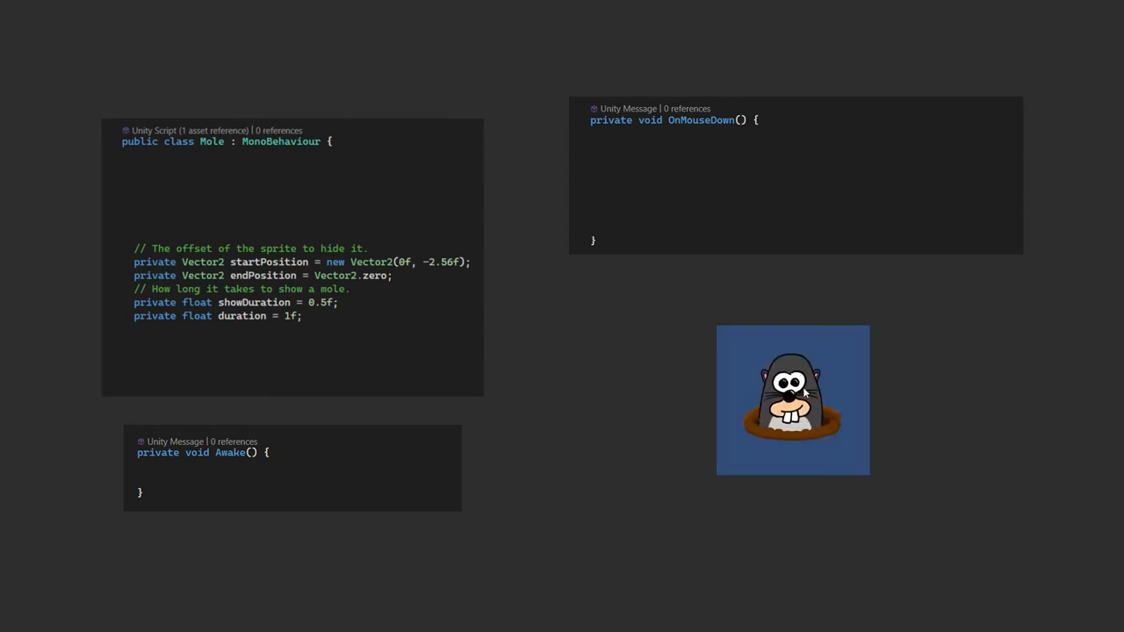
# Add a SpriteRenderer; OnMouseDown shows moleHit and starts QuickHide waiting 0.25s before Hide
pyautogui.click(791, 401)
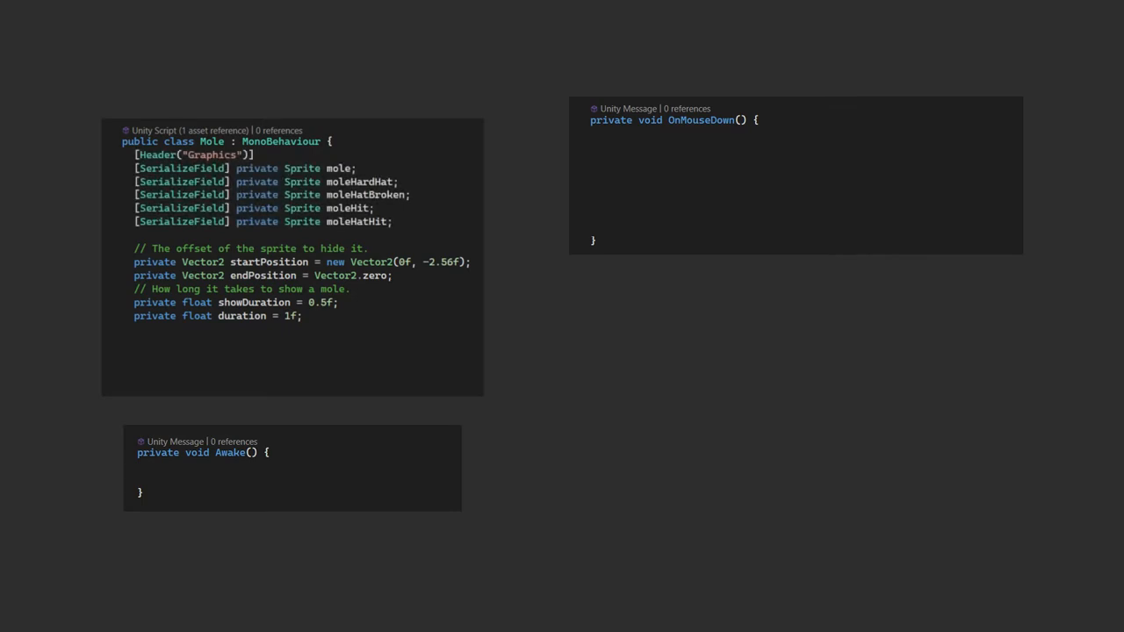
pyautogui.write('private SpriteRenderer spriteRenderer;')
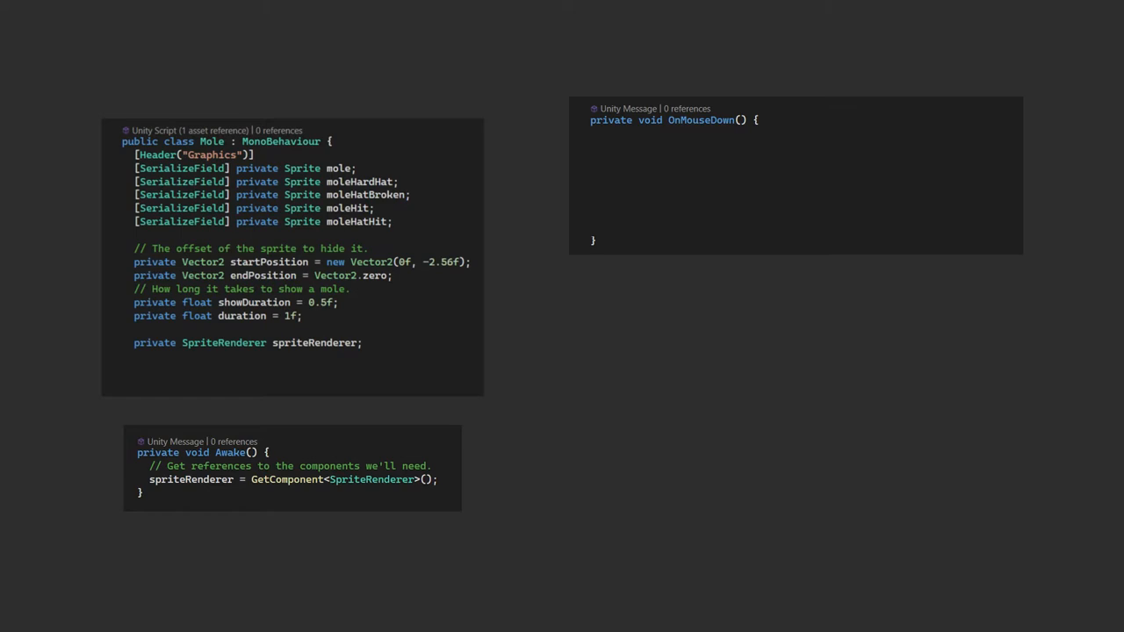
pyautogui.write('spriteRenderer.sprite = moleHit;')
pyautogui.write('StopAllCoroutines();')
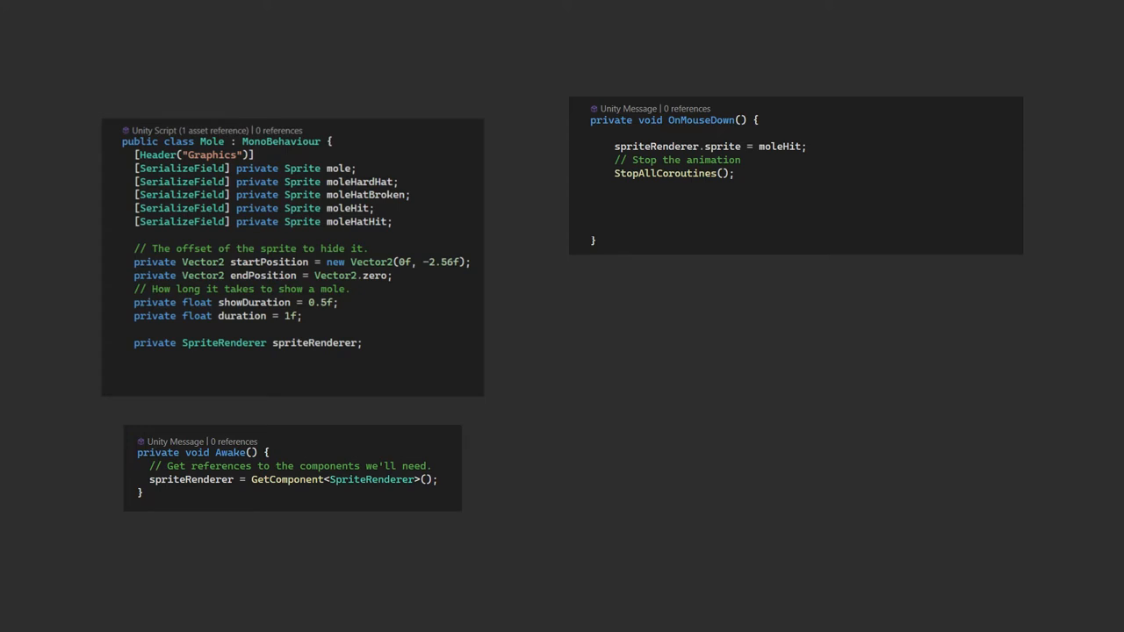
pyautogui.write('StartCoroutine(QuickHide());')
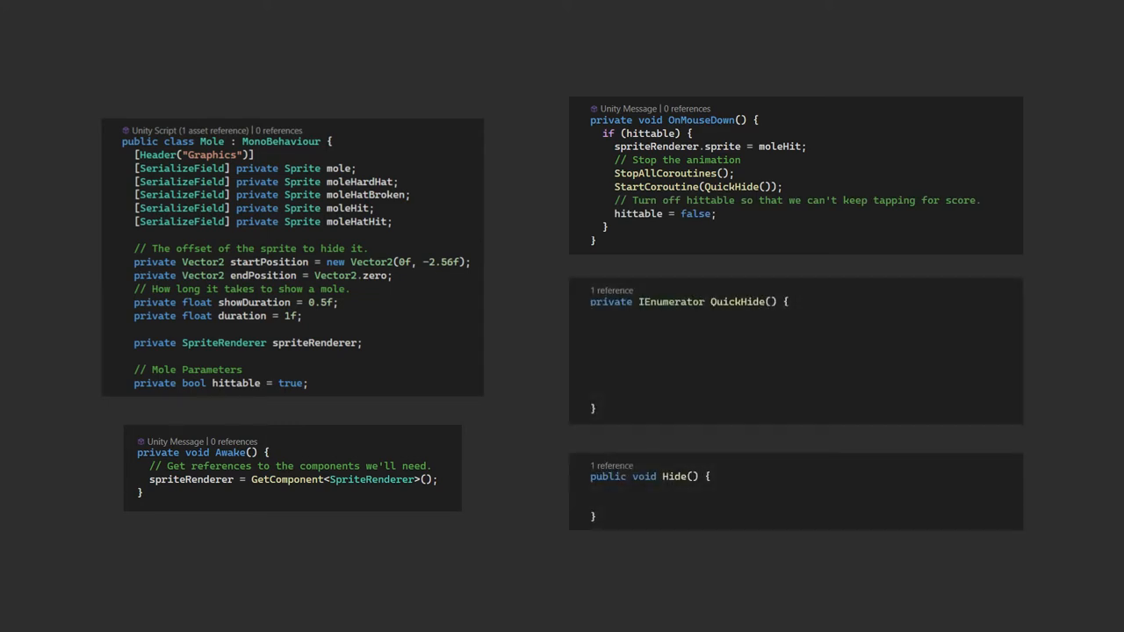
pyautogui.write('yield return new WaitForSeconds(0.25f);')
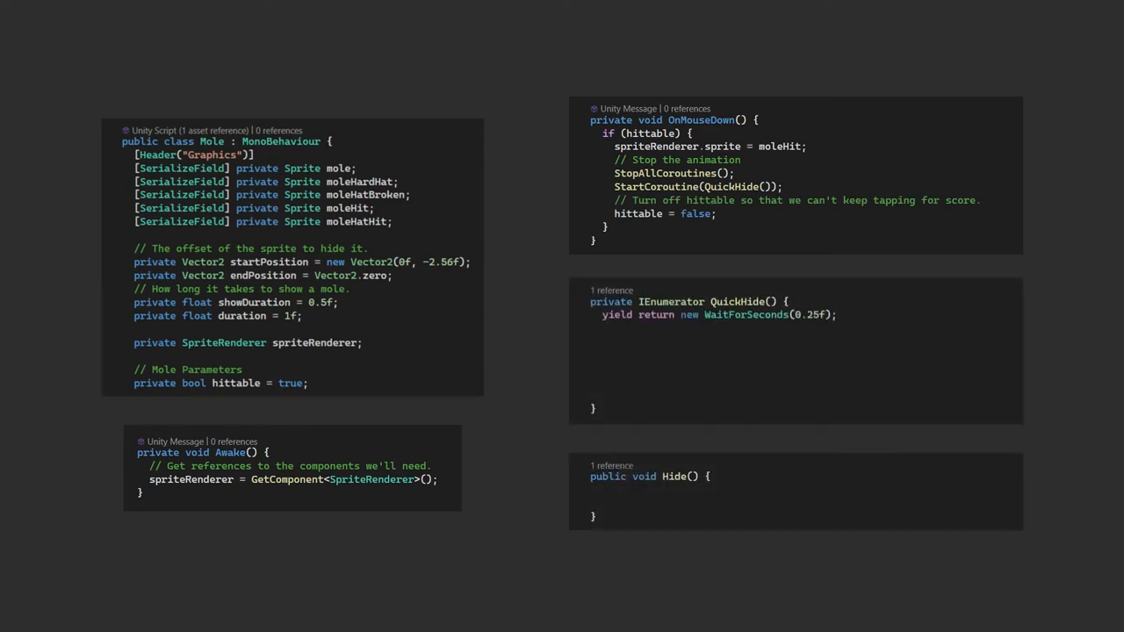
pyautogui.write('Hide();')
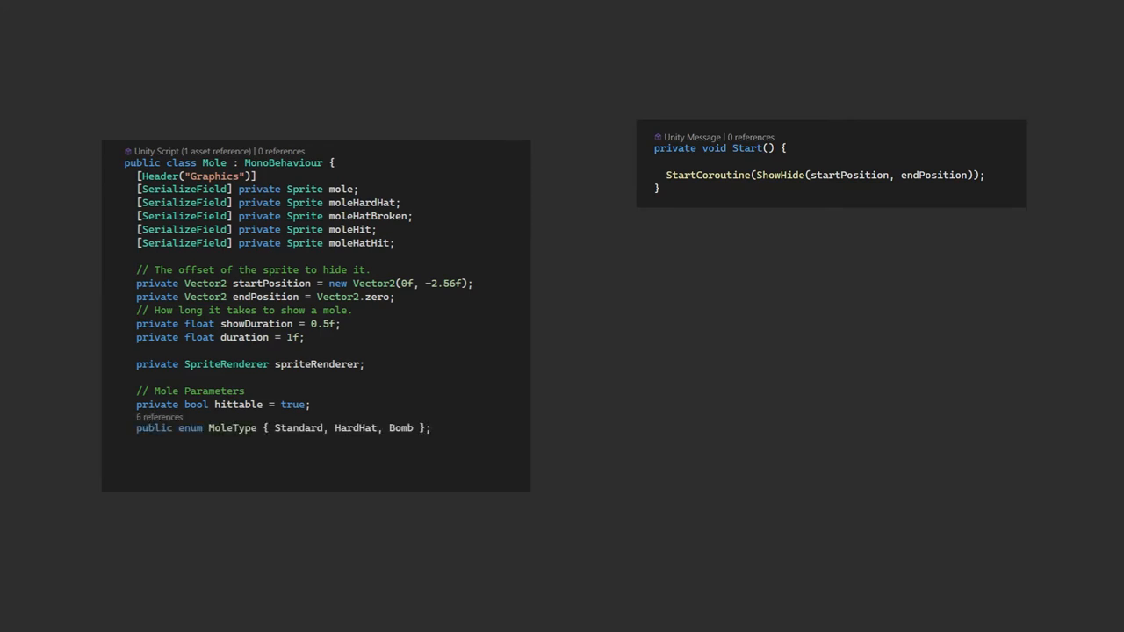
# Add moleType, hardRate 0.25f and lives fields and call CreateNext in Start
pyautogui.write('private MoleType moleType;')
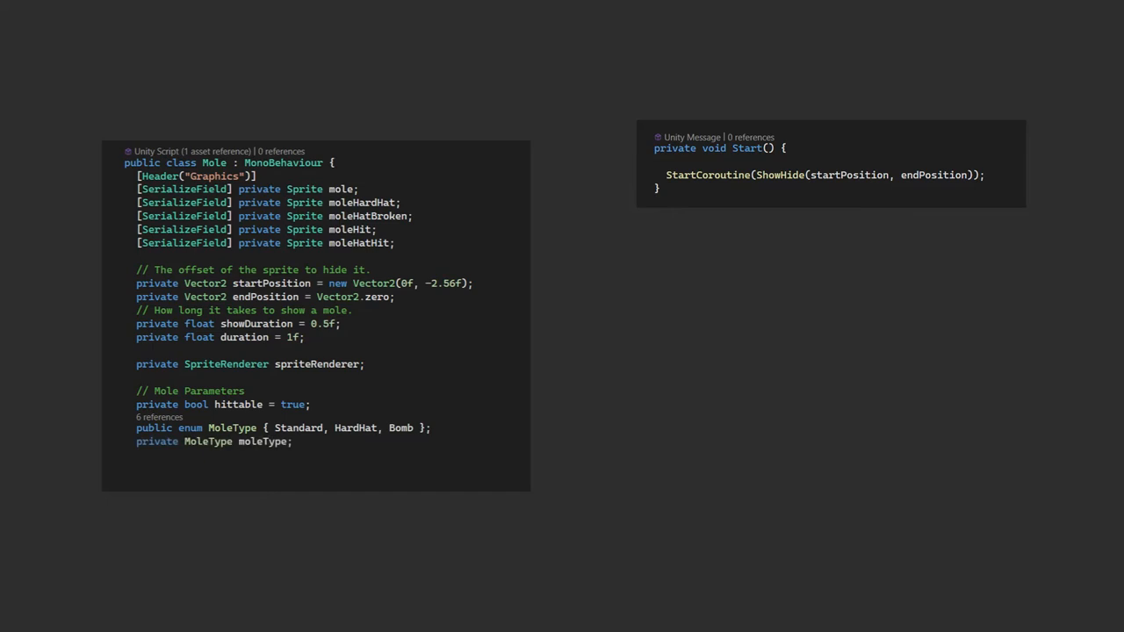
pyautogui.write('private float hardRate = 0.25f;')
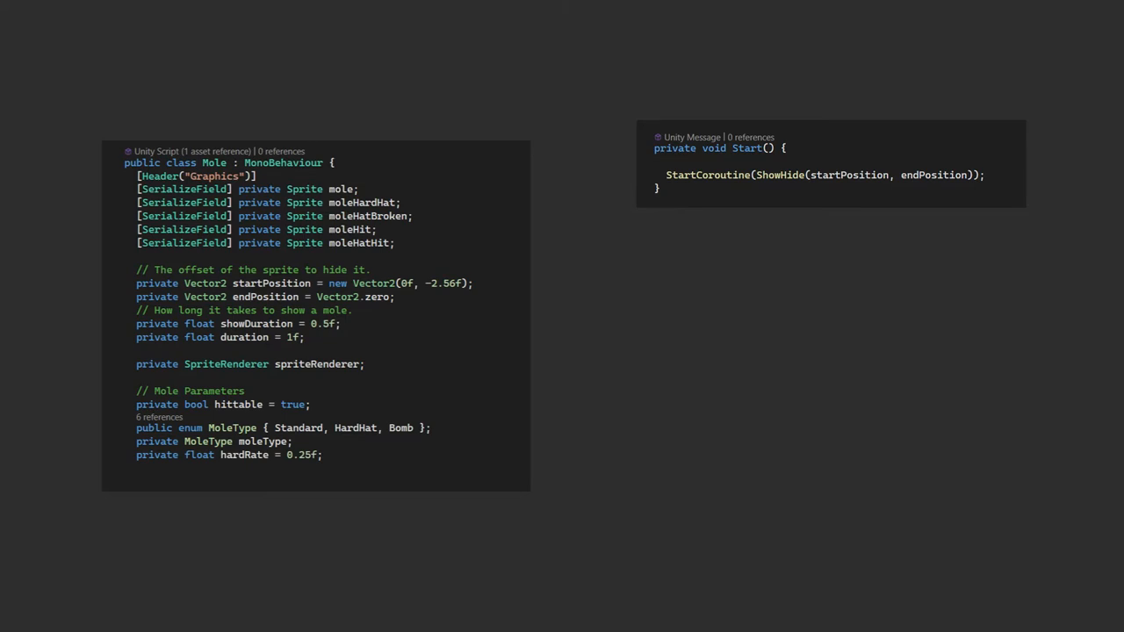
pyautogui.write('private int lives;')
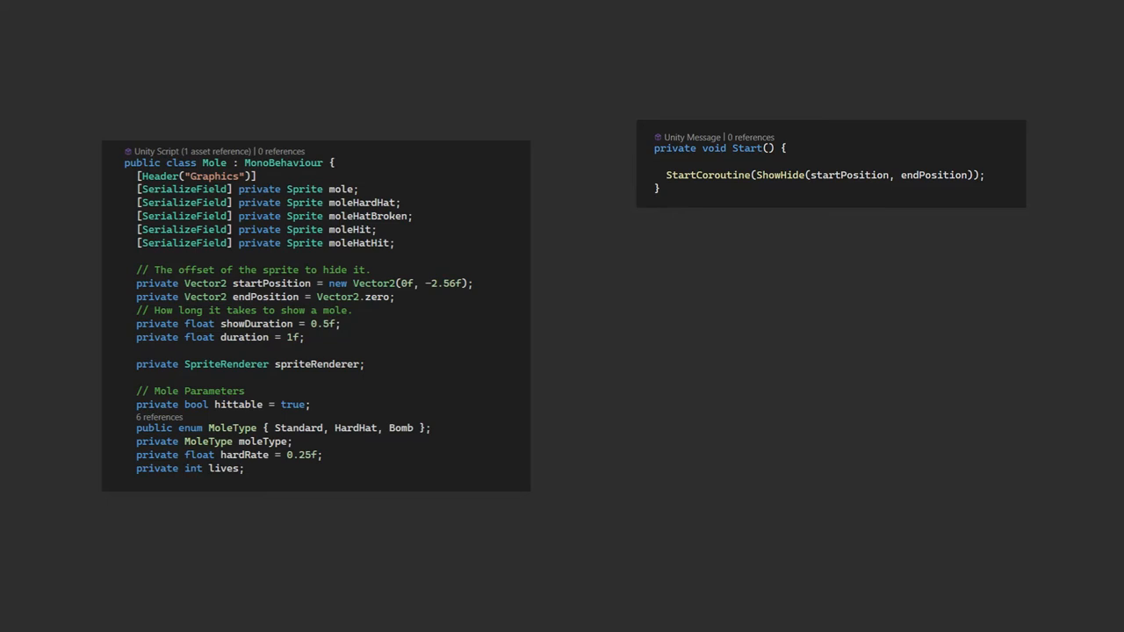
pyautogui.write('CreateNext();')
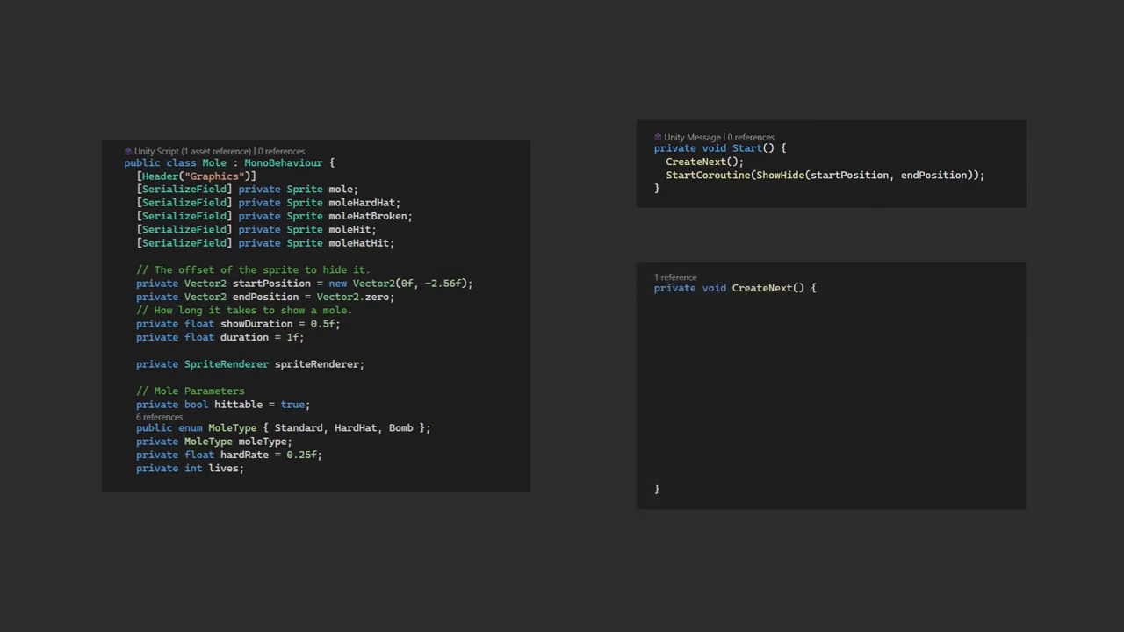
# Write CreateNext using Random.Range(0f, 1f) to set the moleHardHat sprite with lives 2
pyautogui.write('float random = Random.Range(0f, 1f);')
pyautogui.write('moleType = MoleType.HardHat;')
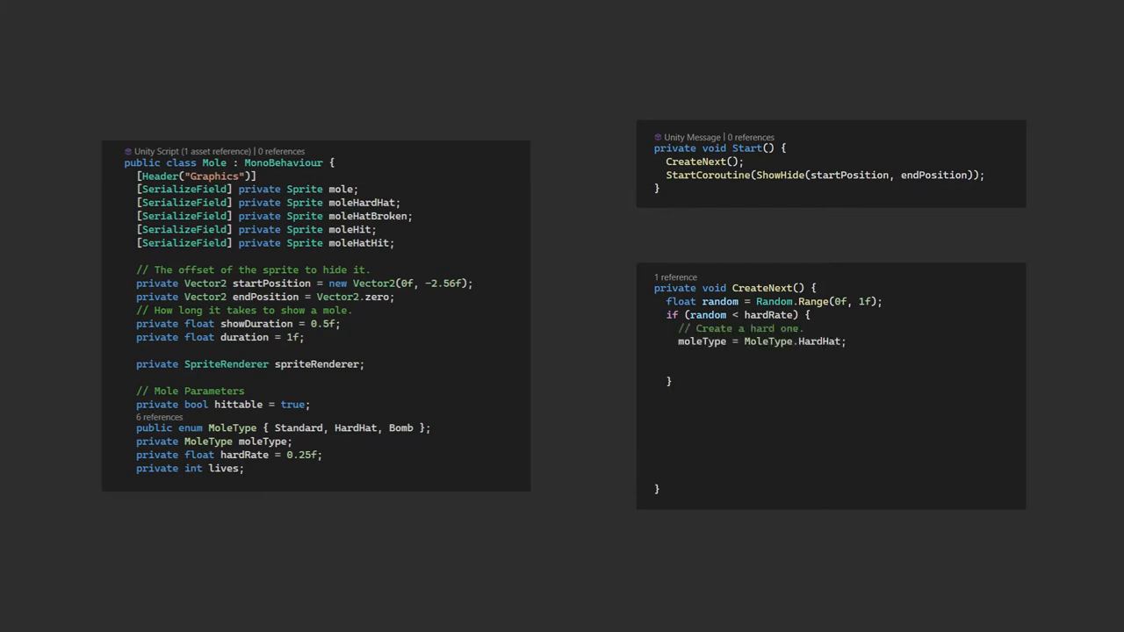
pyautogui.write('spriteRenderer.sprite = moleHardHat;')
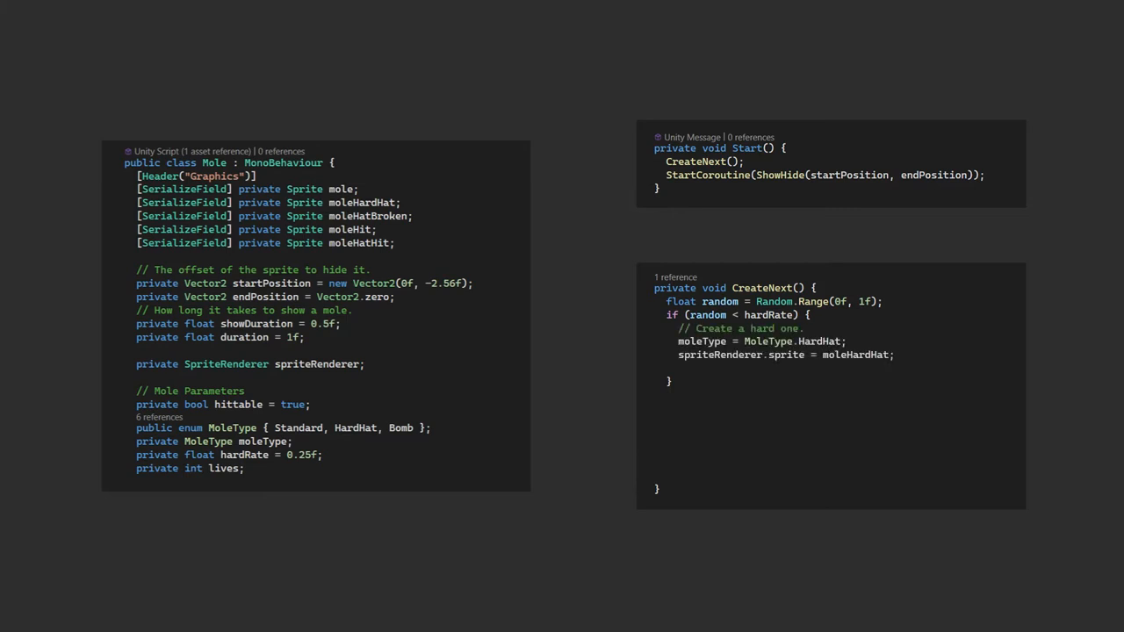
pyautogui.write('lives = 2;')
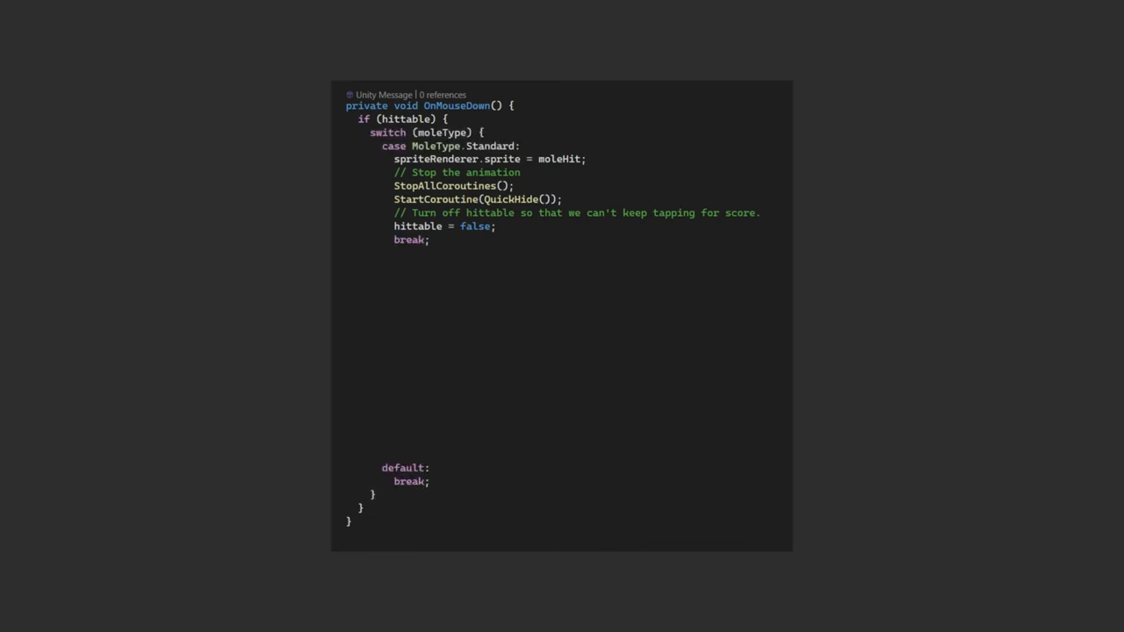
# Add a HardHat case in OnMouseDown swapping to moleHatBroken and decrementing lives when lives is 2
pyautogui.write('case MoleType.HardHat:')
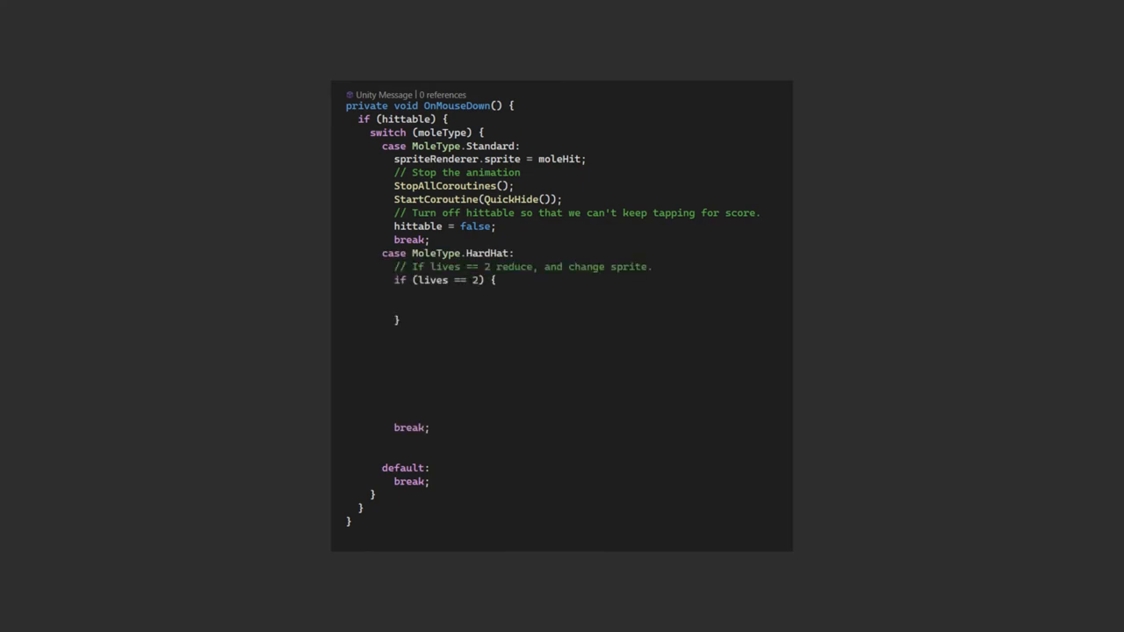
pyautogui.write('spriteRenderer.sprite = moleHatBroken;')
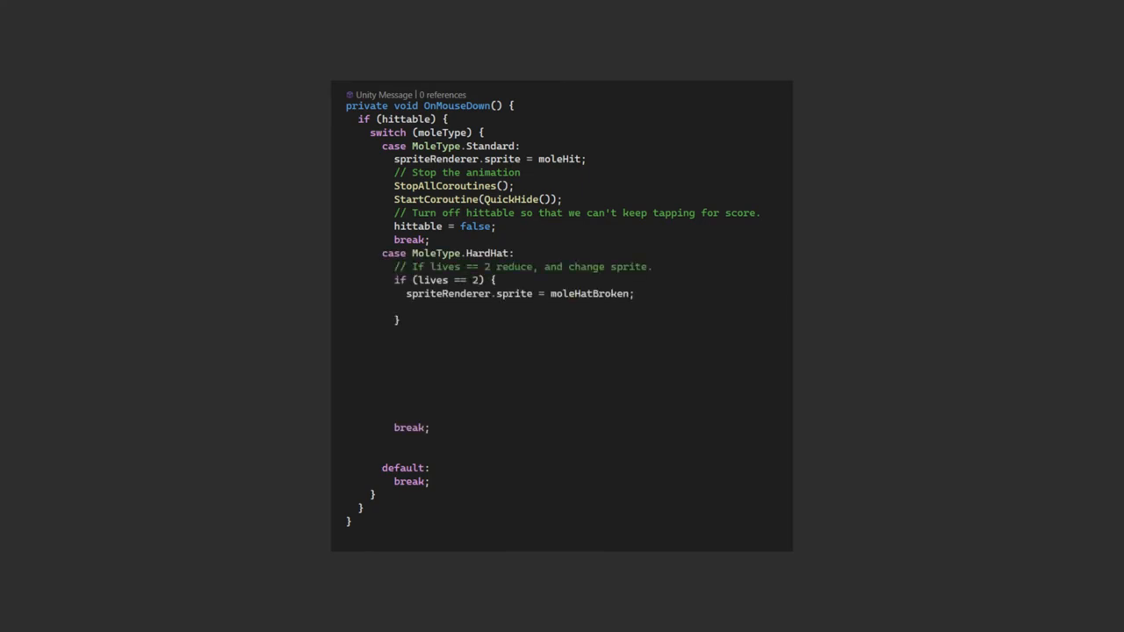
pyautogui.write('lives--;')
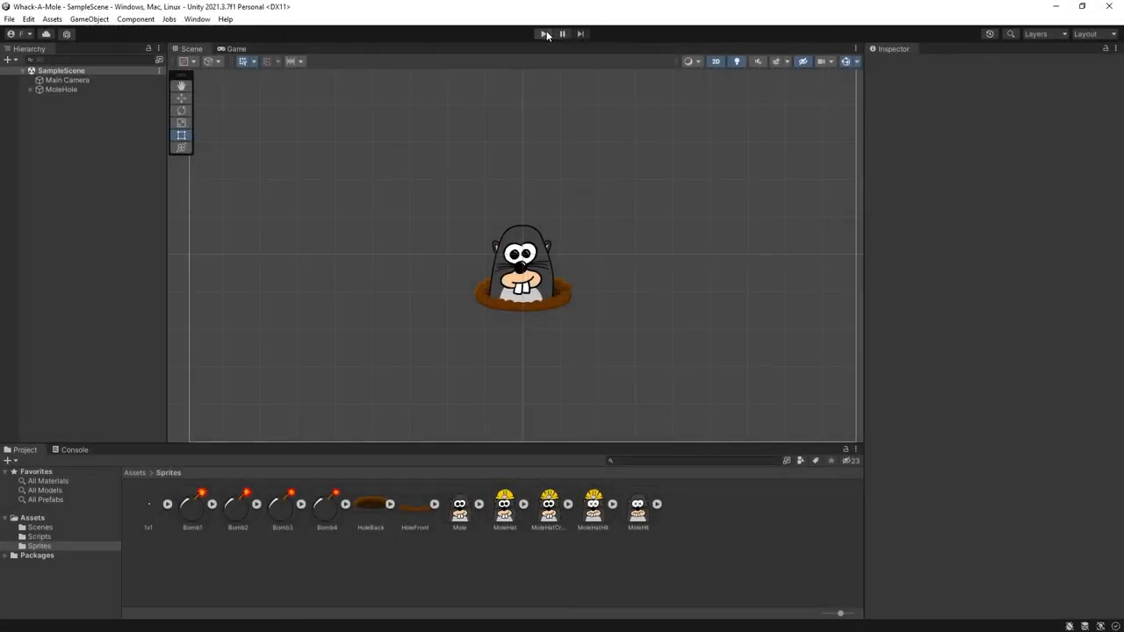
# Run a brief play-test of the mole scene and stop it
pyautogui.click(543, 34)
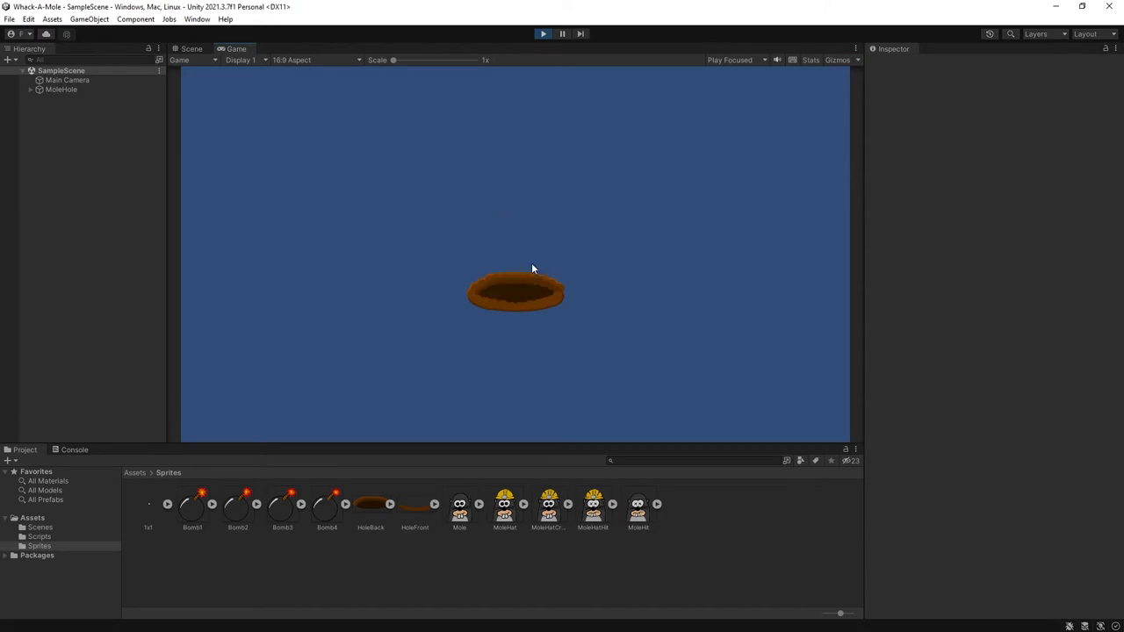
pyautogui.click(542, 33)
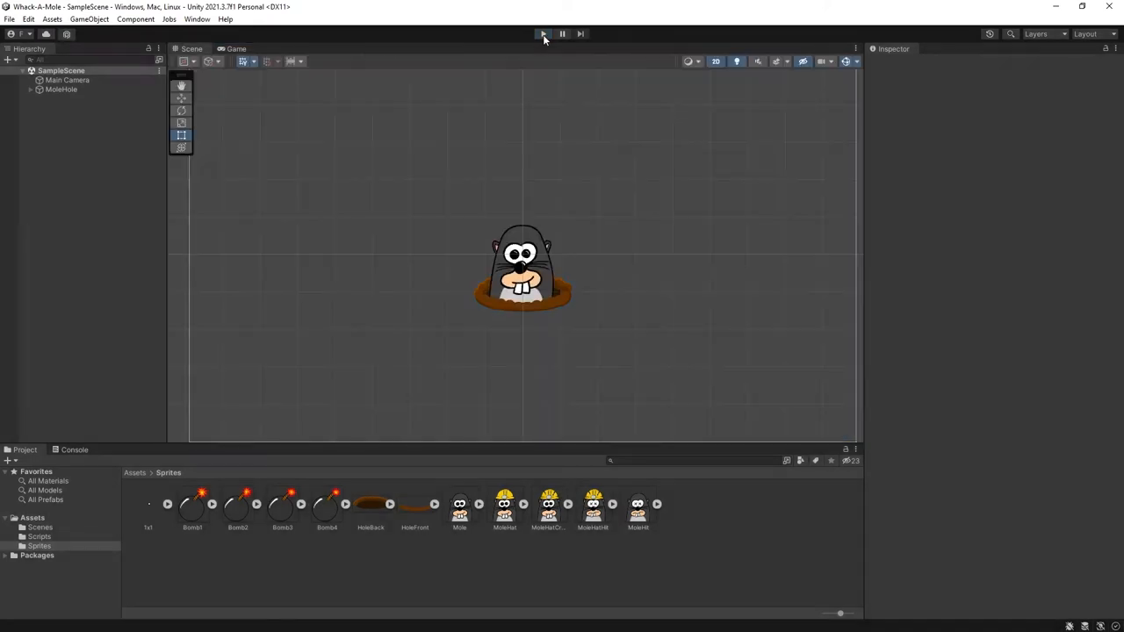
pyautogui.click(543, 33)
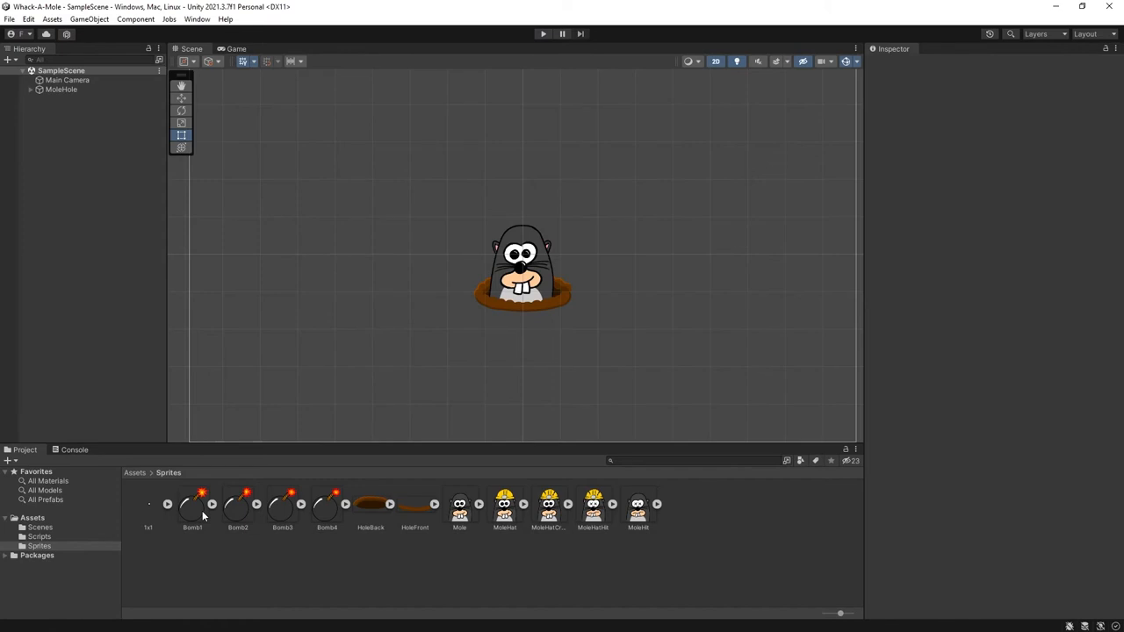
# Select the four bomb sprite frames Bomb1 through Bomb4 in the Sprites folder
pyautogui.click(193, 506)
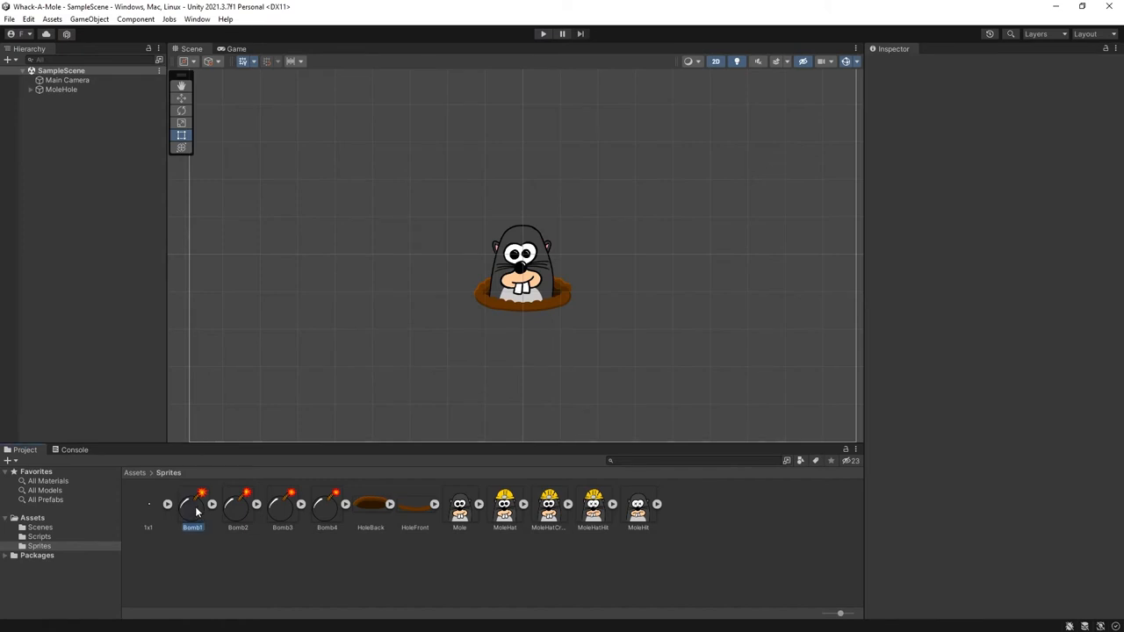
pyautogui.click(326, 506)
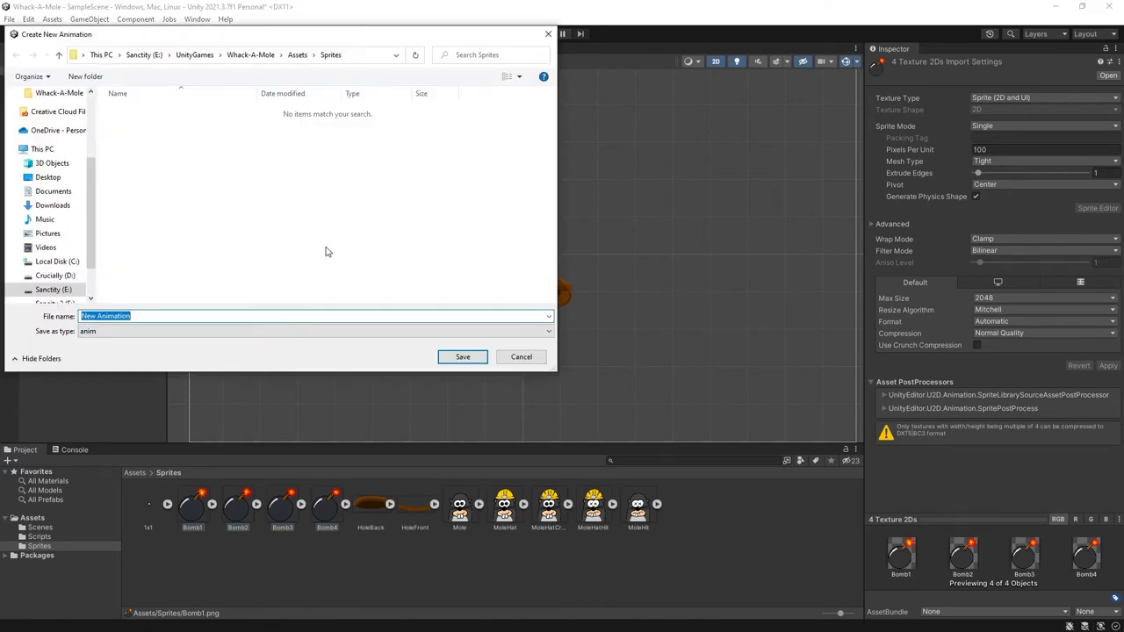
# Save the new animation as 'Bomb' and inspect the created bomb object
pyautogui.write('Bomb')
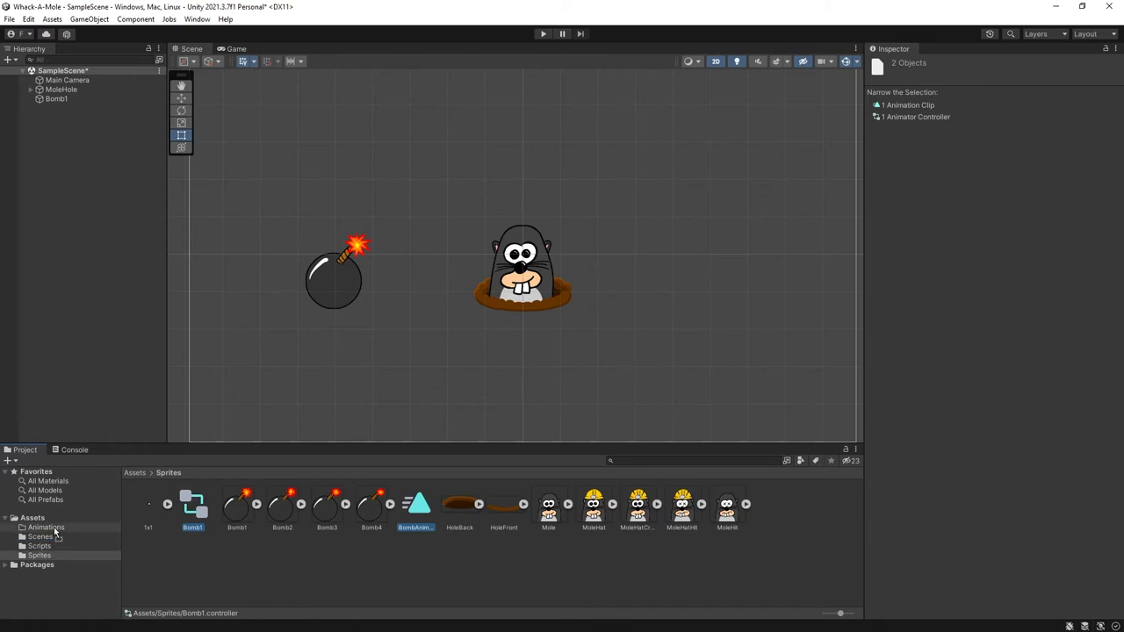
pyautogui.click(56, 98)
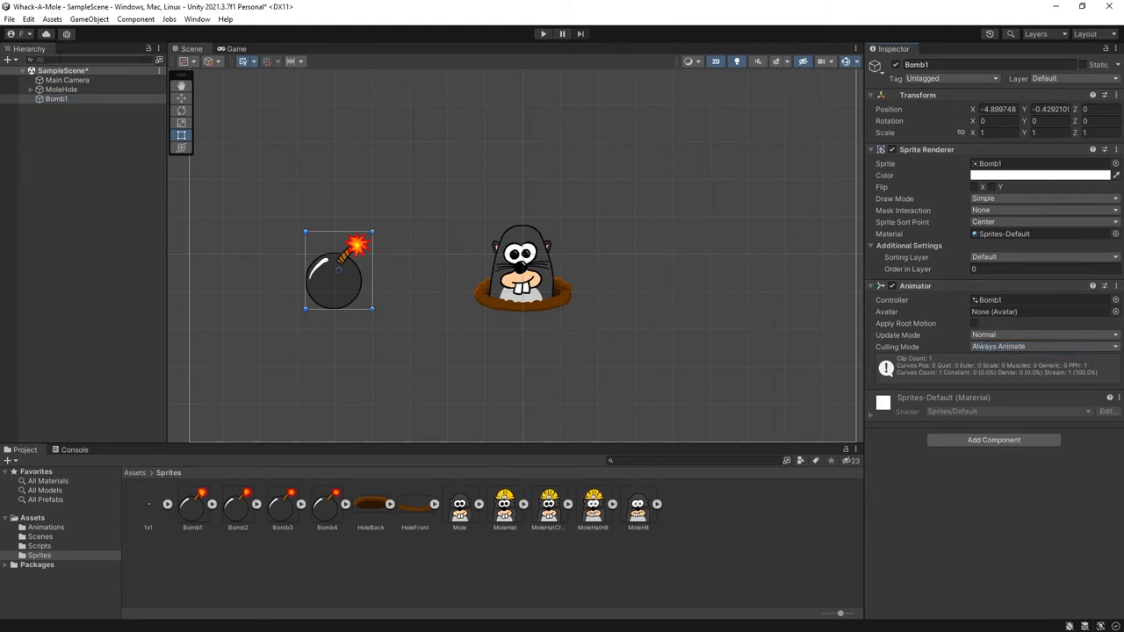
pyautogui.click(60, 98)
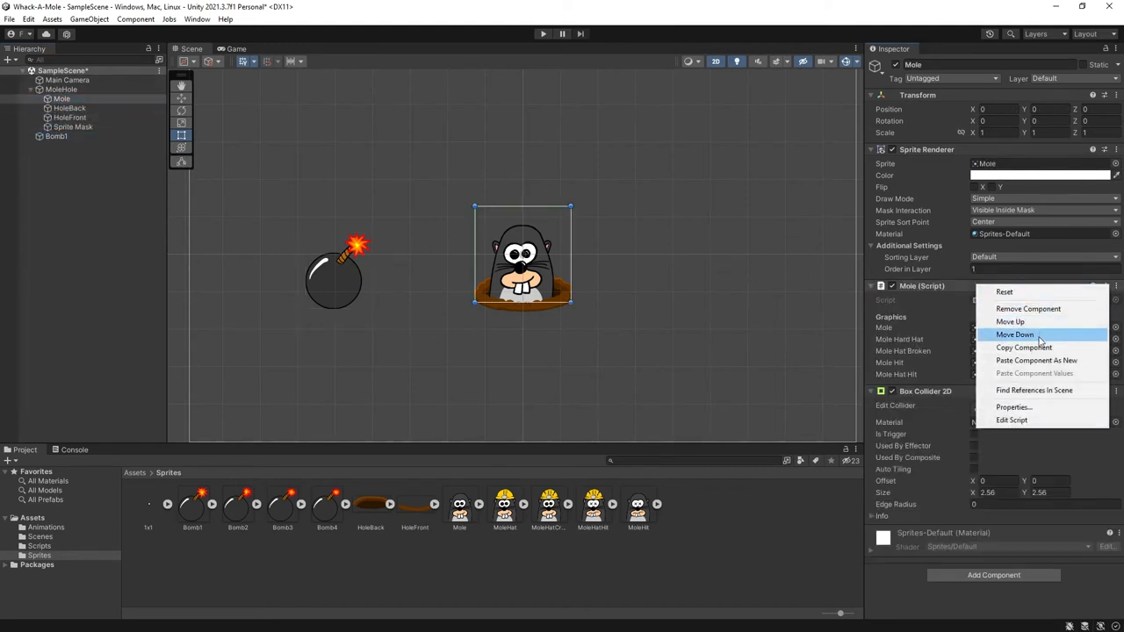
# Paste the bomb's Animator onto the Mole as a new component and play-test
pyautogui.click(1015, 334)
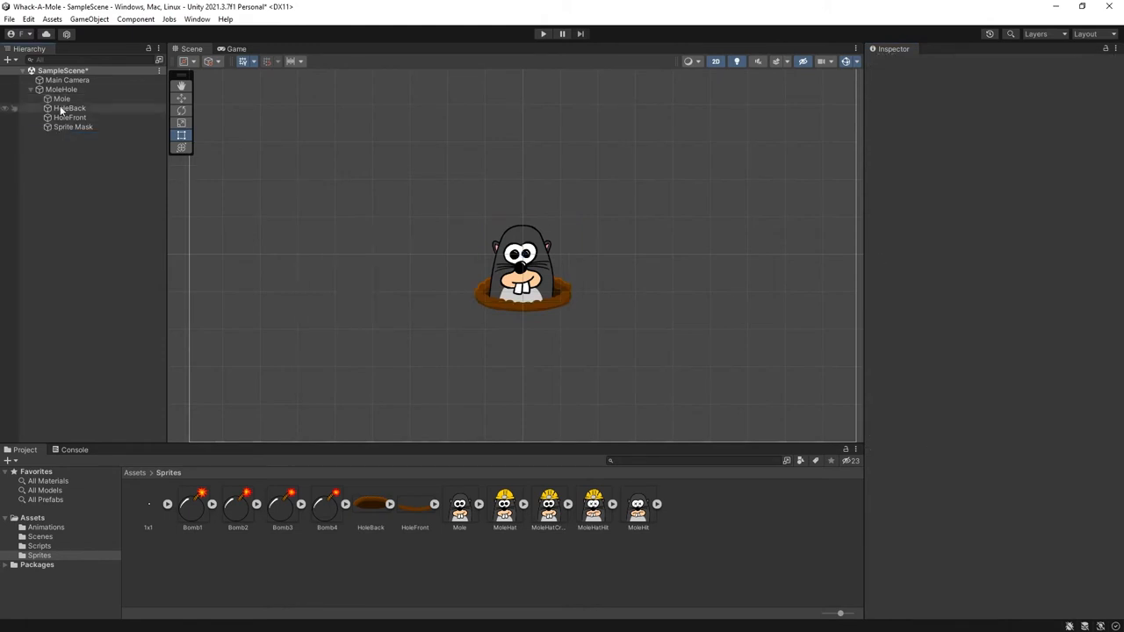
pyautogui.click(541, 33)
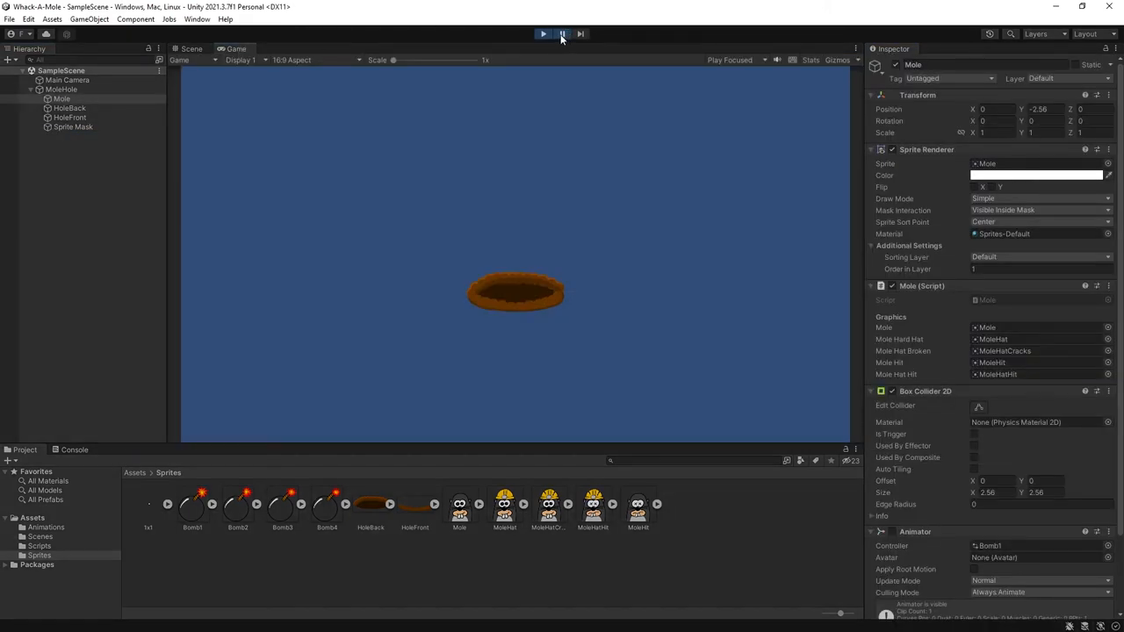
pyautogui.click(542, 34)
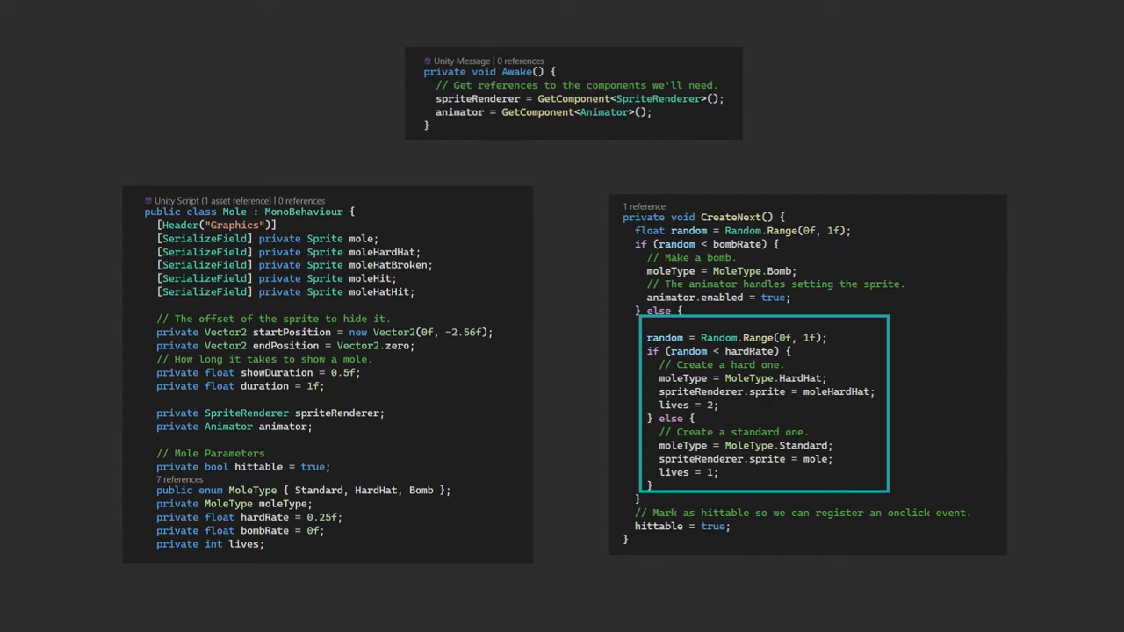
# Add the non-bomb branch line 'animator.enabled = false;' in CreateNext
pyautogui.write('animator.enabled = false;')
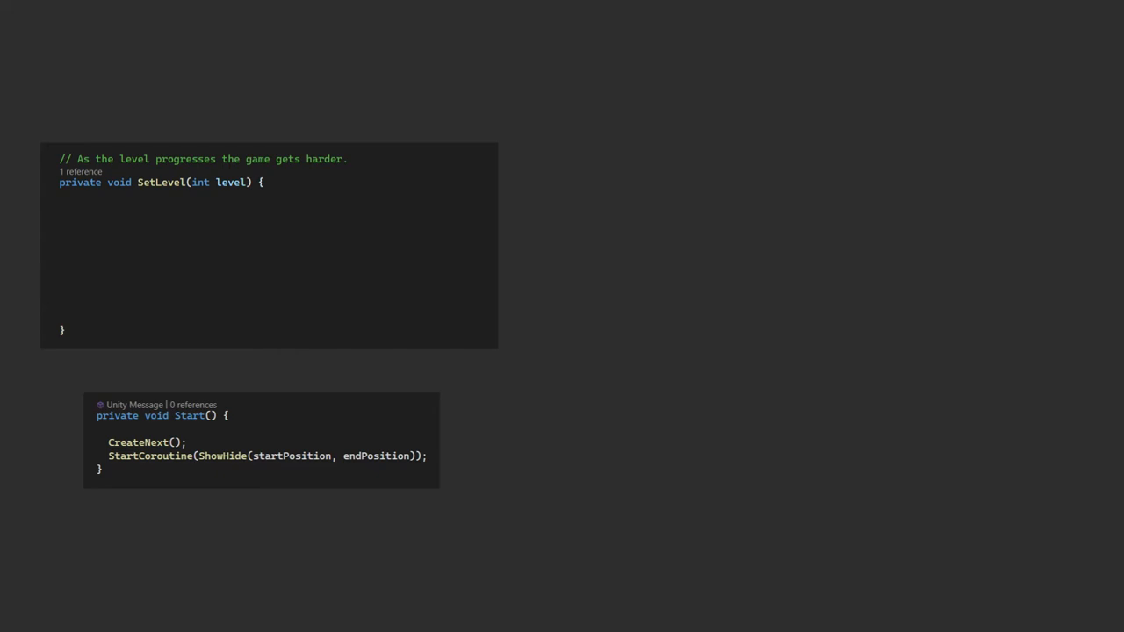
# Add SetLevel(int level) and a Start() calling CreateNext and the ShowHide coroutine
pyautogui.doubleClick(217, 180)
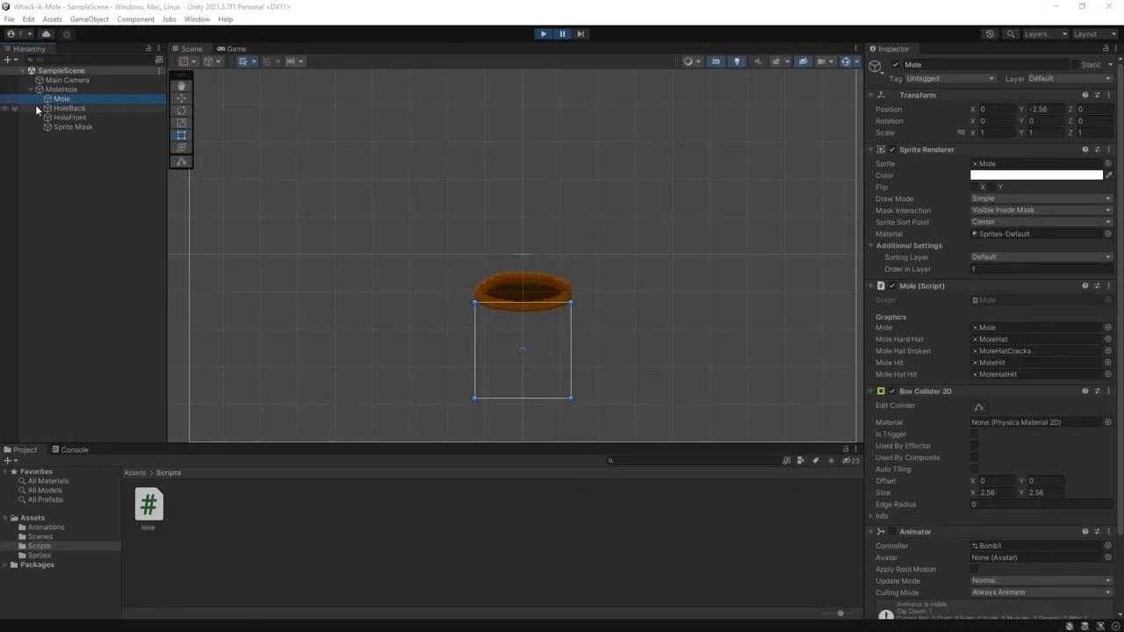
# Play-test the mole popping up and hiding, then stop
pyautogui.click(562, 33)
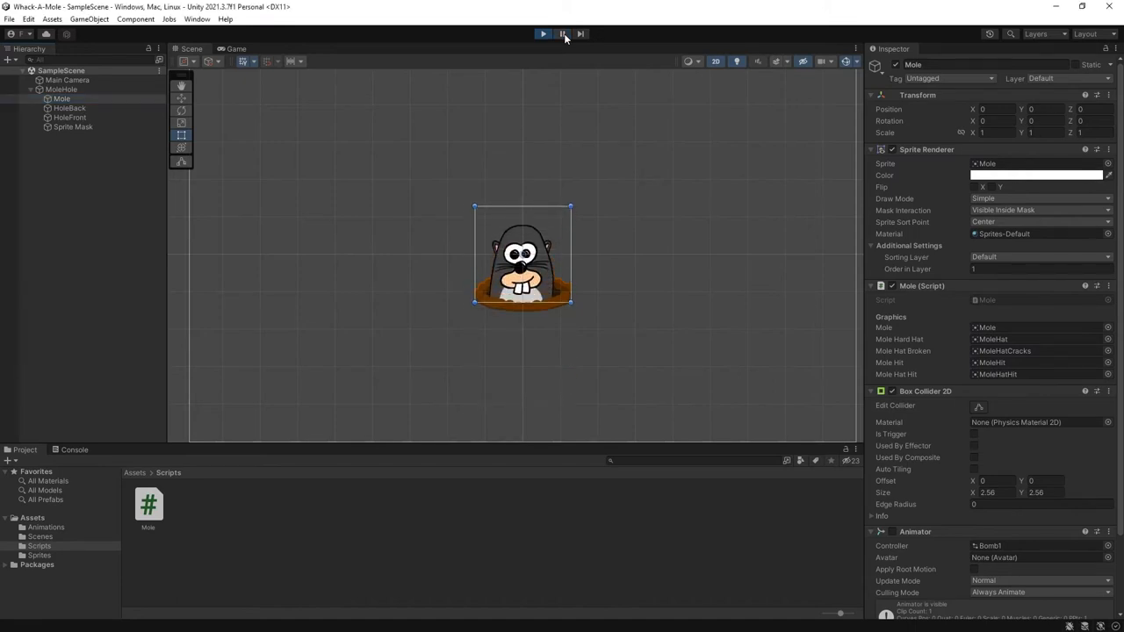
pyautogui.click(543, 33)
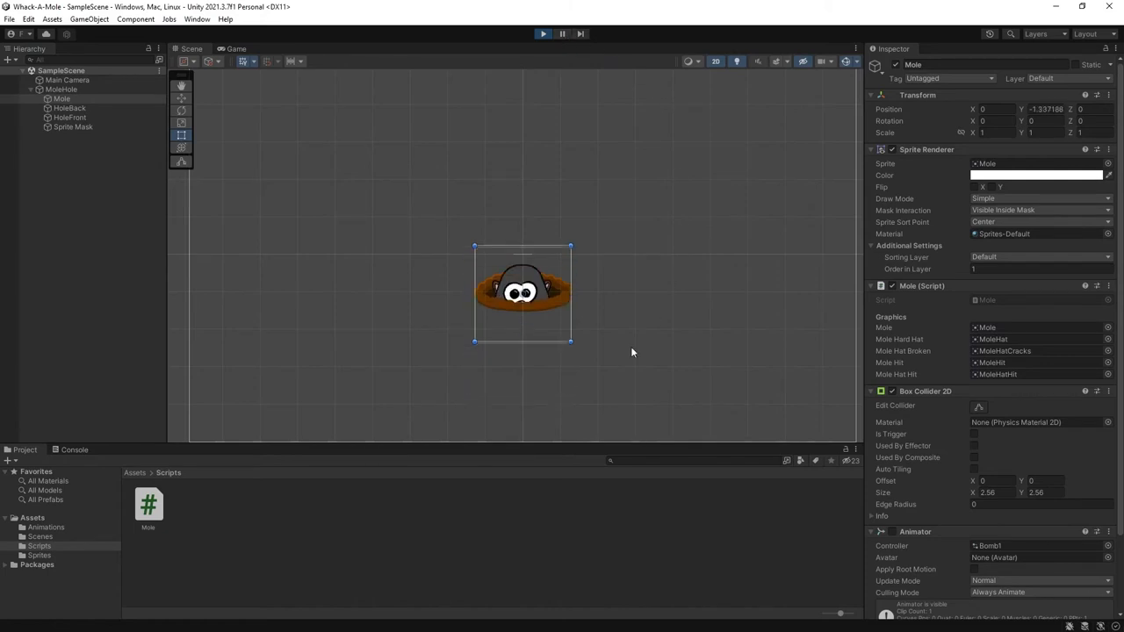
pyautogui.moveTo(523, 290); pyautogui.dragTo(524, 351)
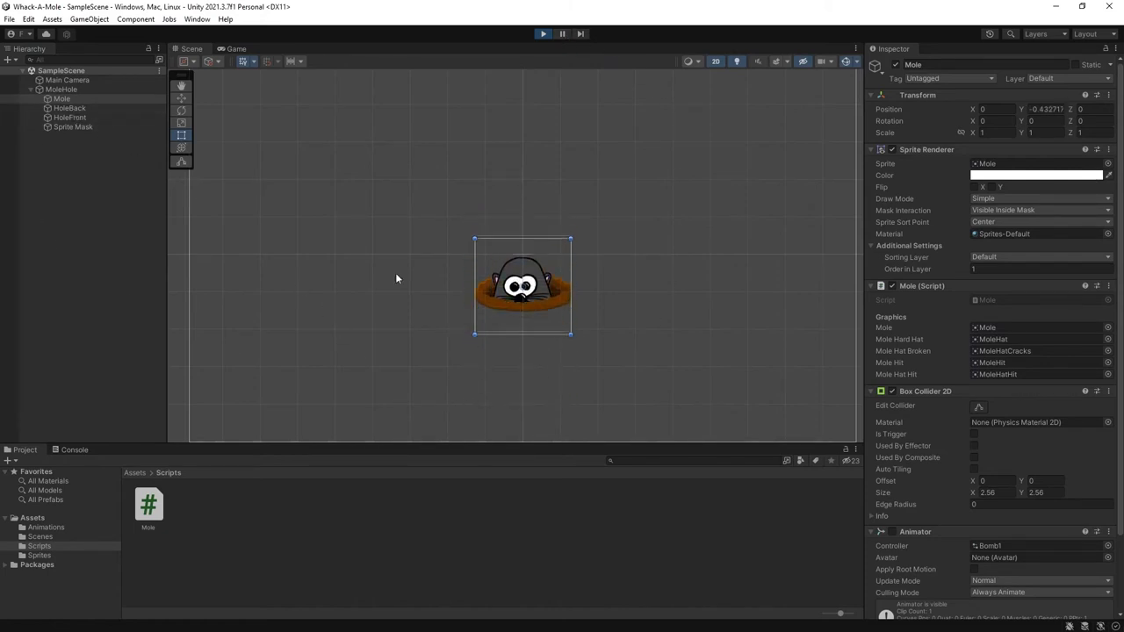
# Duplicate MoleHole and move the copy down below the original
pyautogui.click(61, 88)
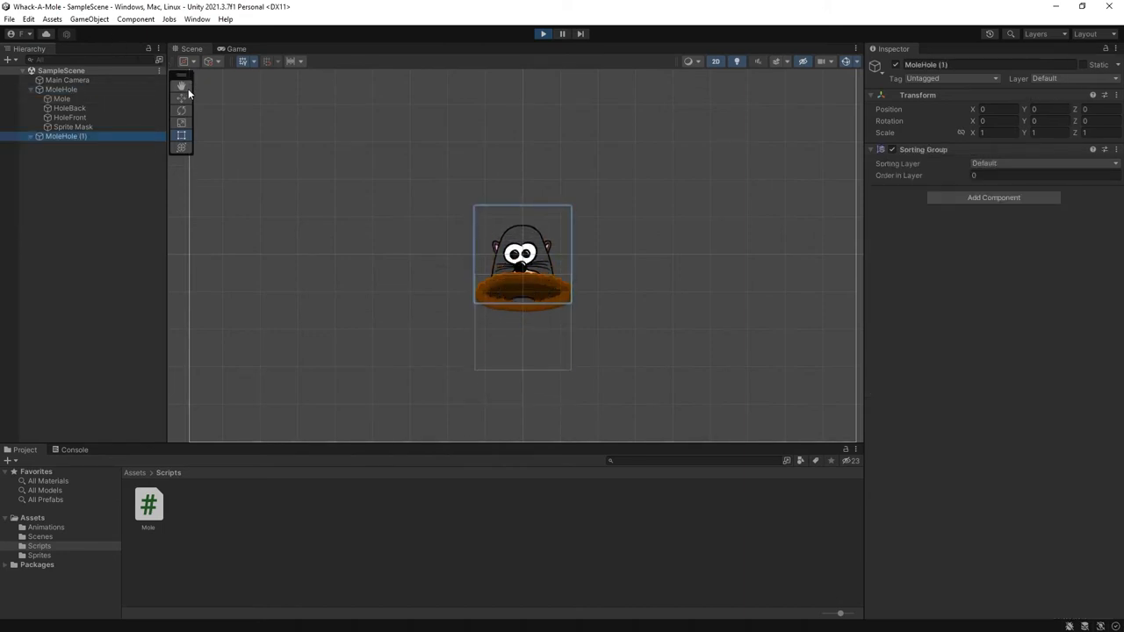
pyautogui.moveTo(523, 255); pyautogui.dragTo(524, 369)
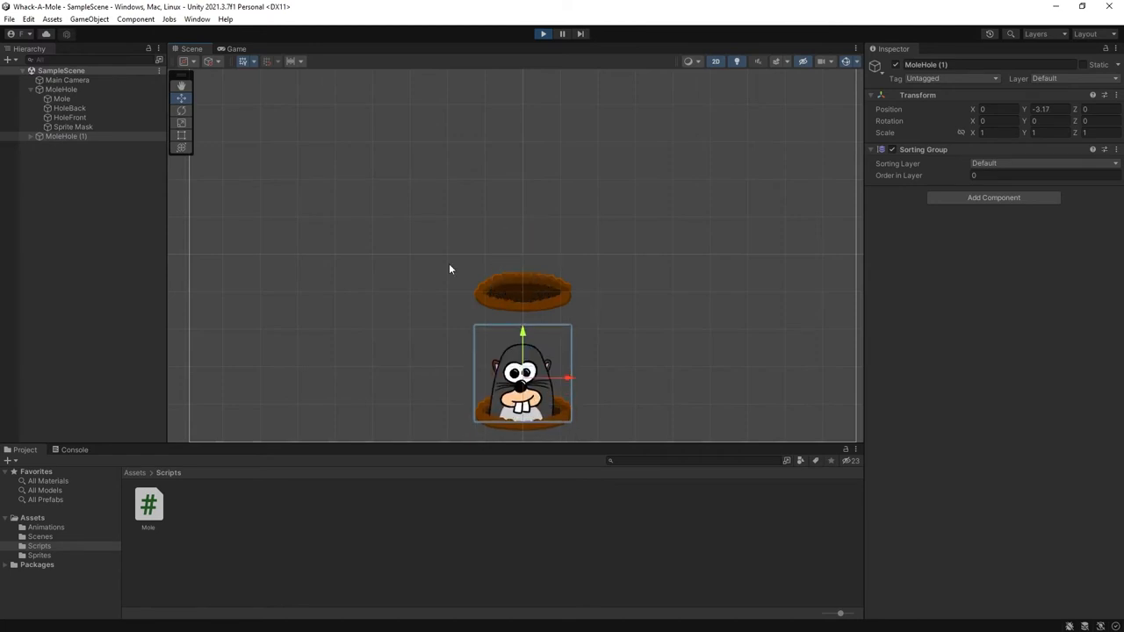
pyautogui.click(62, 98)
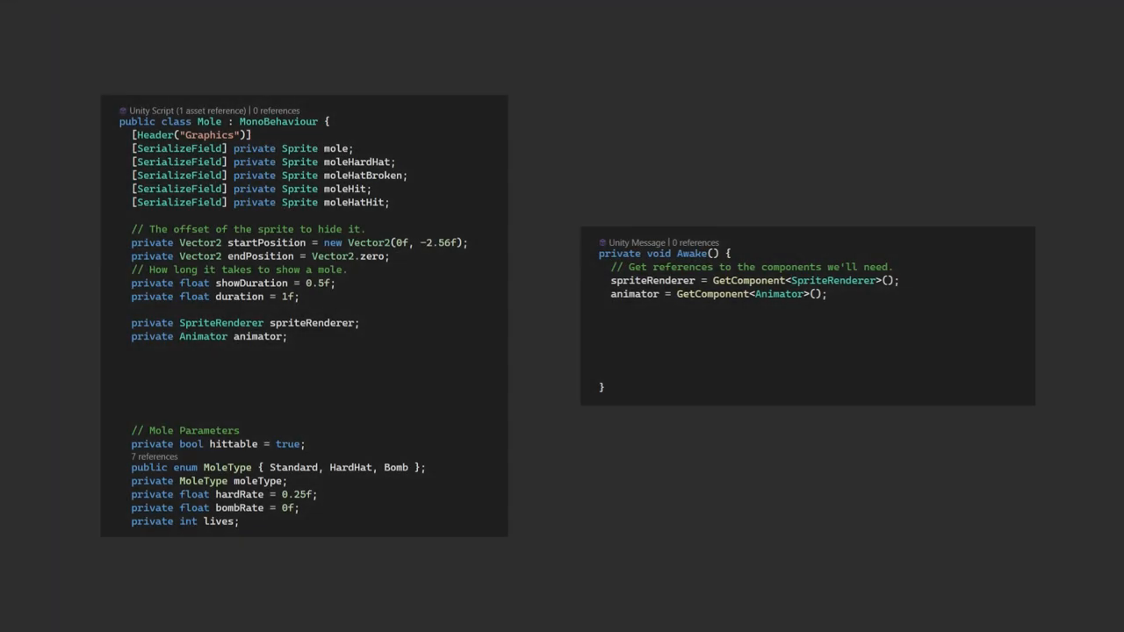
# Add a BoxCollider2D field and compute box offset, size and hidden versions in Awake
pyautogui.write('private BoxCollider2D boxCollider2D;')
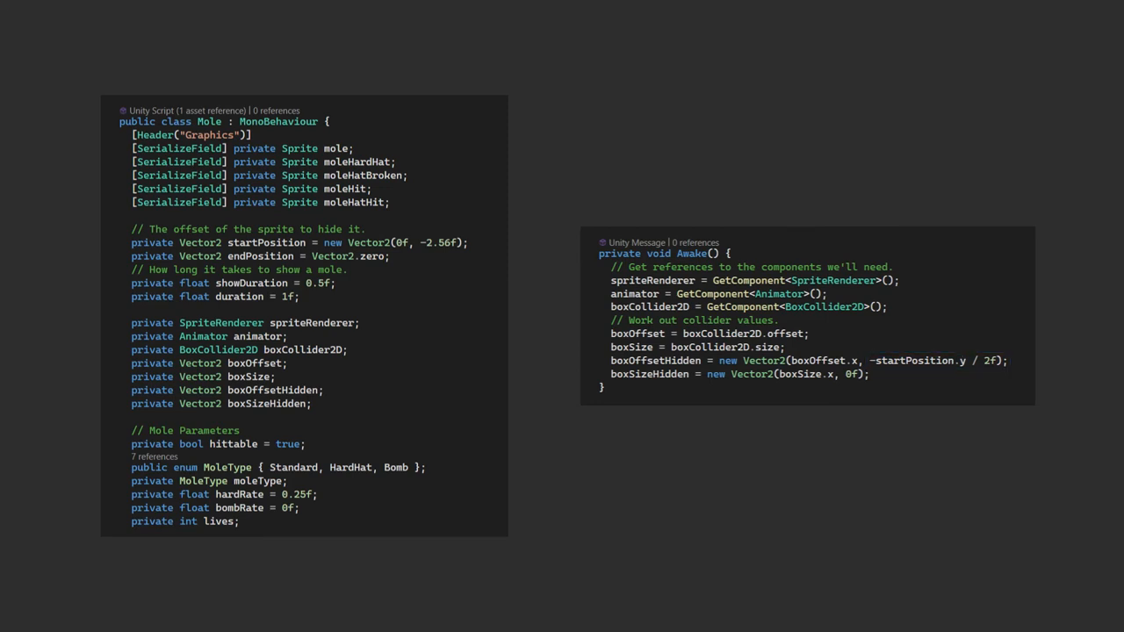
pyautogui.doubleClick(850, 374)
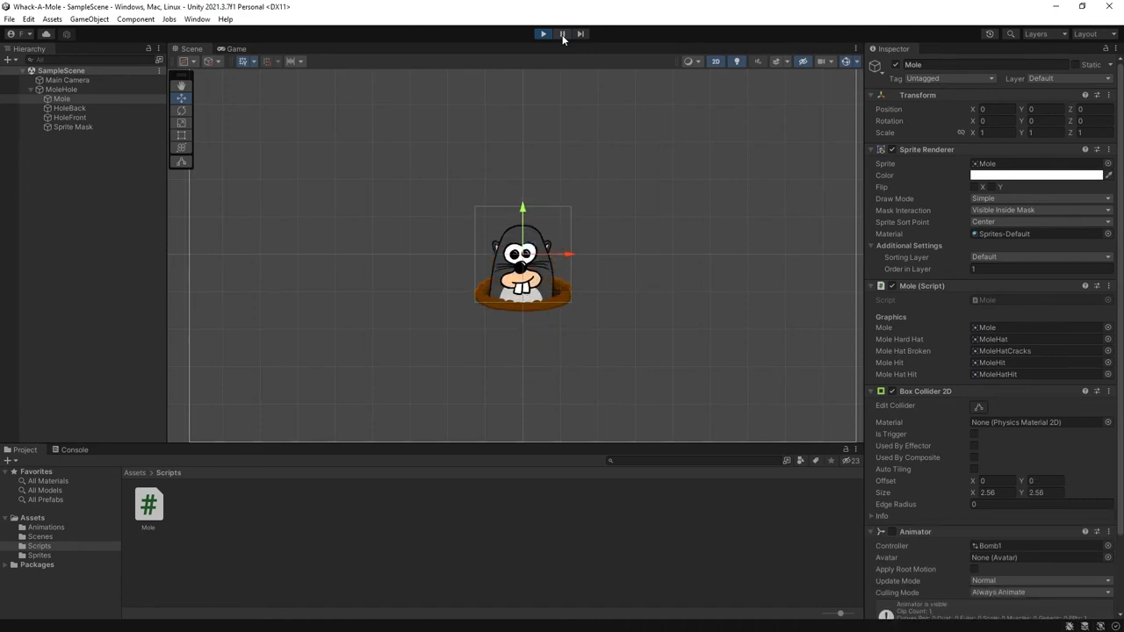
# Make MoleHole a prefab in a new Prefabs folder and duplicate copies into a 3x3 grid
pyautogui.click(543, 33)
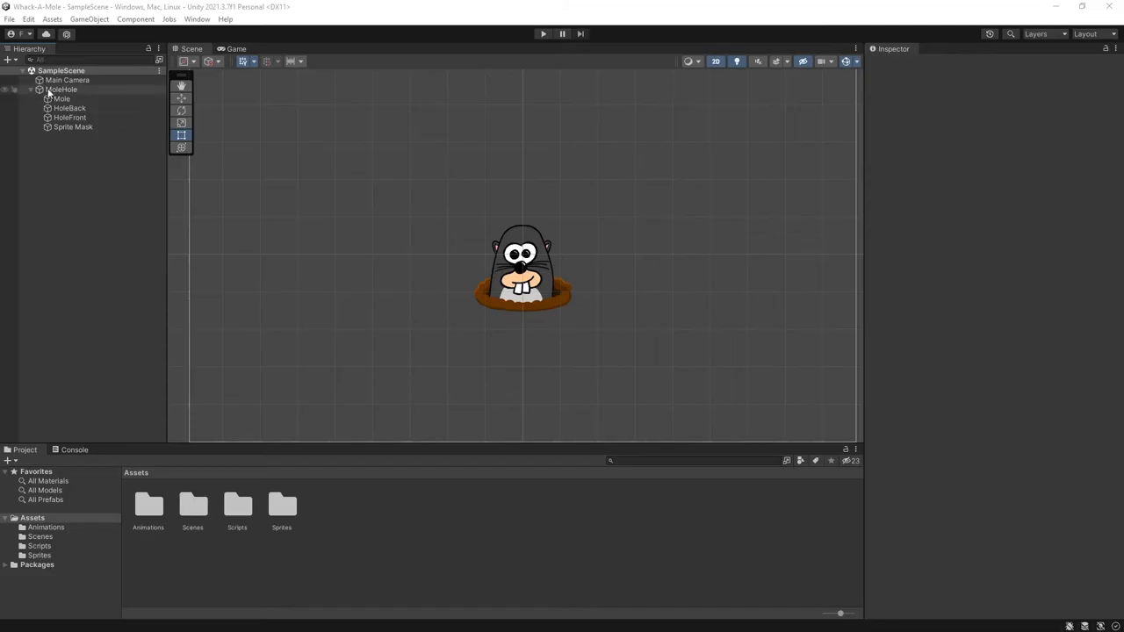
pyautogui.click(62, 88)
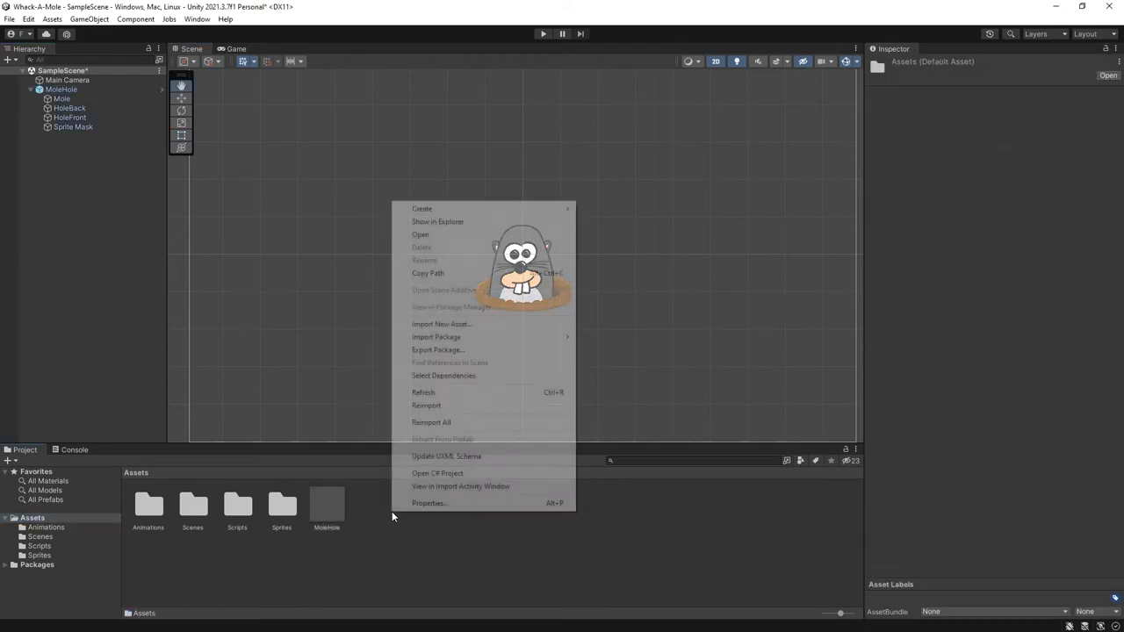
pyautogui.click(421, 207)
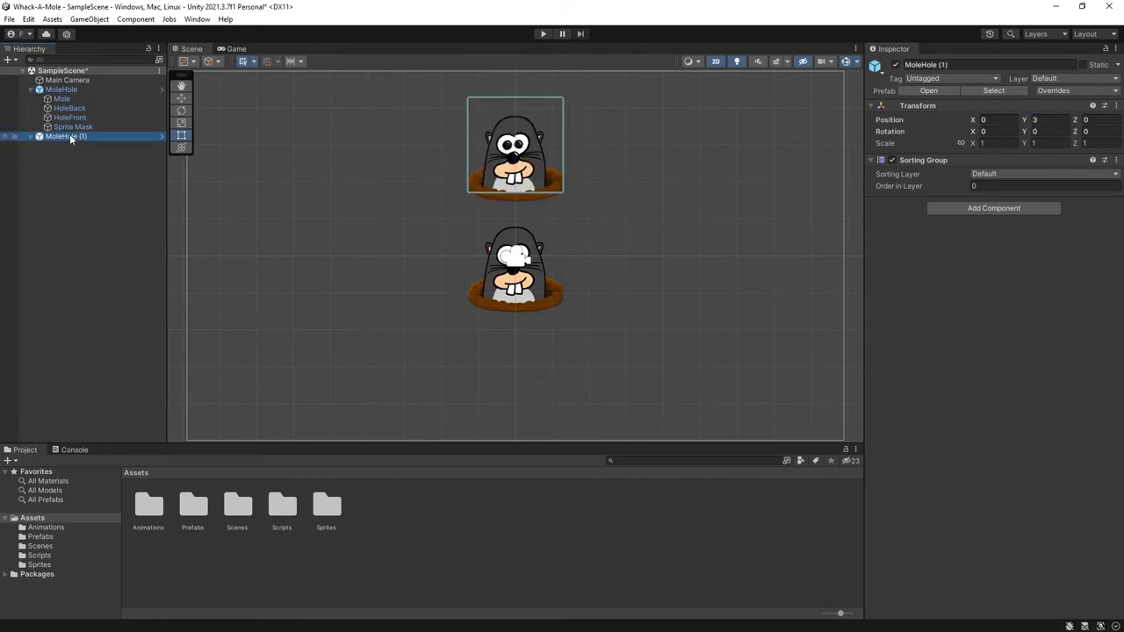
pyautogui.press('Ctrl+D')
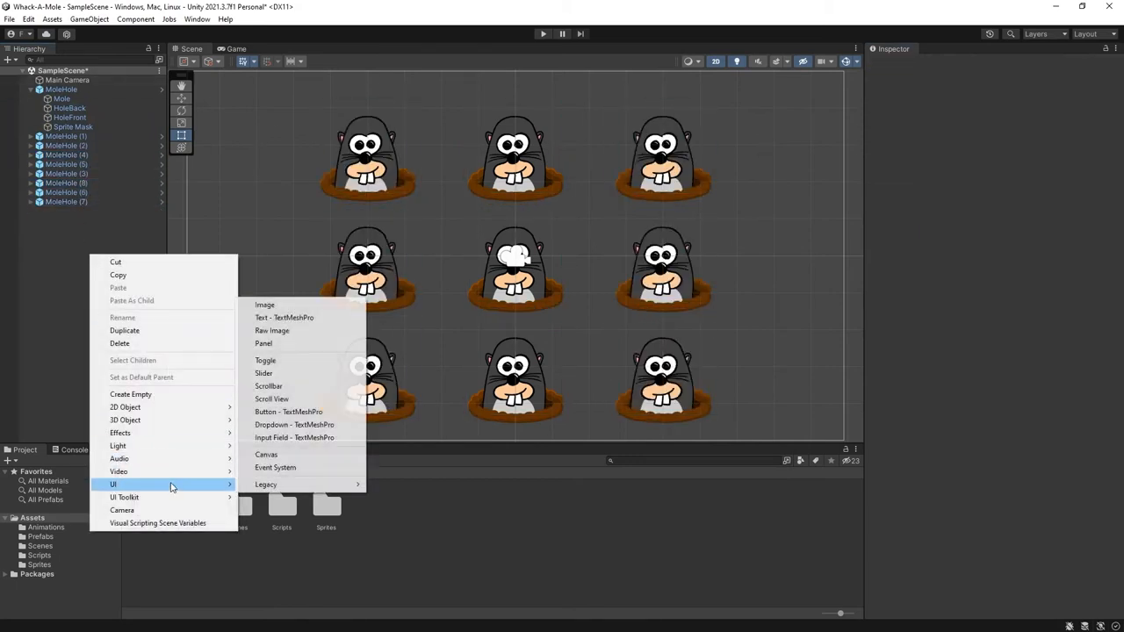
# Add a UI button with TMP Essentials, rename it PlayButton reading 'Play Game', moved below the moles
pyautogui.click(288, 411)
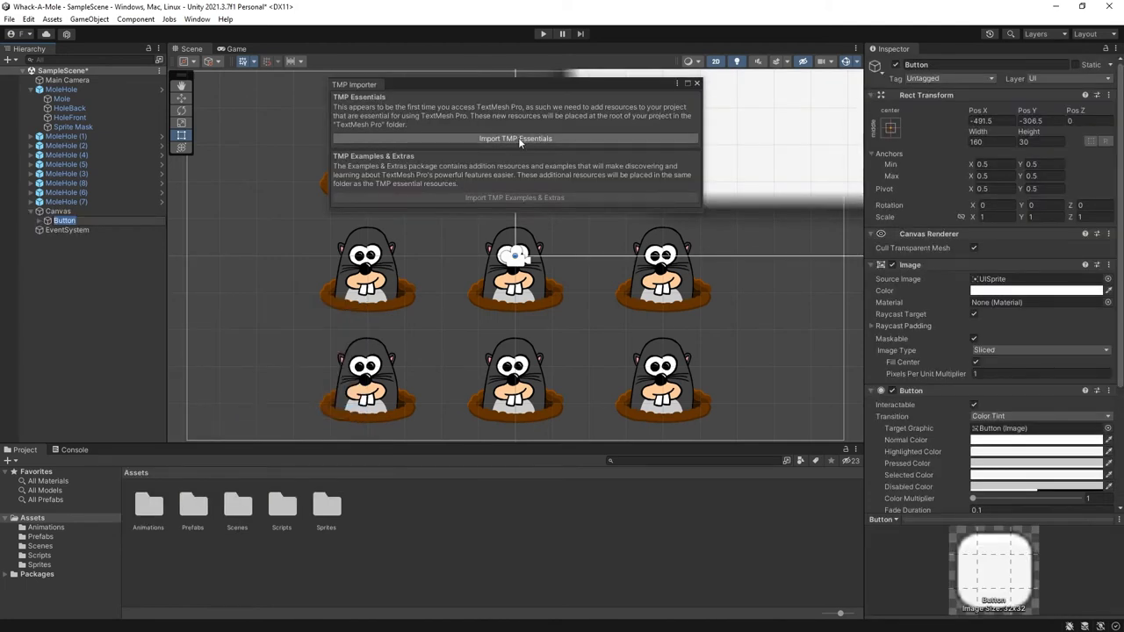
pyautogui.click(515, 139)
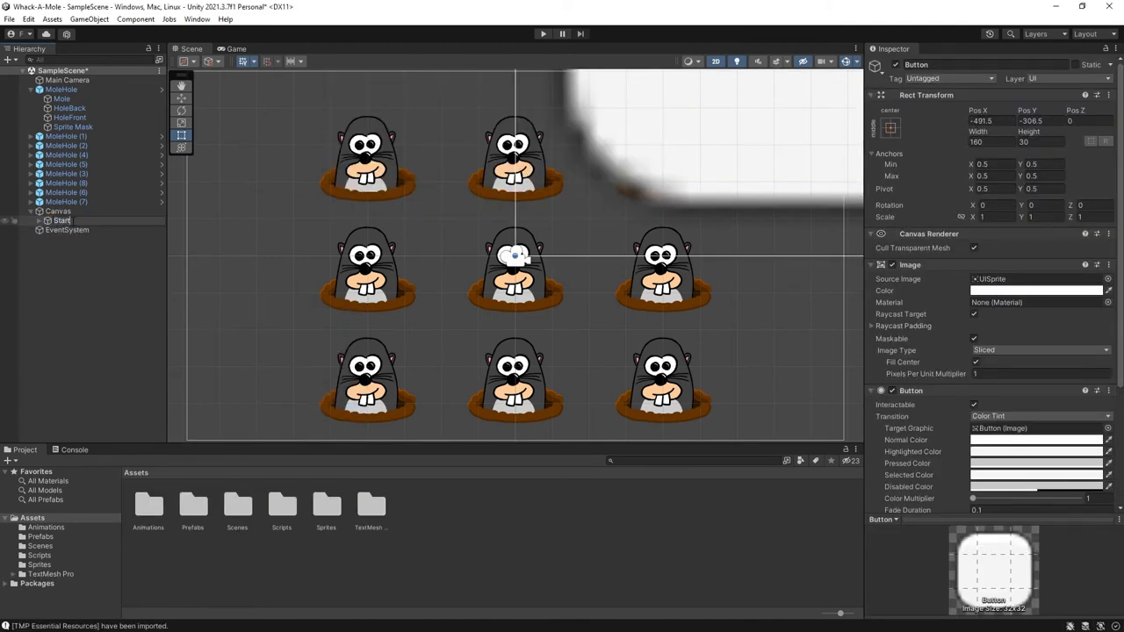
pyautogui.click(80, 230)
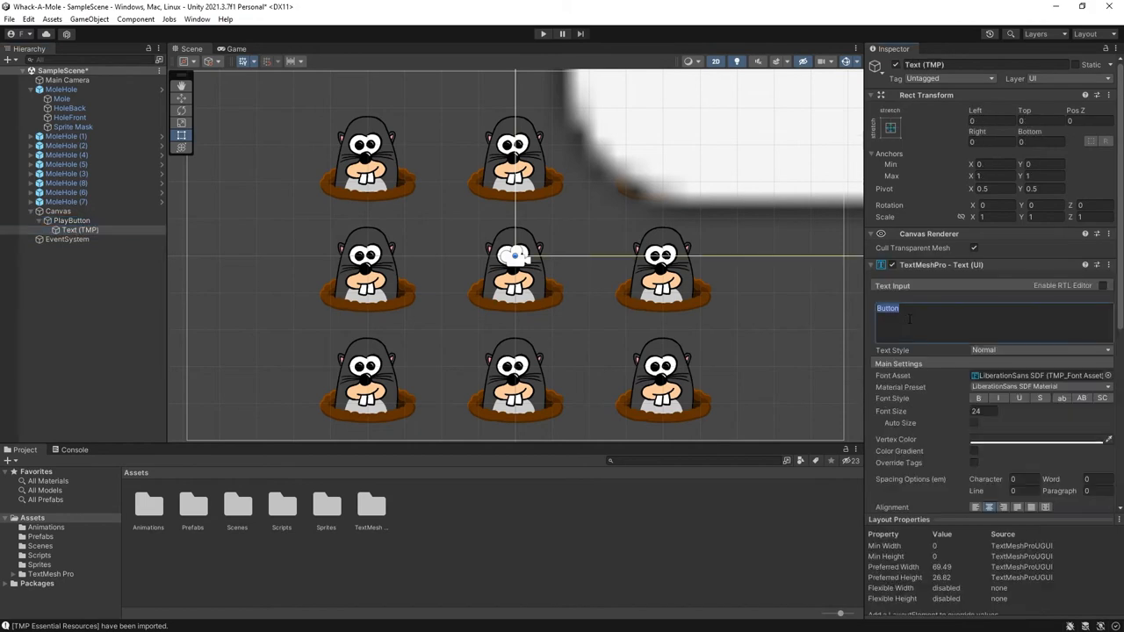
pyautogui.click(58, 211)
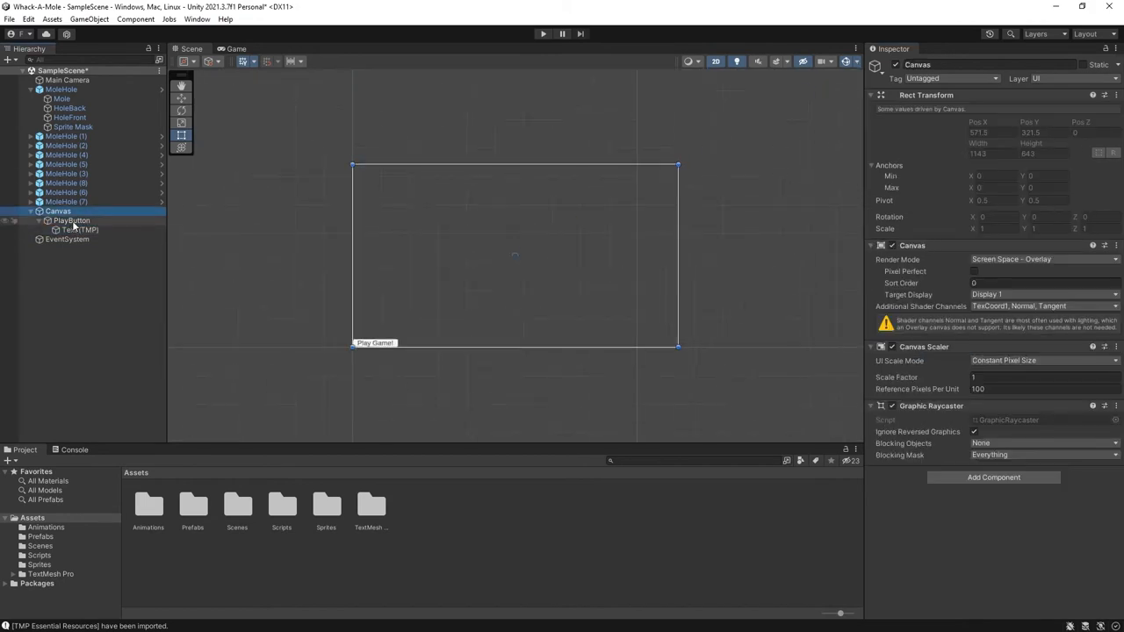
pyautogui.click(72, 222)
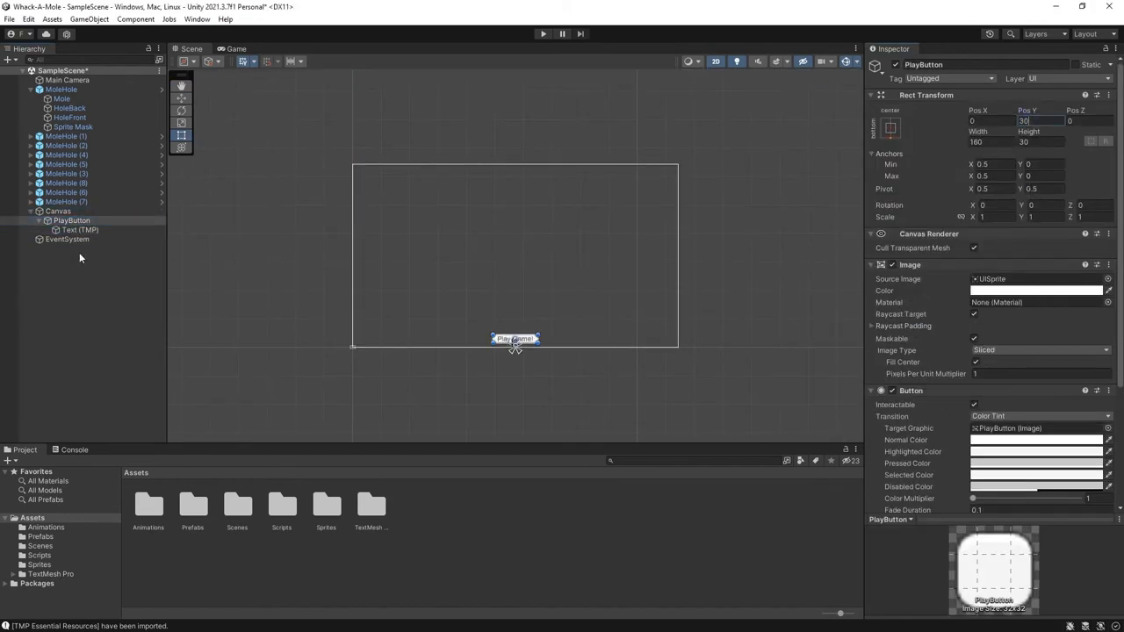
# Set the Main Camera background colour to brown and create an empty GameManager object
pyautogui.click(67, 81)
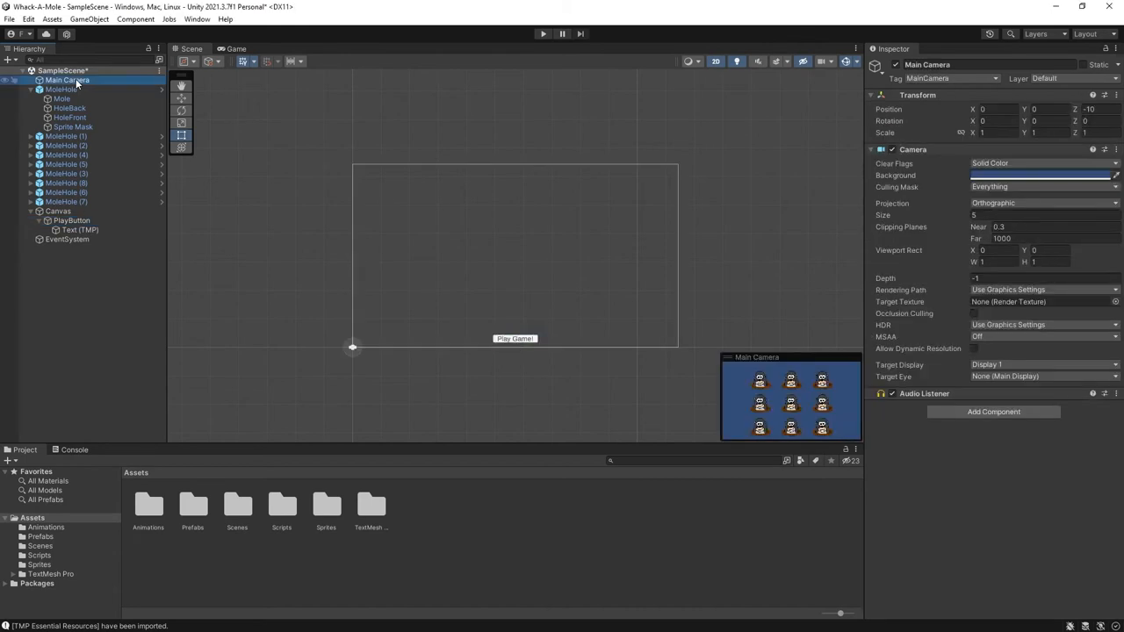
pyautogui.click(1040, 176)
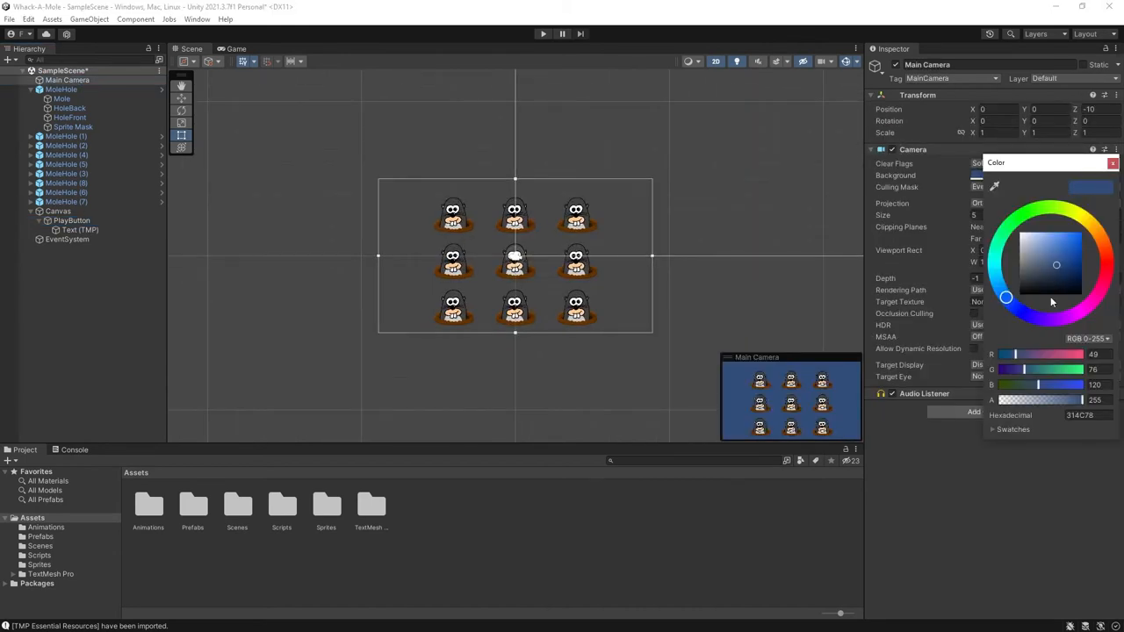
pyautogui.click(1100, 236)
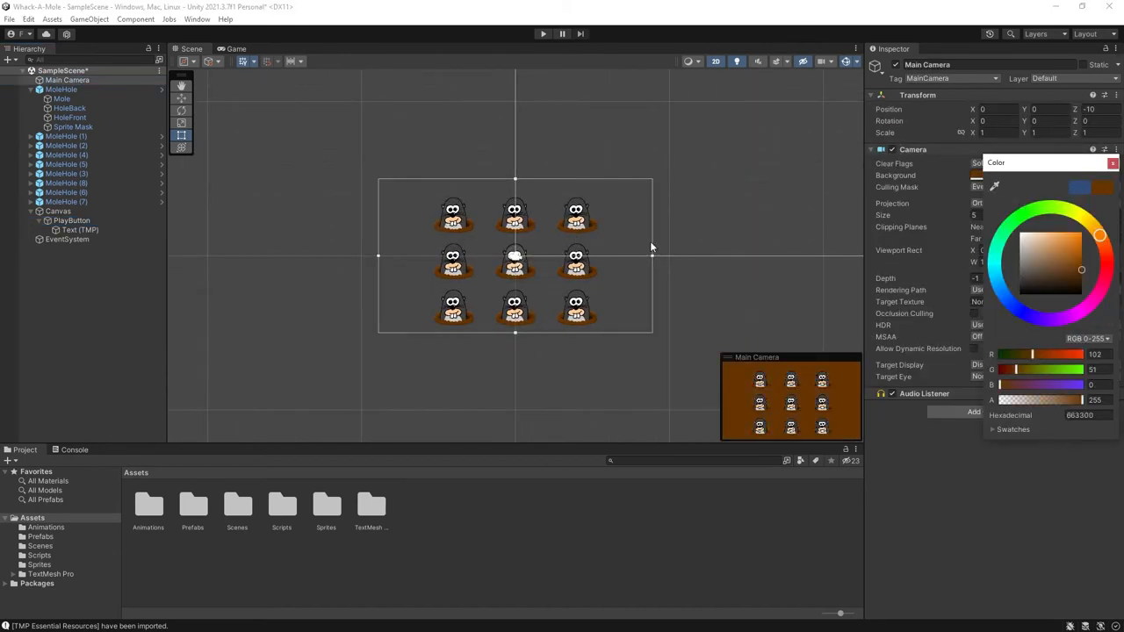
pyautogui.click(1069, 260)
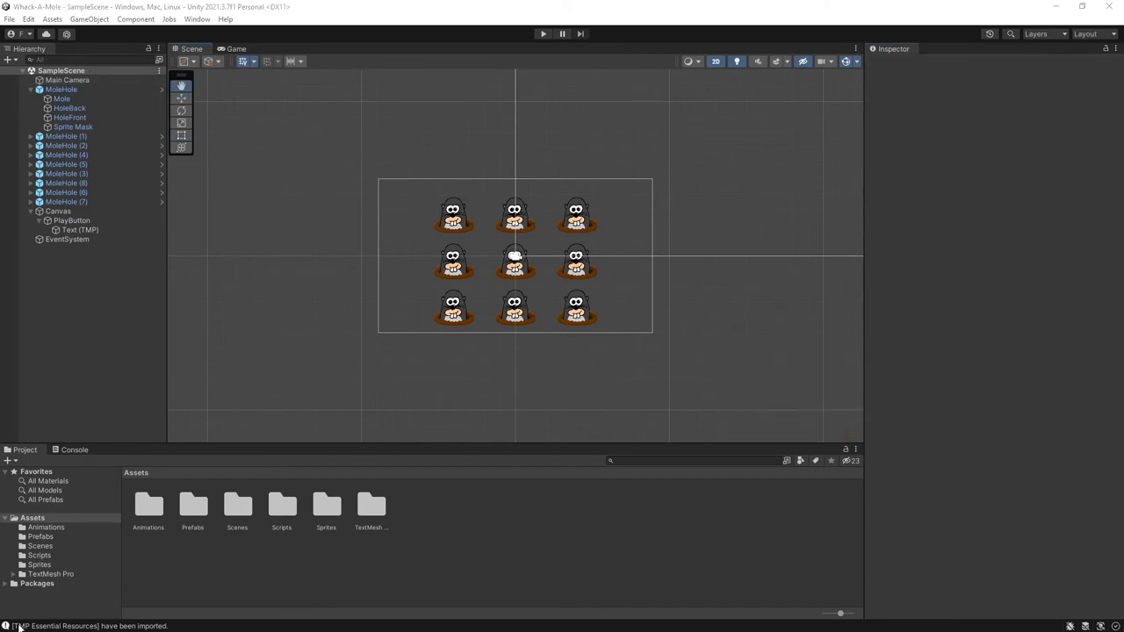
pyautogui.click(125, 435)
pyautogui.write('GameManager')
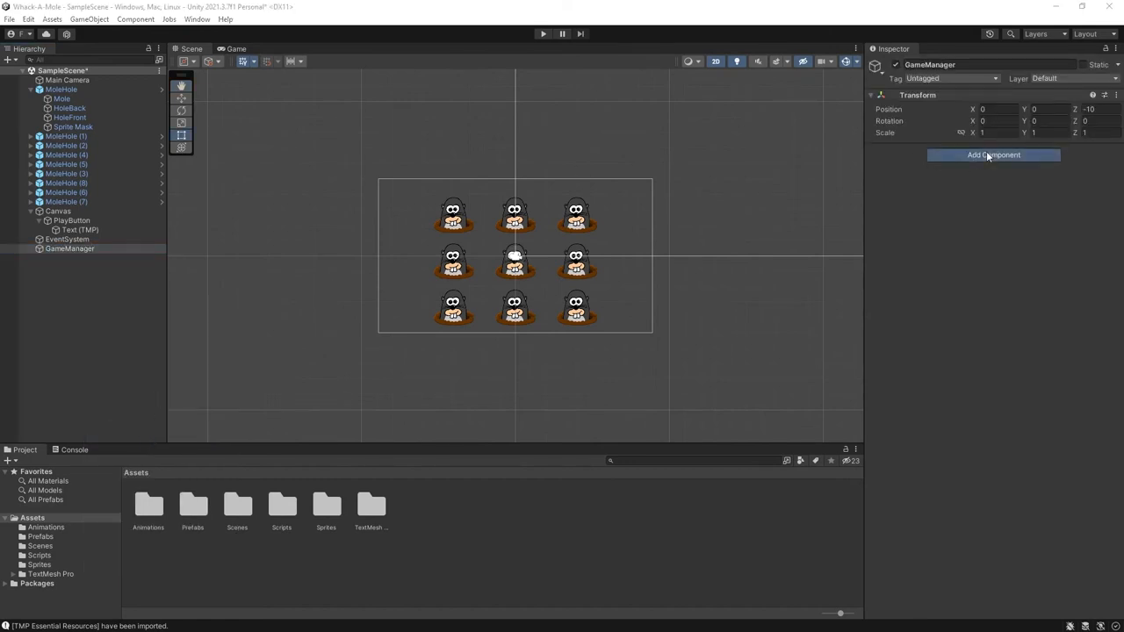
# Add a new GameManager script component to GameManager and open it for editing
pyautogui.click(994, 154)
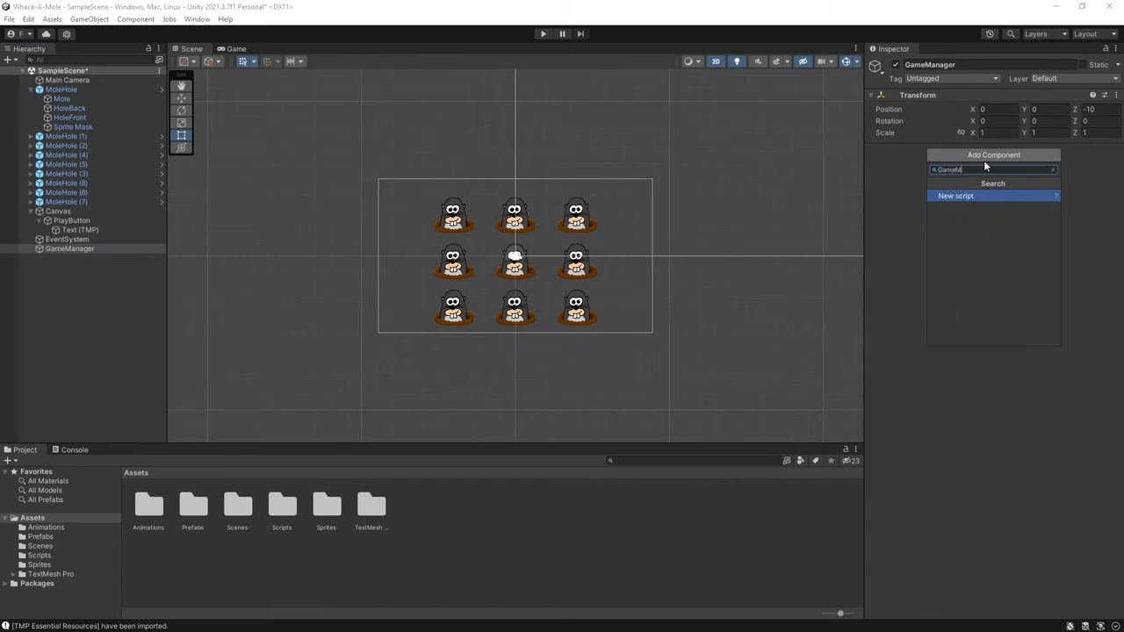
pyautogui.click(955, 195)
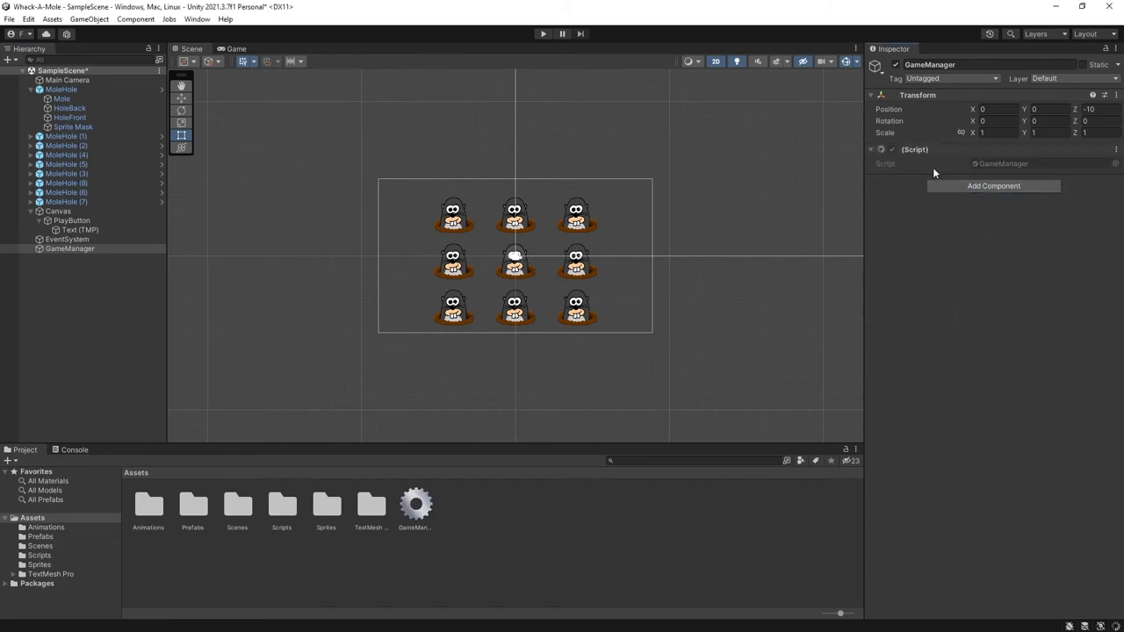
pyautogui.click(281, 506)
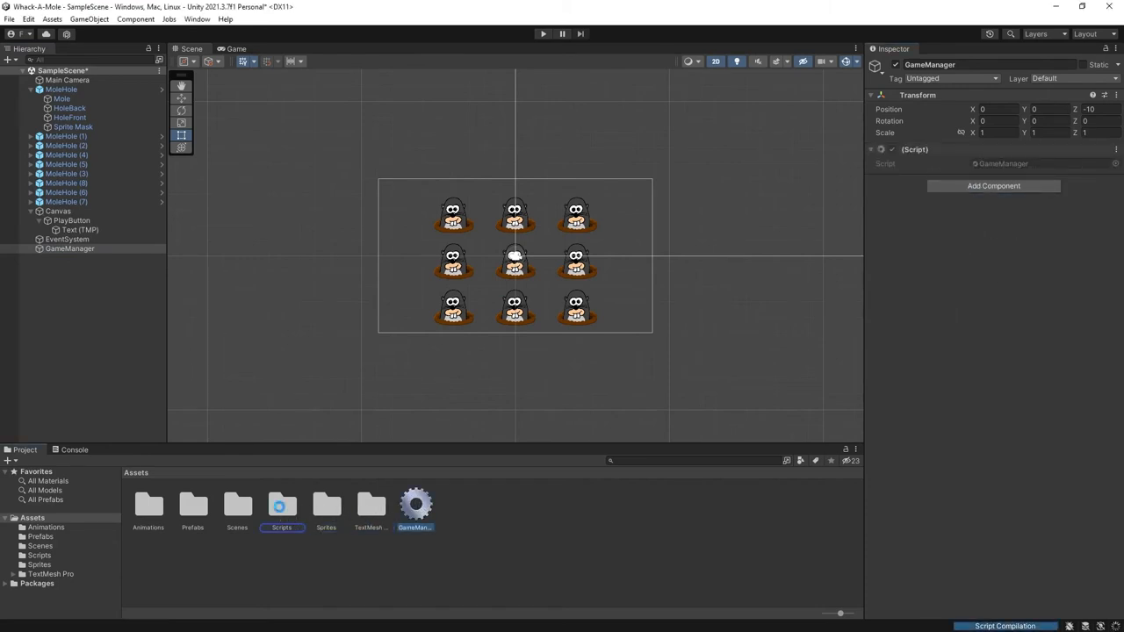
pyautogui.doubleClick(415, 502)
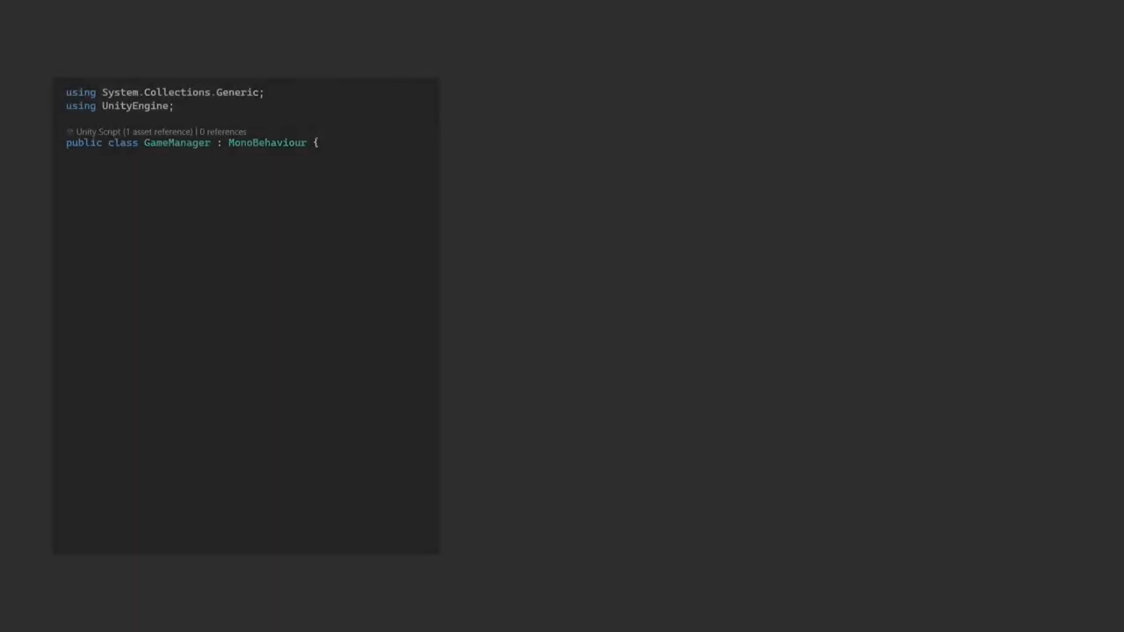
# Declare GameManager fields: moles list, currentMoles HashSet, score and playing flag
pyautogui.write('[SerializeField] private List<Mole> moles;')
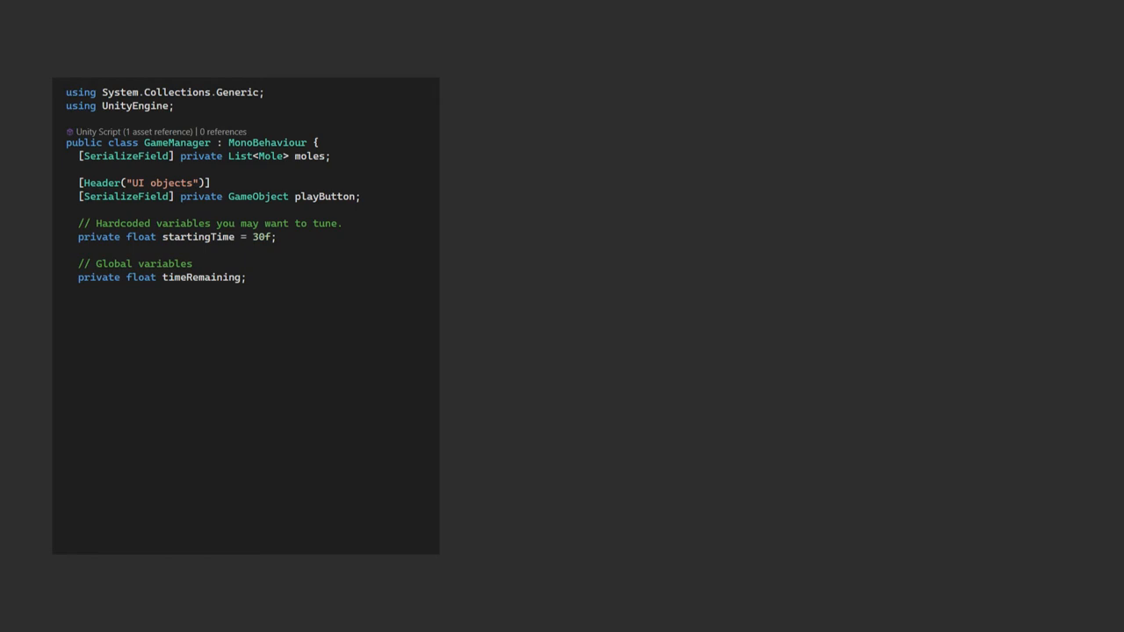
pyautogui.write('private HashSet<Mole> currentMoles = new HashSet<Mole>();')
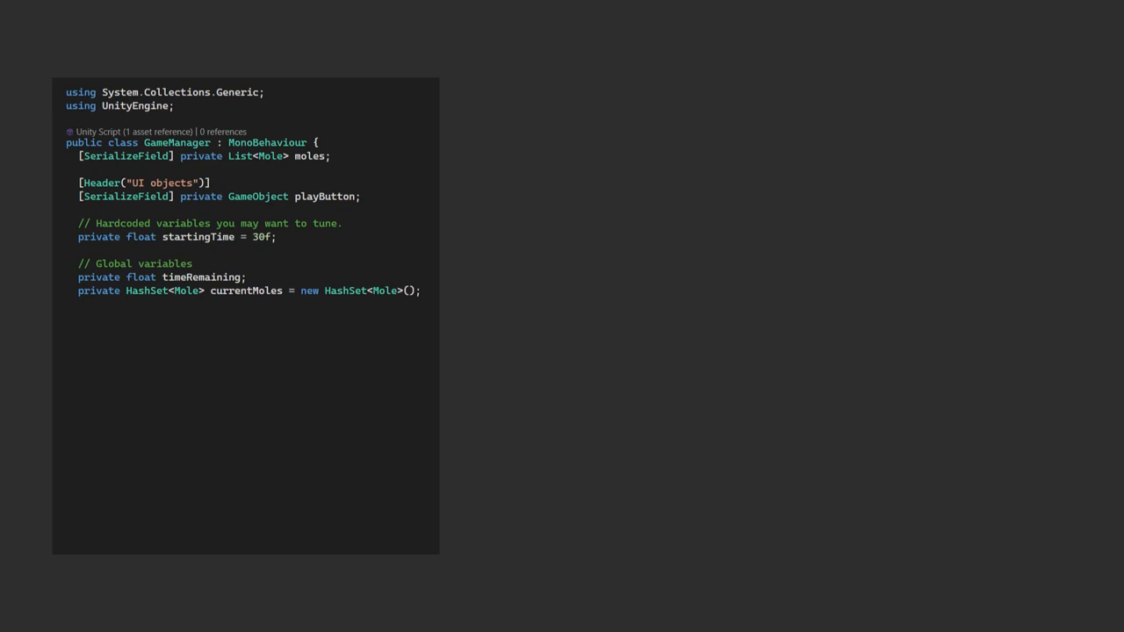
pyautogui.write('private int score;')
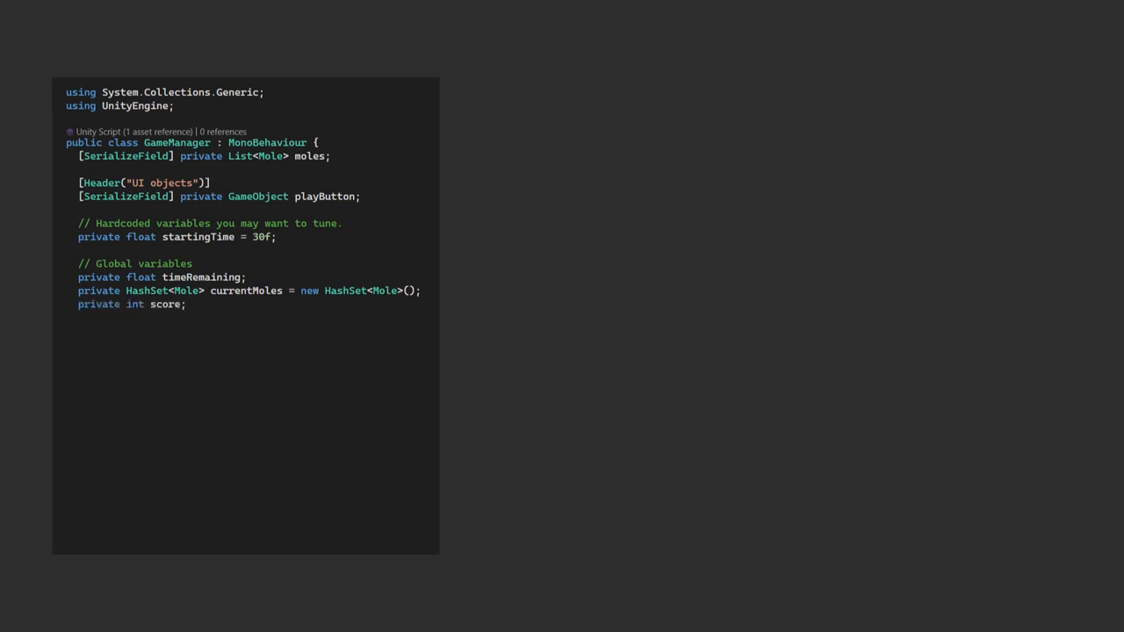
pyautogui.write('private bool playing = false;')
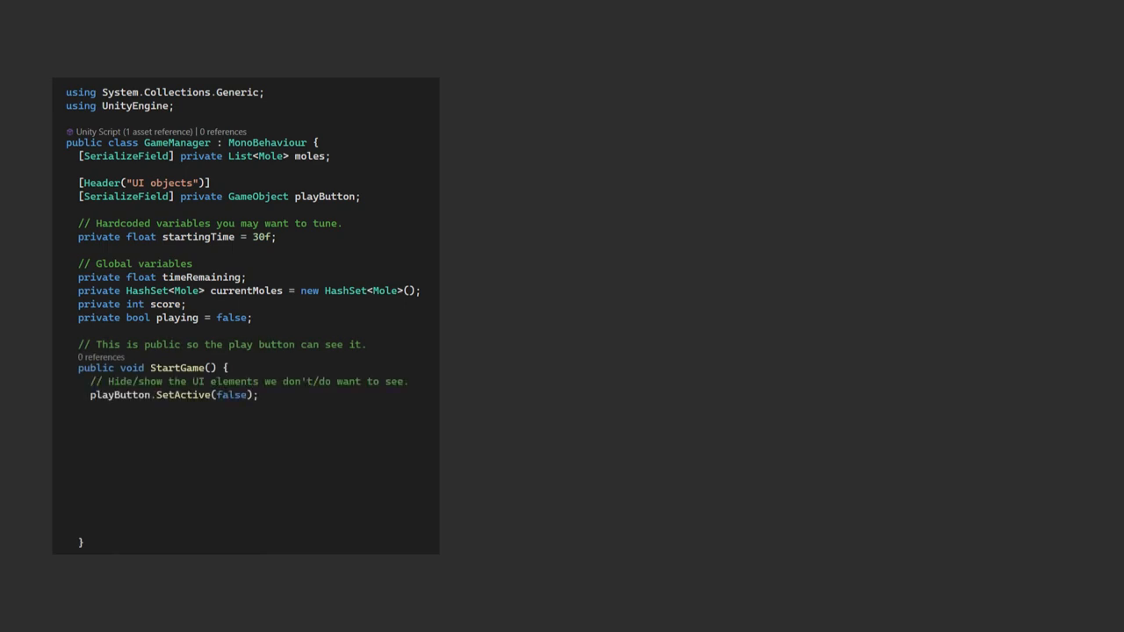
# Write StartGame hiding visible moles and resetting score, plus GameOver and the Update loop
pyautogui.write('// Hide all the visible moles.')
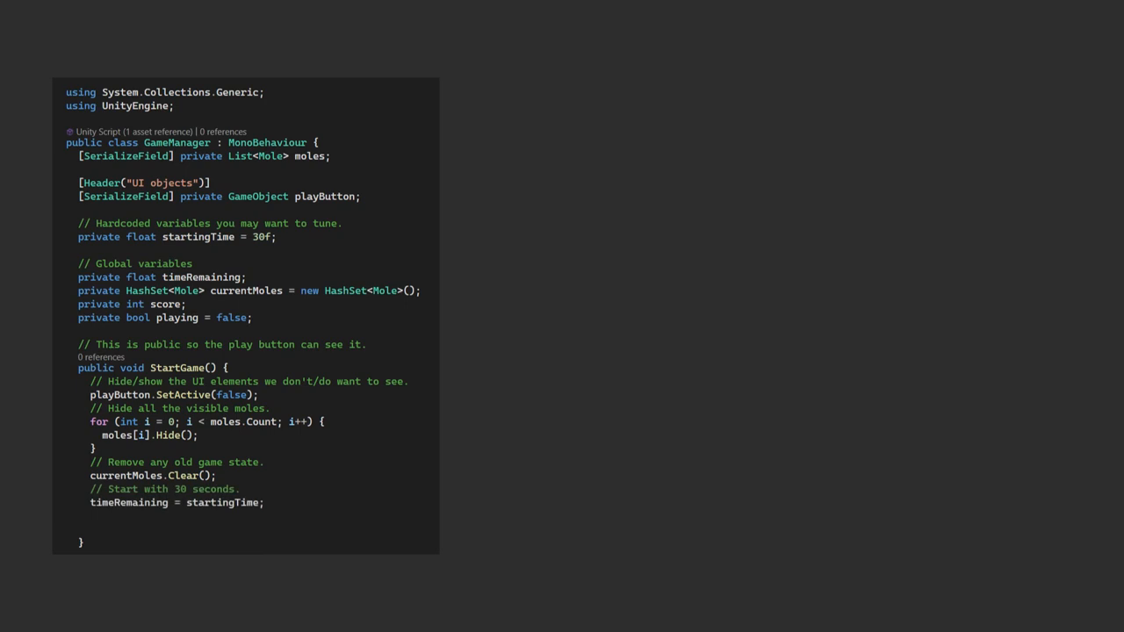
pyautogui.write('score = 0;')
pyautogui.write('playing = true;')
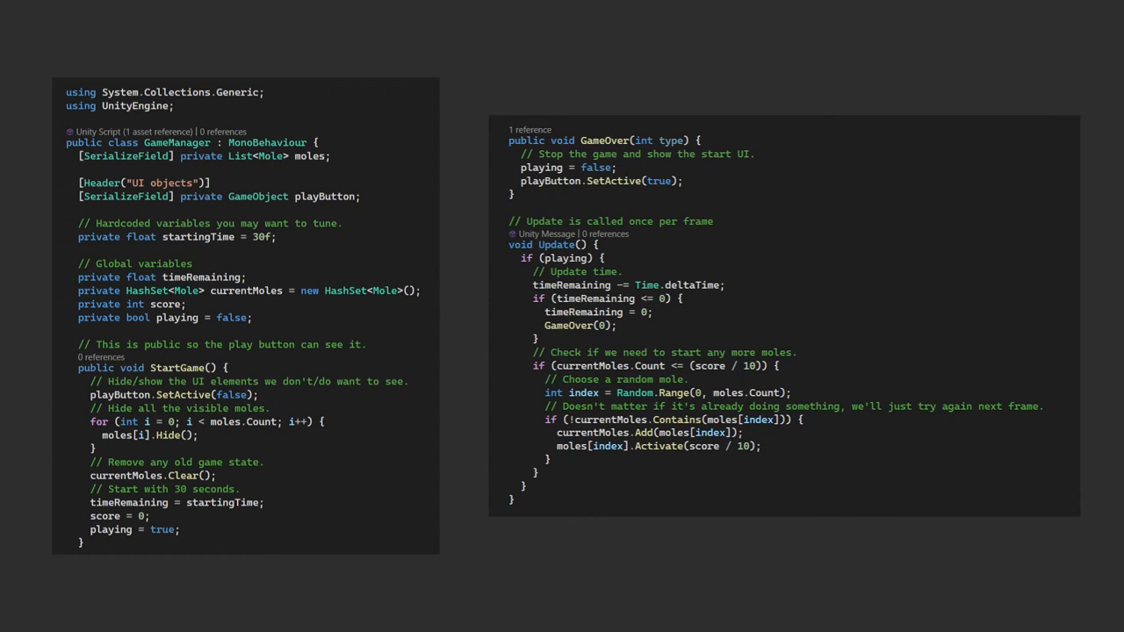
pyautogui.doubleClick(720, 446)
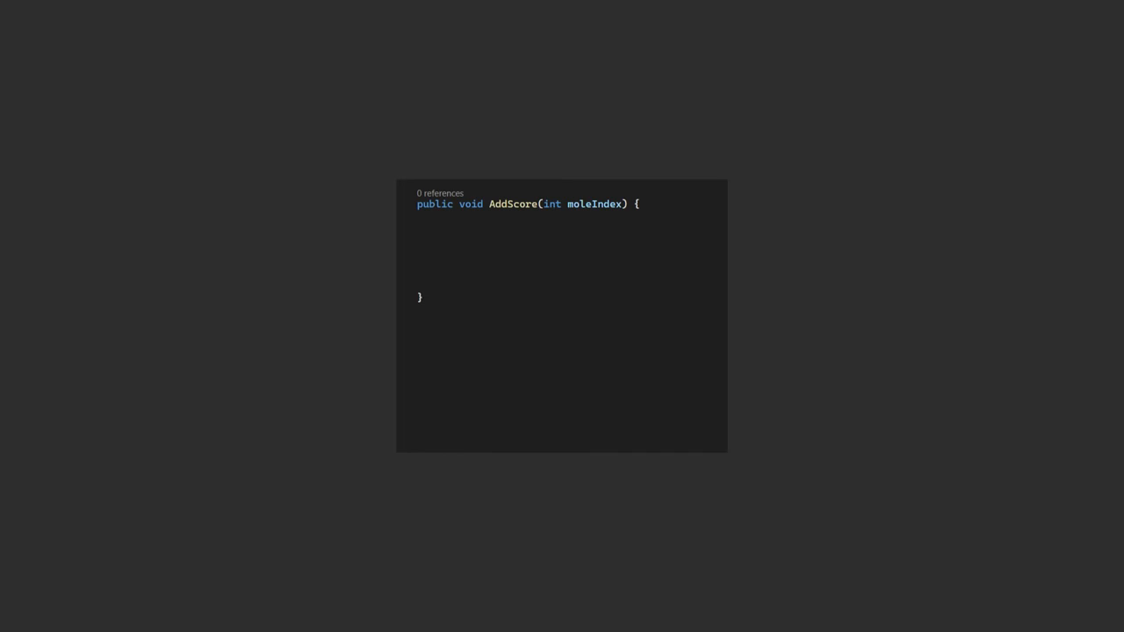
# Add a public Missed(int moleIndex, bool isMole) method alongside AddScore in GameManager.cs
pyautogui.write('public void Missed(int moleIndex, bool isMole) {')
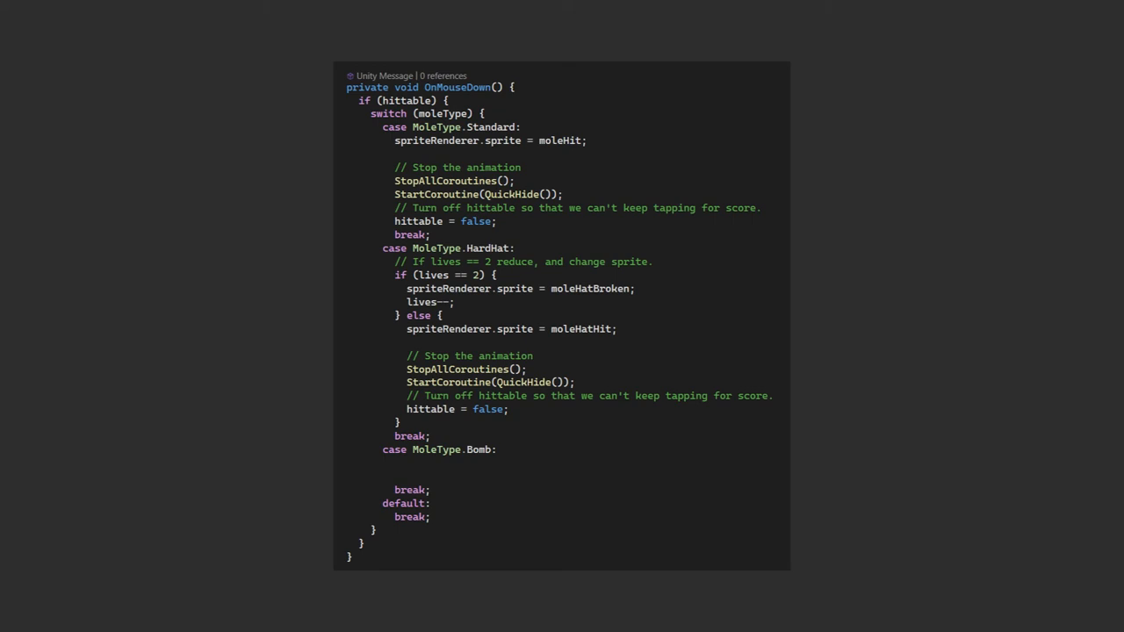
# Call gameManager.AddScore(moleIndex) in the mole's hit cases and GameOver(1) for the bomb
pyautogui.write('gameManager.AddScore(moleIndex);')
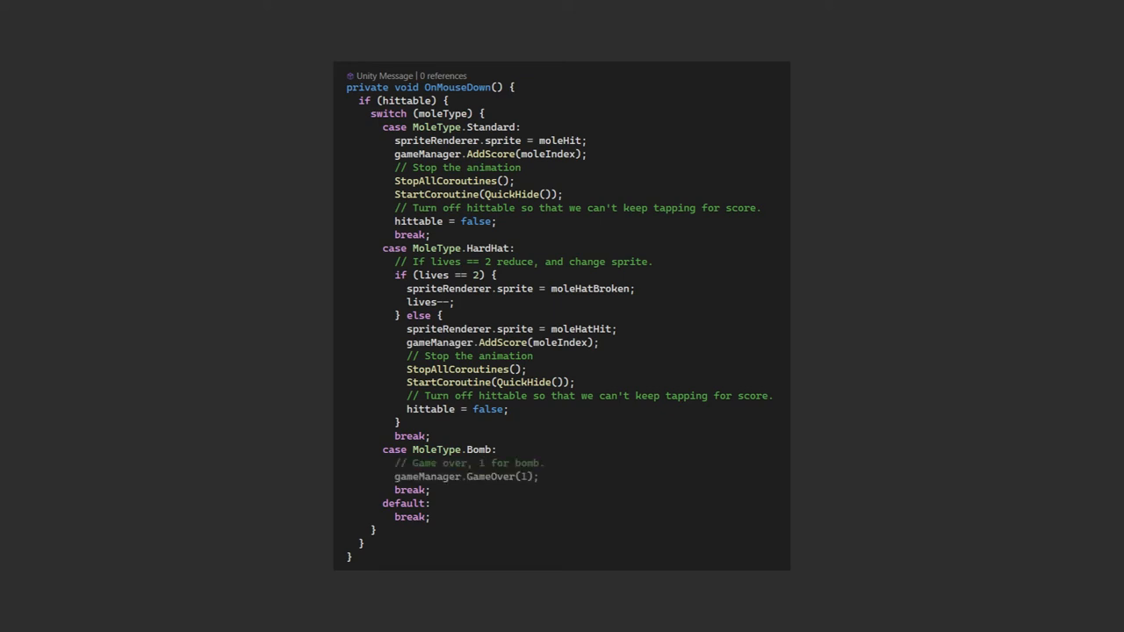
pyautogui.doubleClick(524, 478)
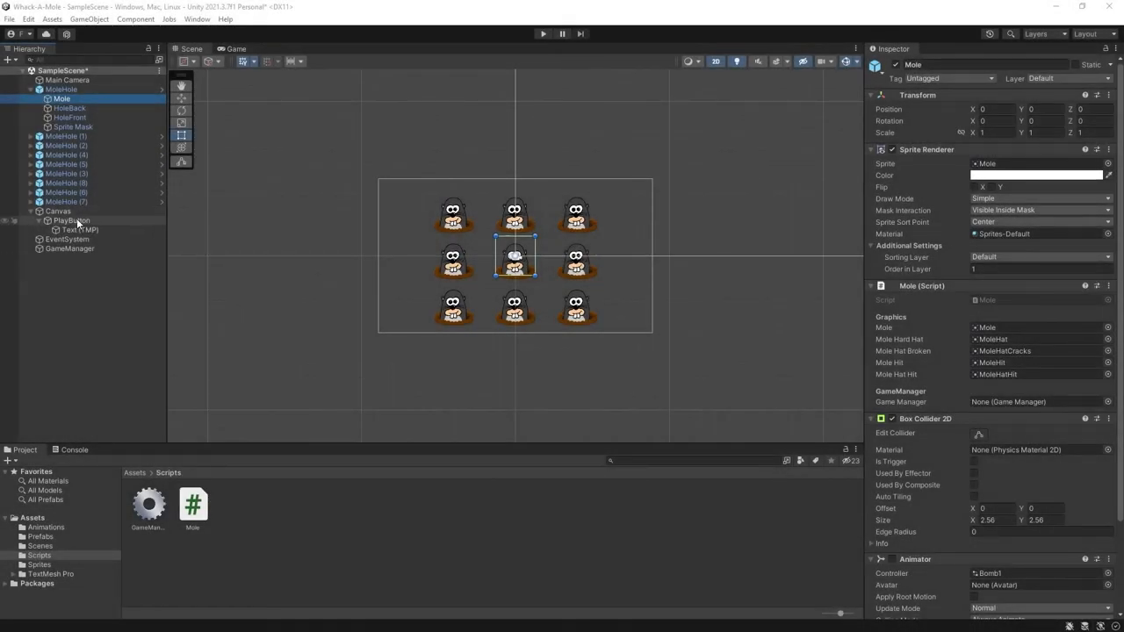
# Assign the GameManager reference on the mole objects and fill its Moles list and PlayButton field
pyautogui.click(72, 221)
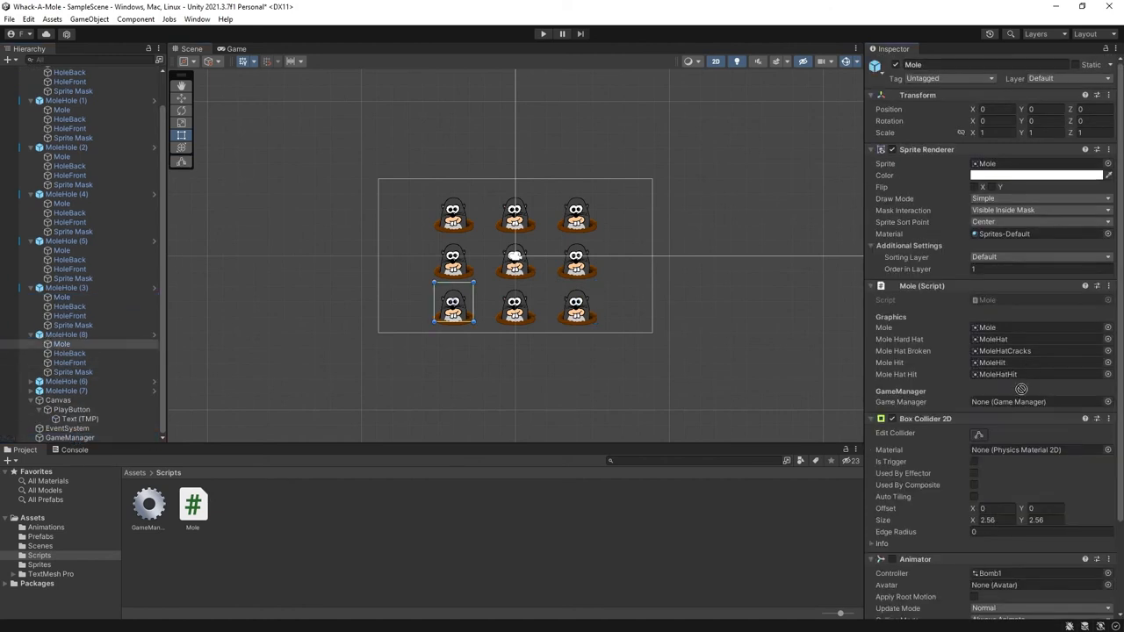
pyautogui.click(1036, 402)
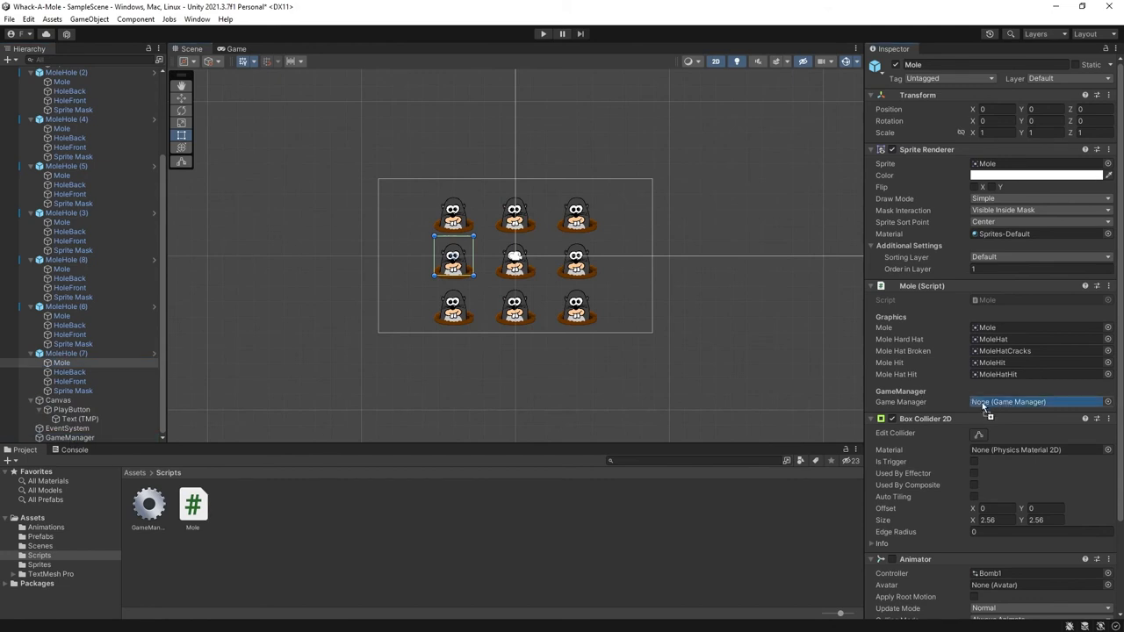
pyautogui.click(71, 437)
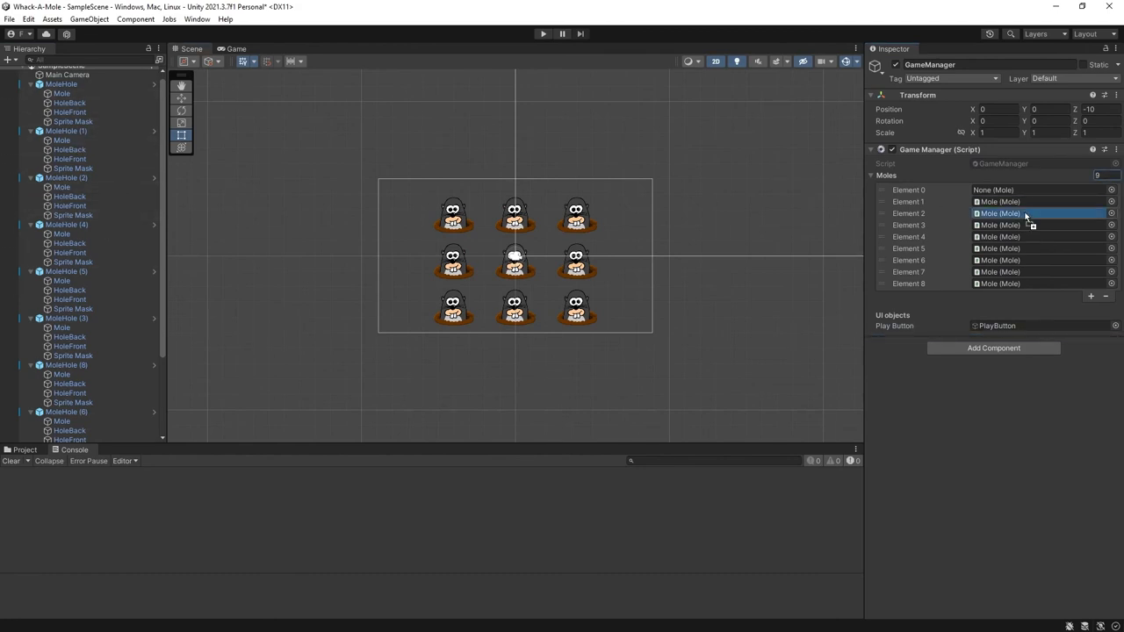
# Run the game and start a round with the Play Game! button
pyautogui.click(543, 34)
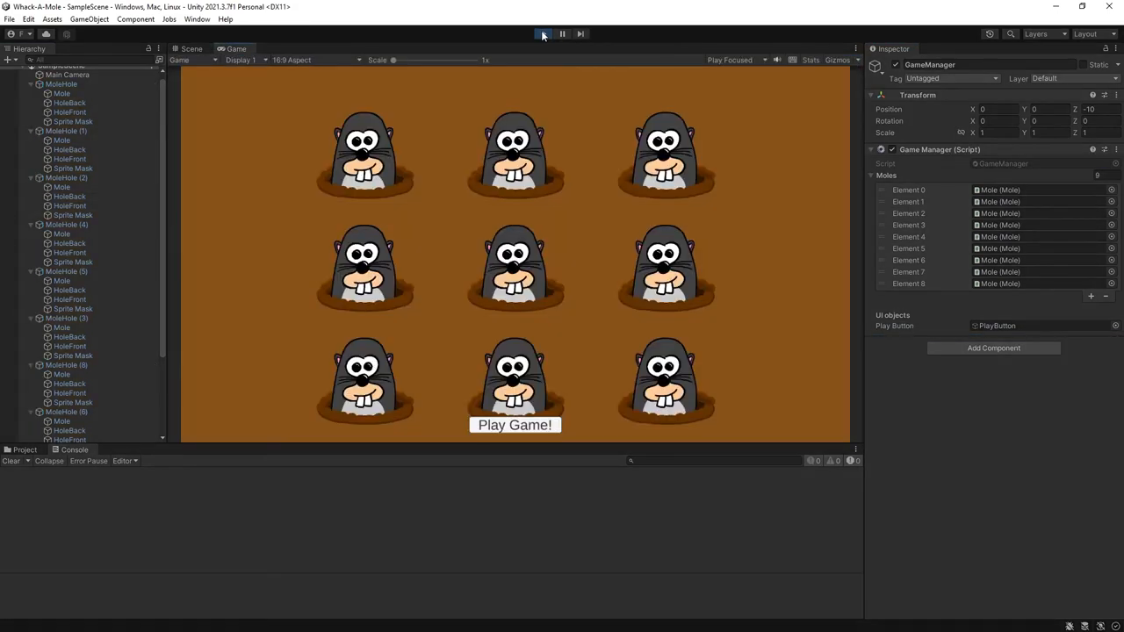
pyautogui.click(542, 33)
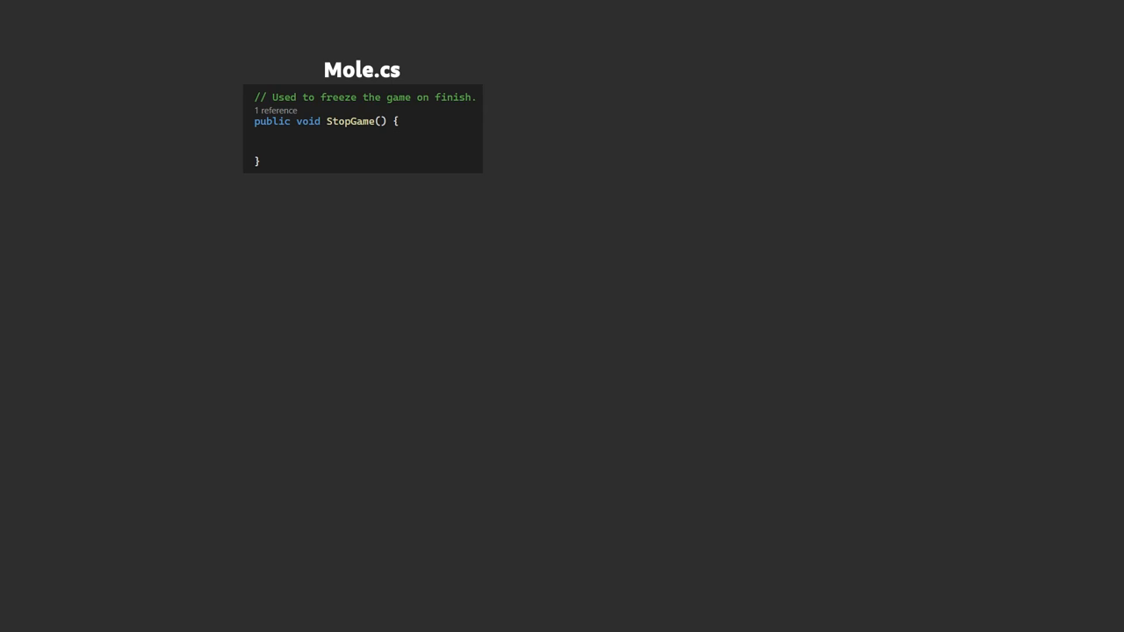
# Fill StopGame with hittable = false and StopAllCoroutines() in Mole.cs
pyautogui.write('hittable = false;')
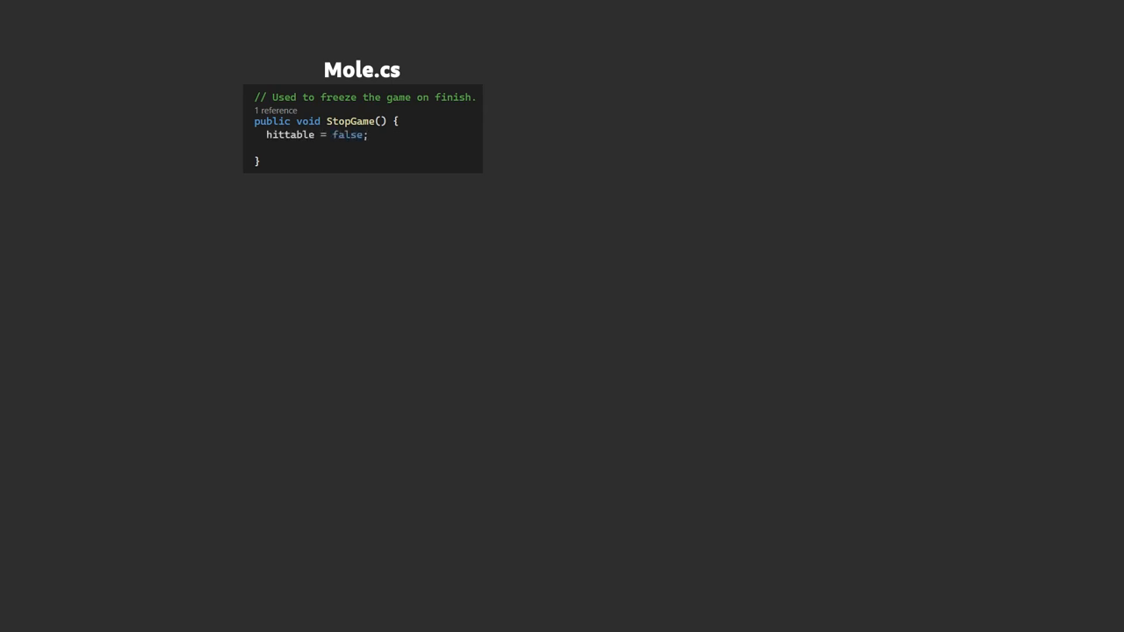
pyautogui.write('StopAllCoroutines();')
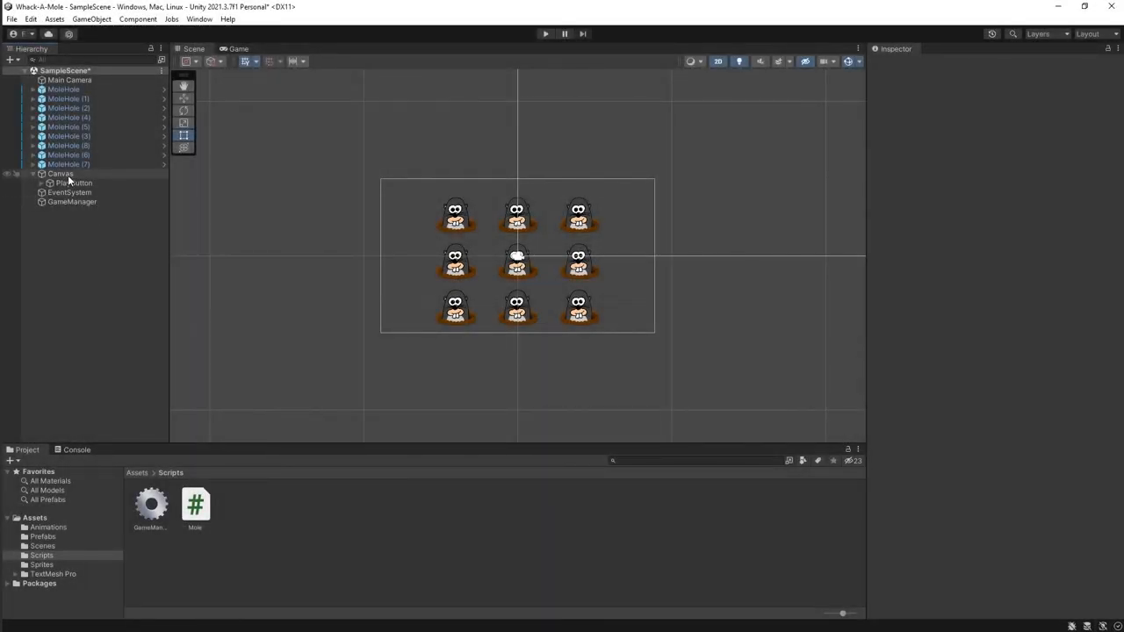
# Set the Canvas Scaler to Scale With Screen Size at a 1920 by 1080 reference resolution
pyautogui.click(60, 174)
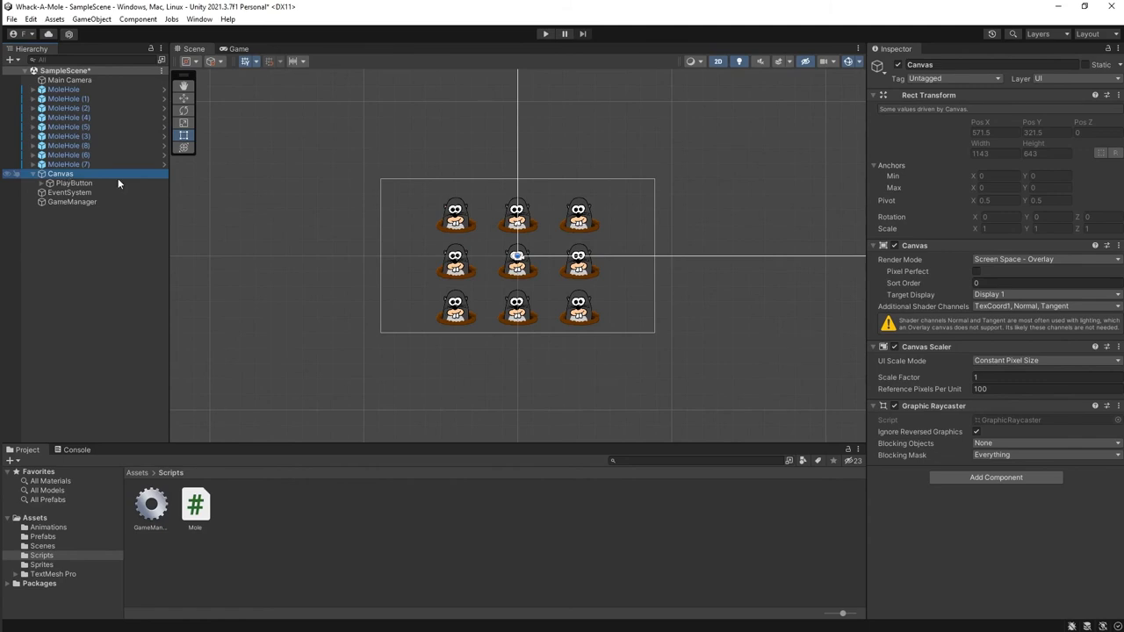
pyautogui.click(1045, 360)
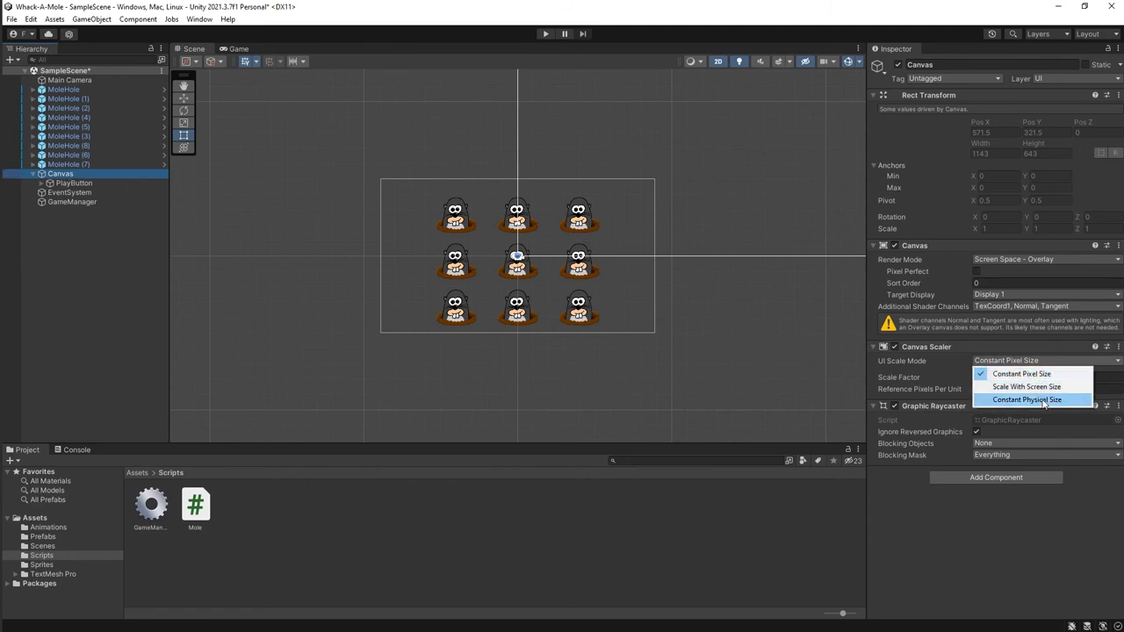
pyautogui.click(1026, 387)
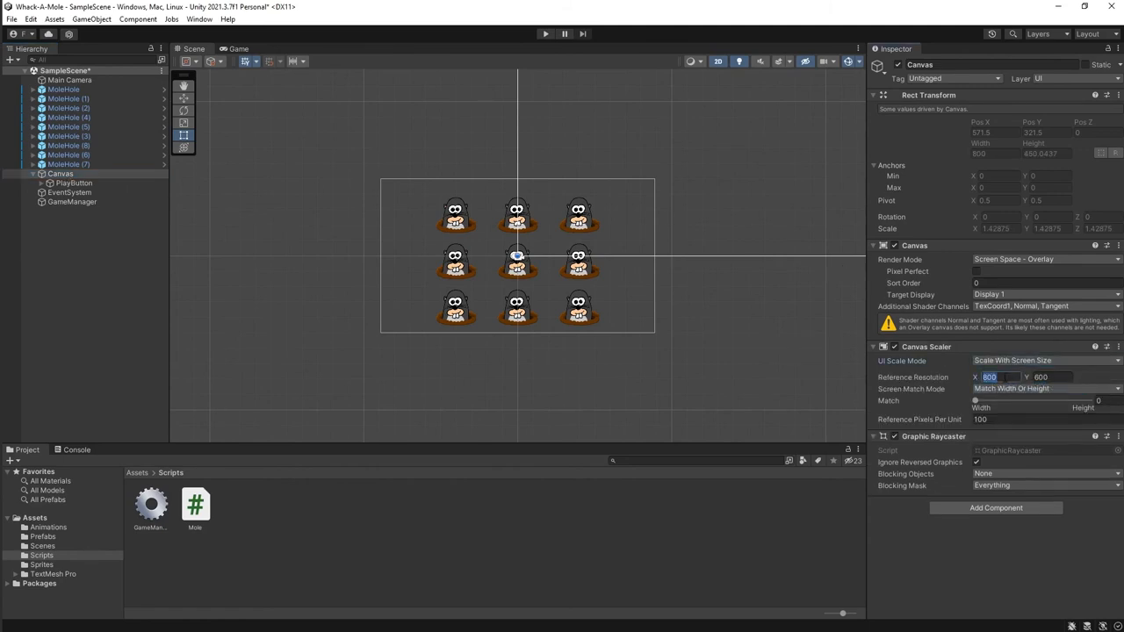
pyautogui.write('1920')
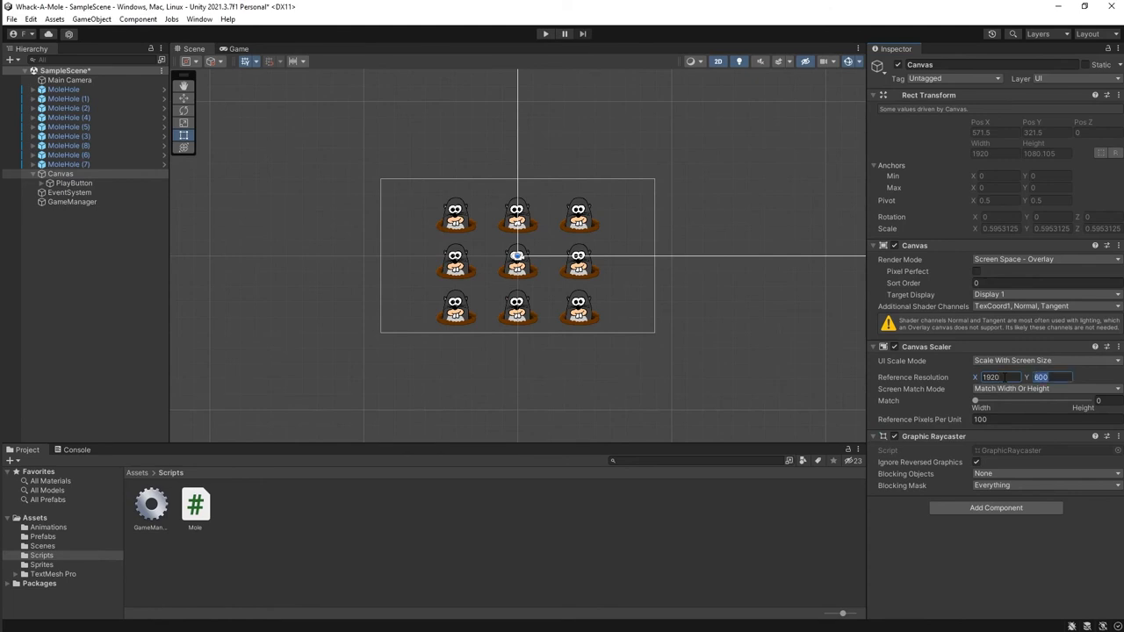
pyautogui.write('1080')
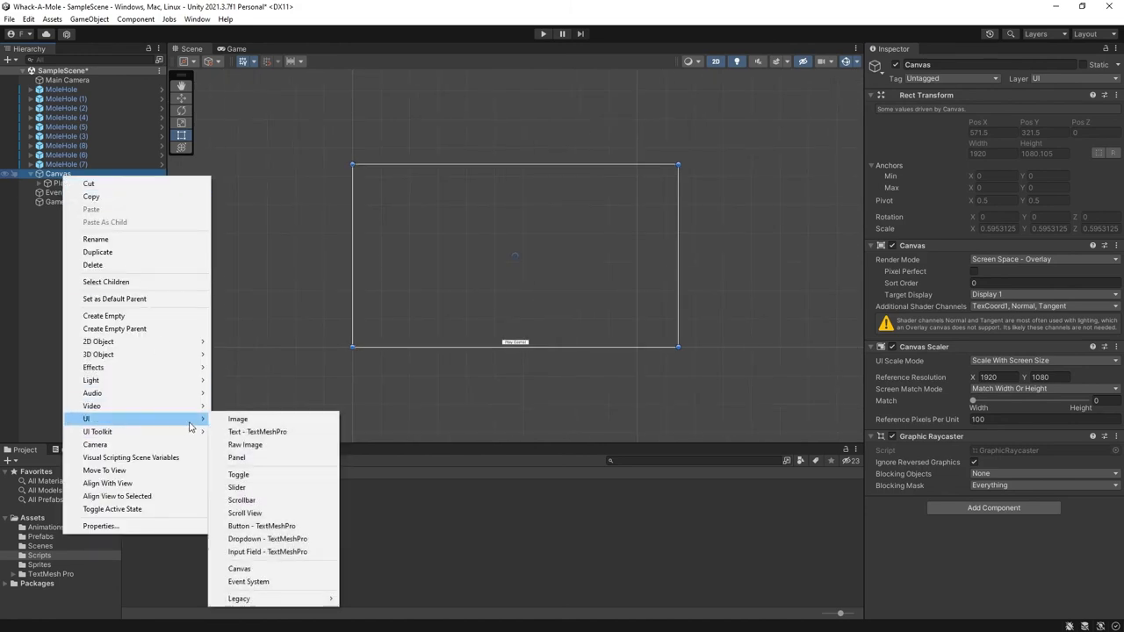
# Add a TextMeshPro score header to the canvas, anchored to the left edge
pyautogui.click(256, 432)
pyautogui.write('ScoreHeader')
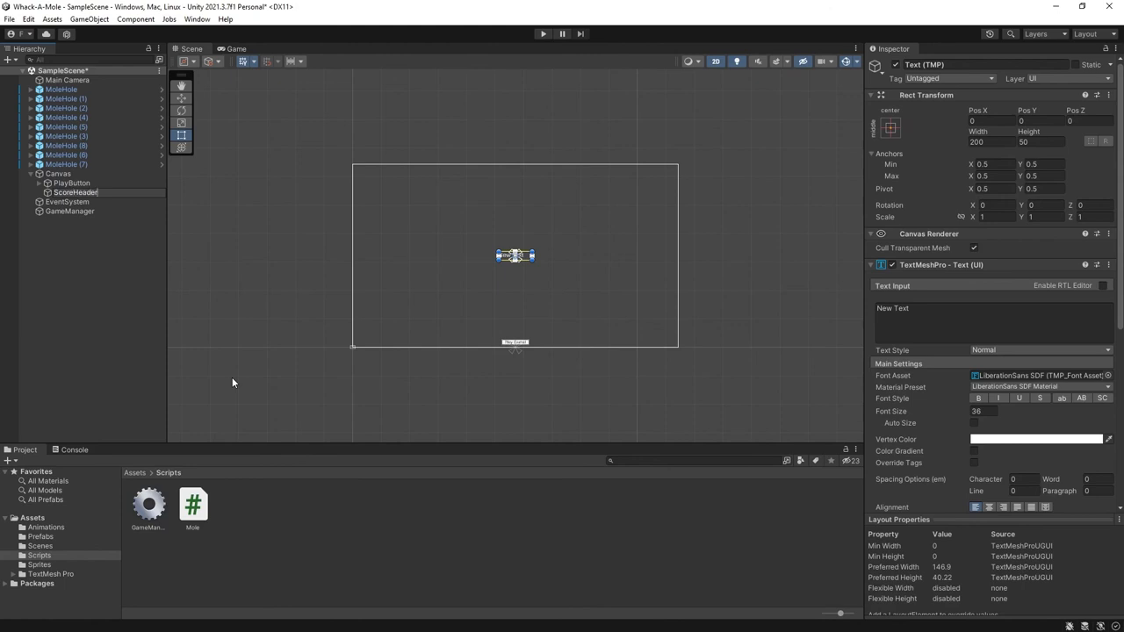
pyautogui.click(235, 49)
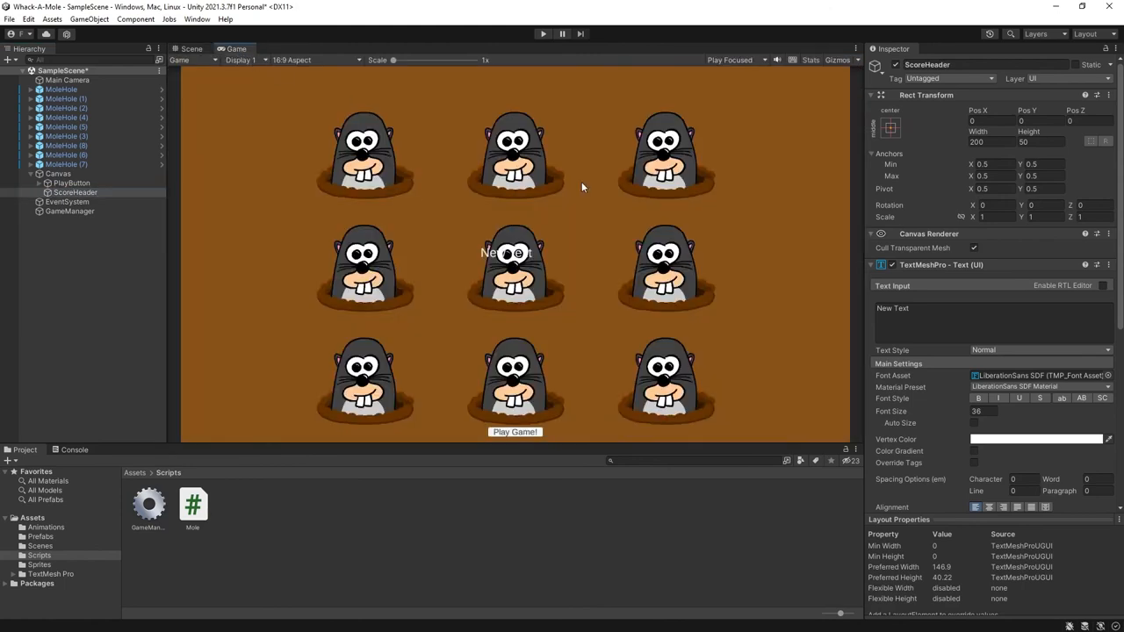
pyautogui.click(889, 127)
pyautogui.write('300')
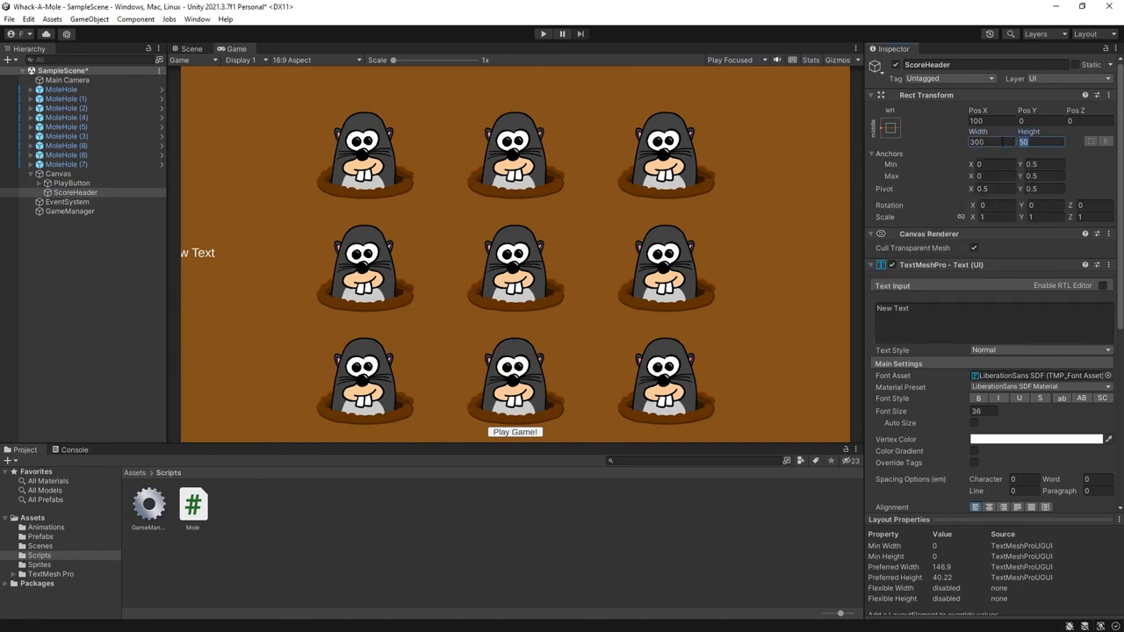
pyautogui.click(888, 126)
pyautogui.write('21.5')
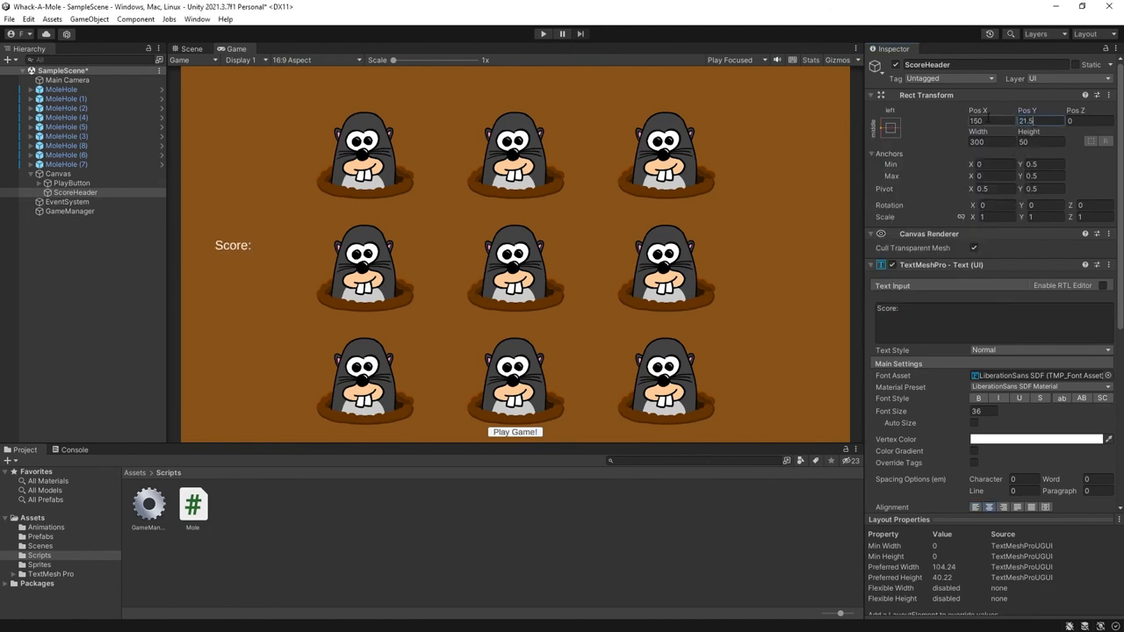
# Duplicate the header into a ScoreText reading 999, enlarged and placed beside the label
pyautogui.click(73, 191)
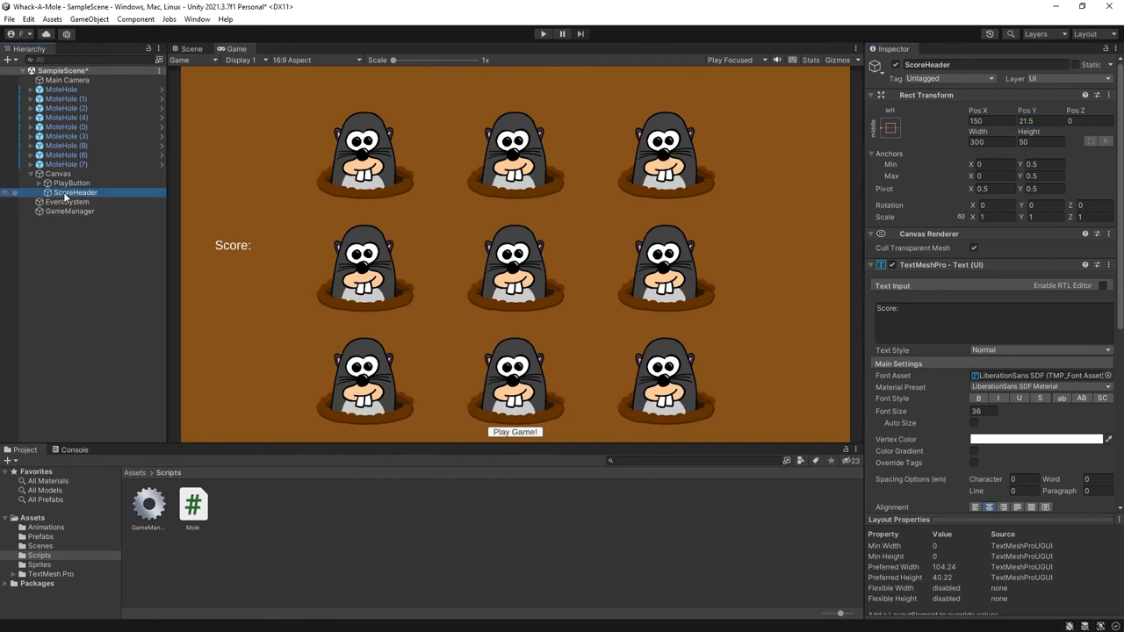
pyautogui.press('ctrl+d')
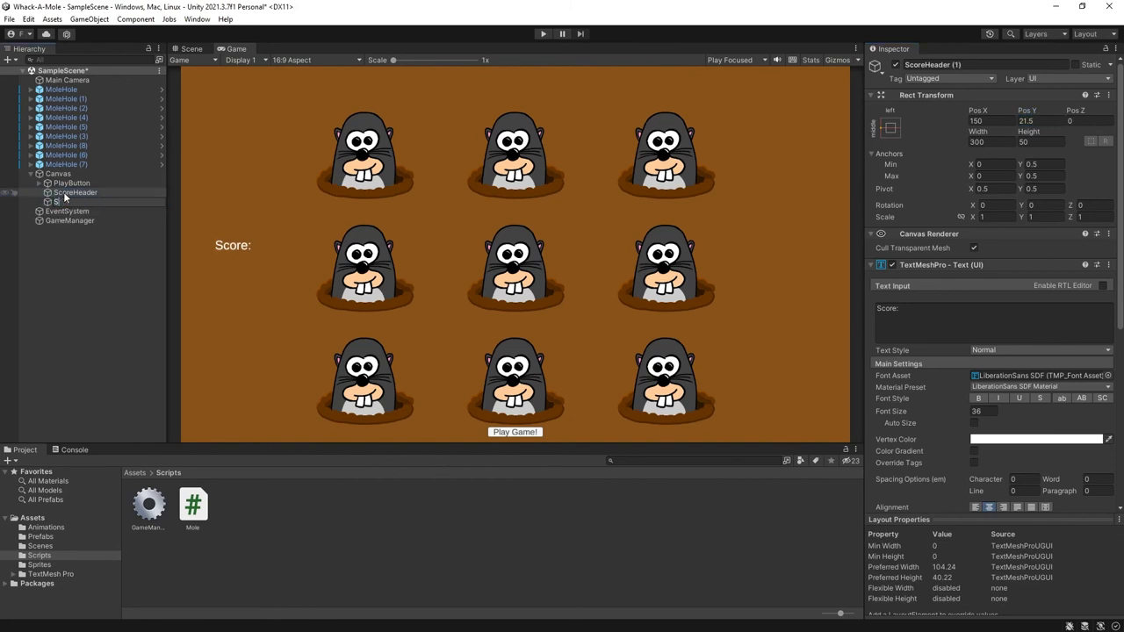
pyautogui.click(71, 202)
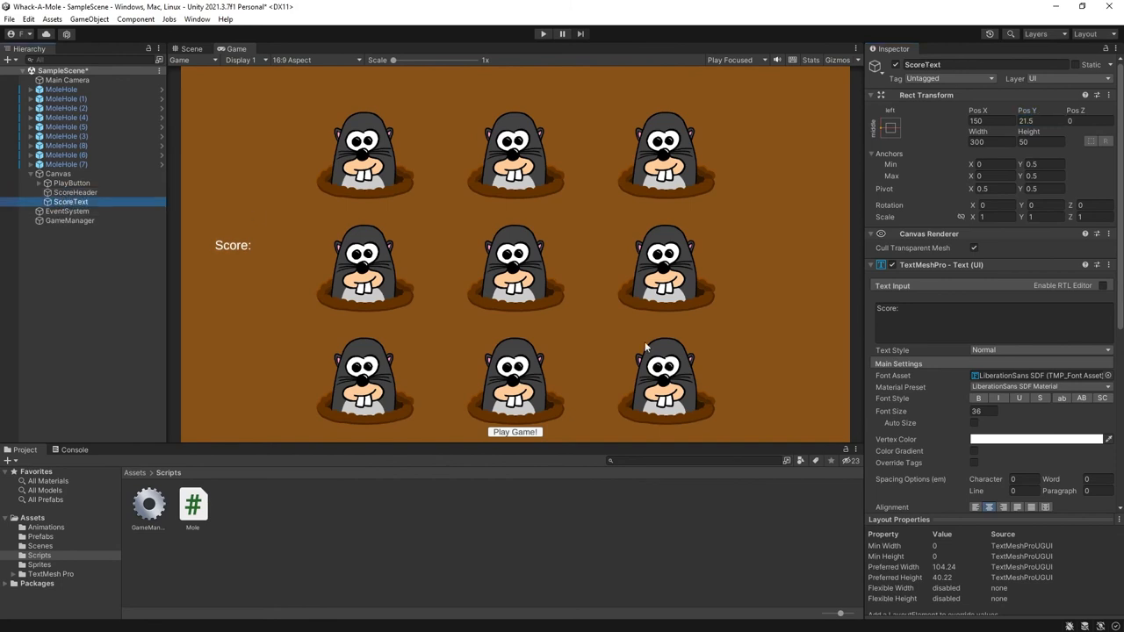
pyautogui.write('999')
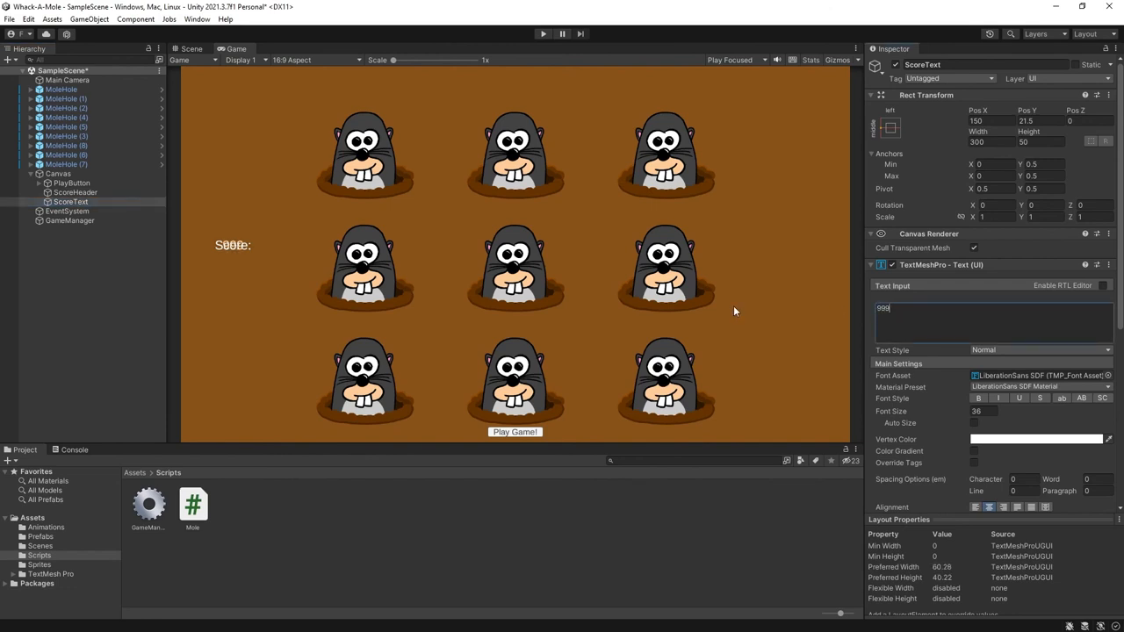
pyautogui.click(1040, 119)
pyautogui.write('144')
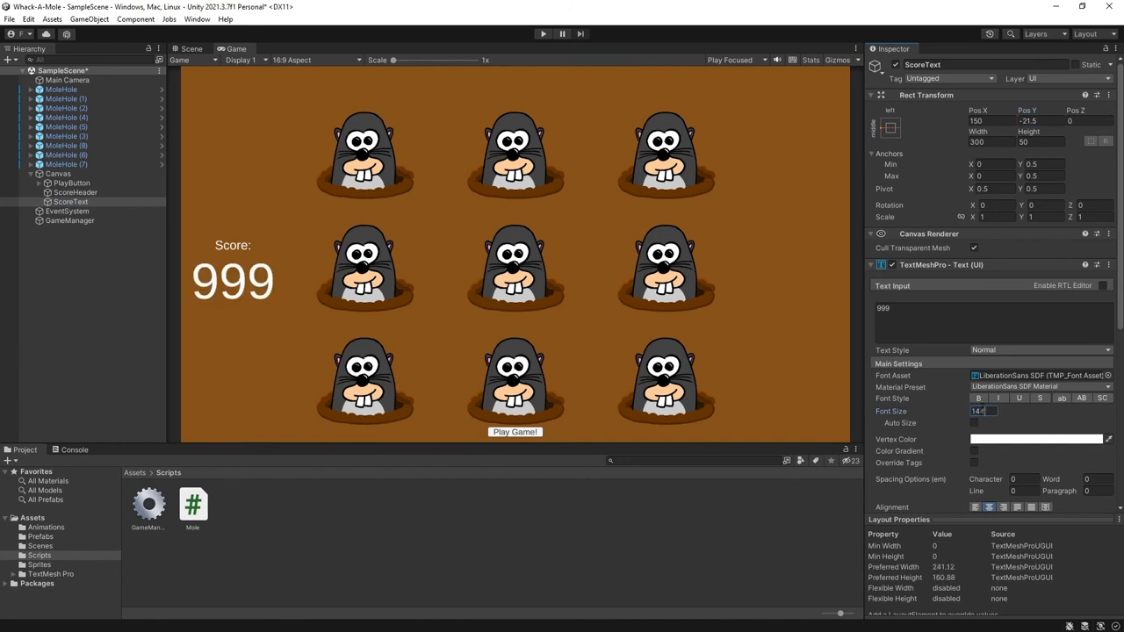
pyautogui.click(75, 192)
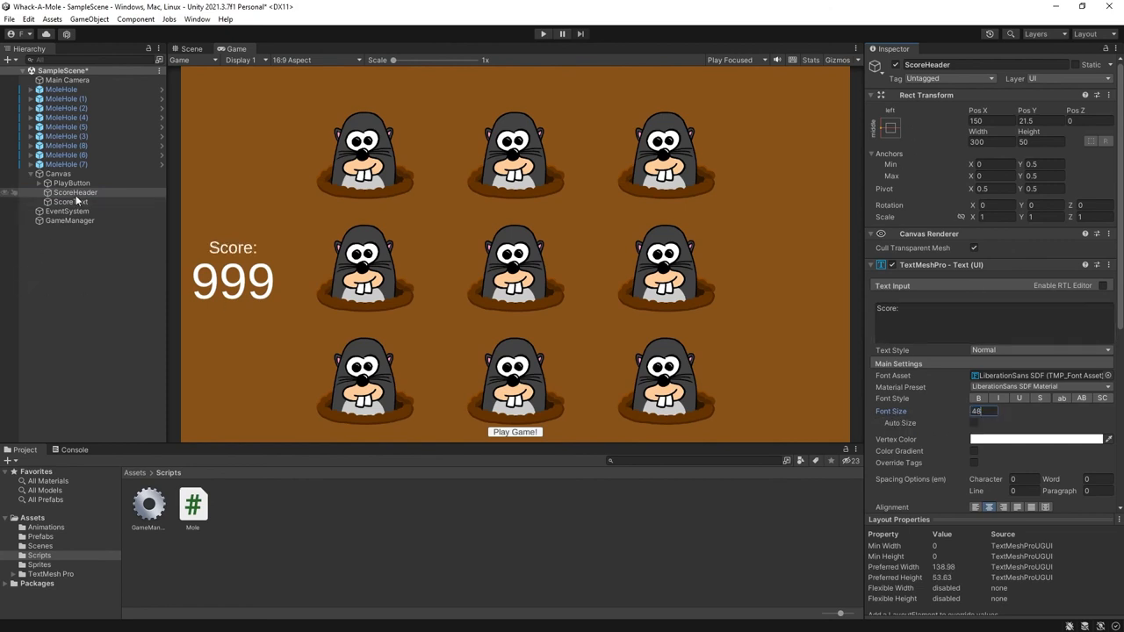
# Duplicate the score pair into a Time: header and 0:00 readout on the right, then select all four texts
pyautogui.click(70, 202)
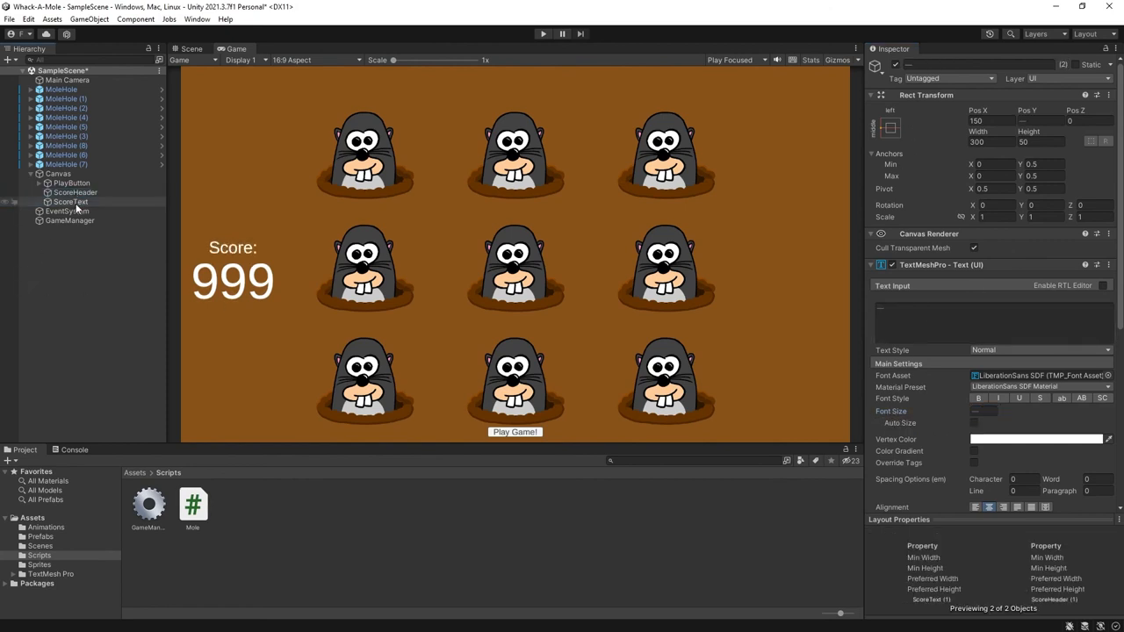
pyautogui.click(76, 191)
pyautogui.write('TimeHeader')
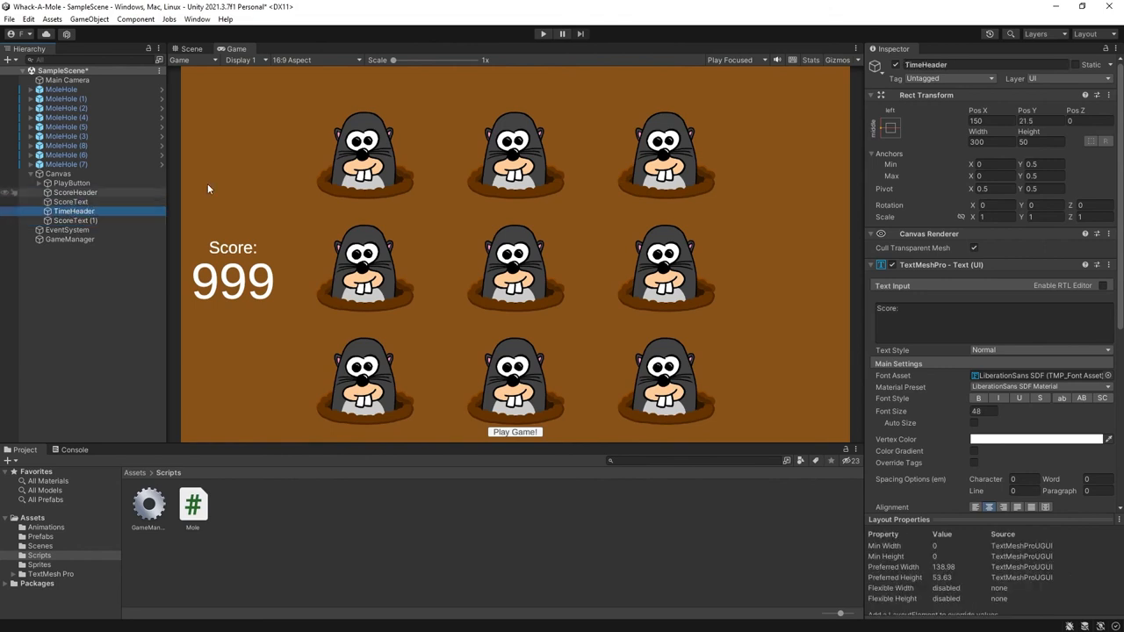
pyautogui.click(889, 127)
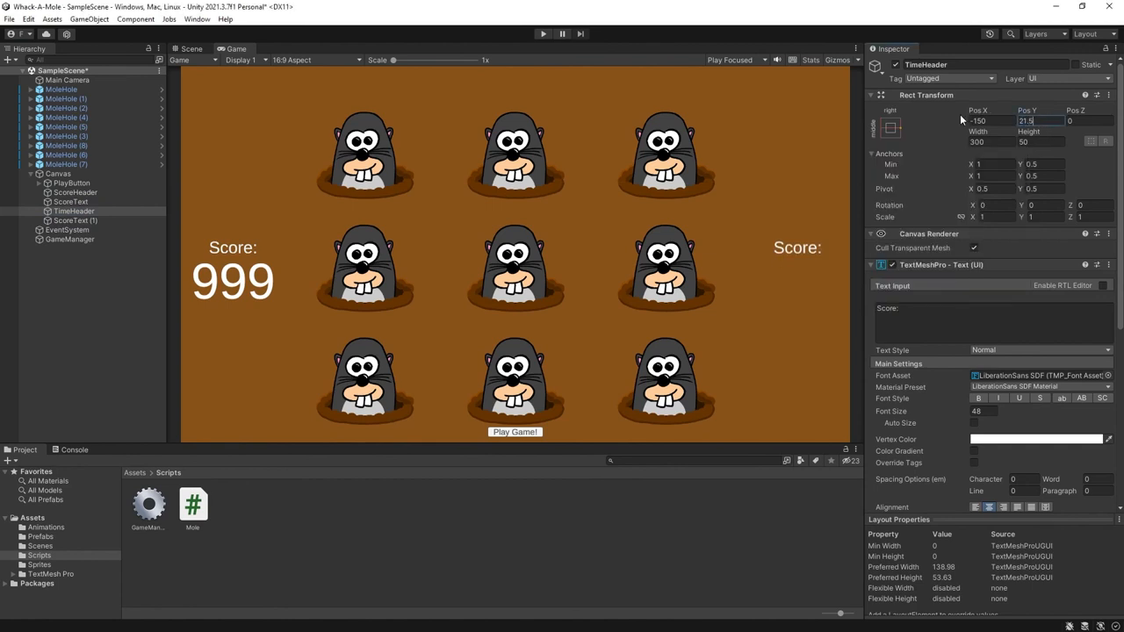
pyautogui.write('Time:')
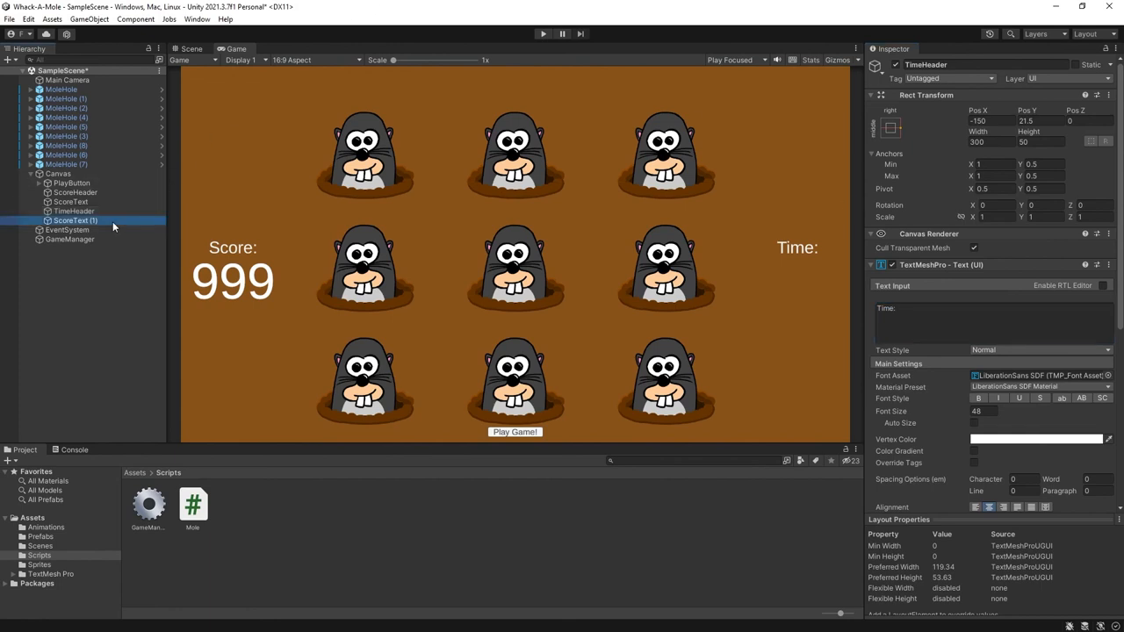
pyautogui.click(73, 221)
pyautogui.write('0:00')
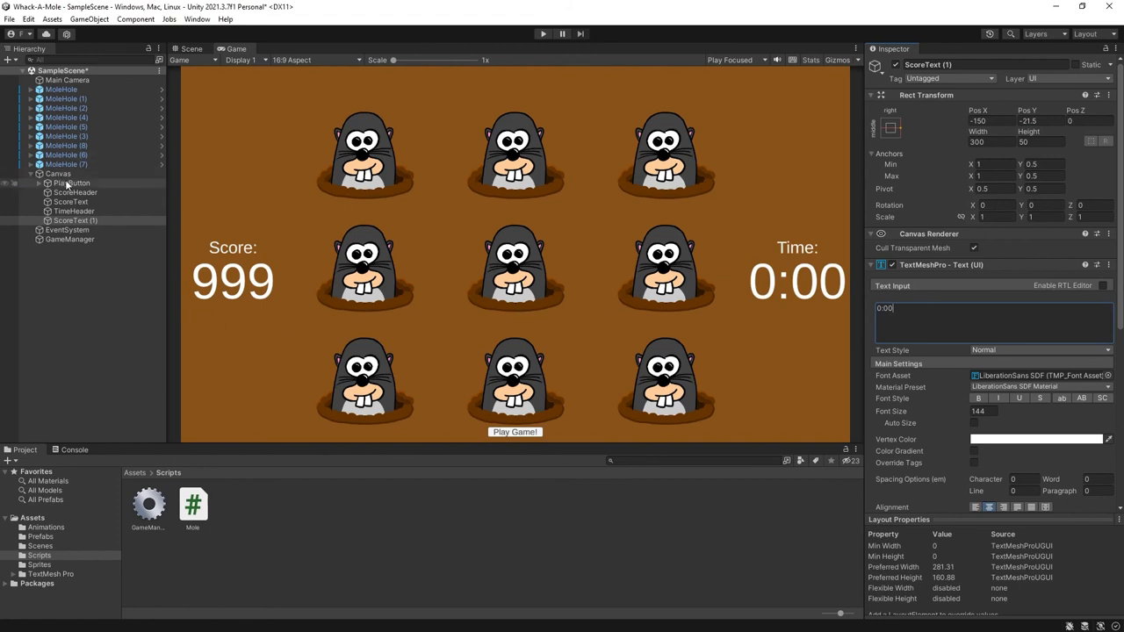
pyautogui.click(74, 221)
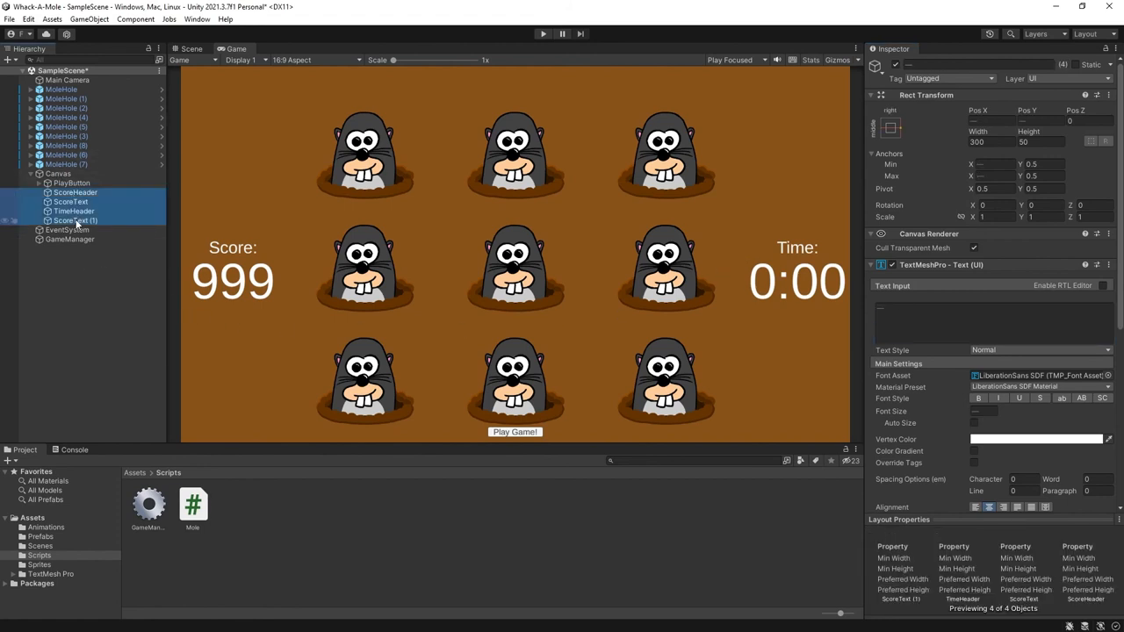
pyautogui.click(74, 221)
pyautogui.write('TimeText')
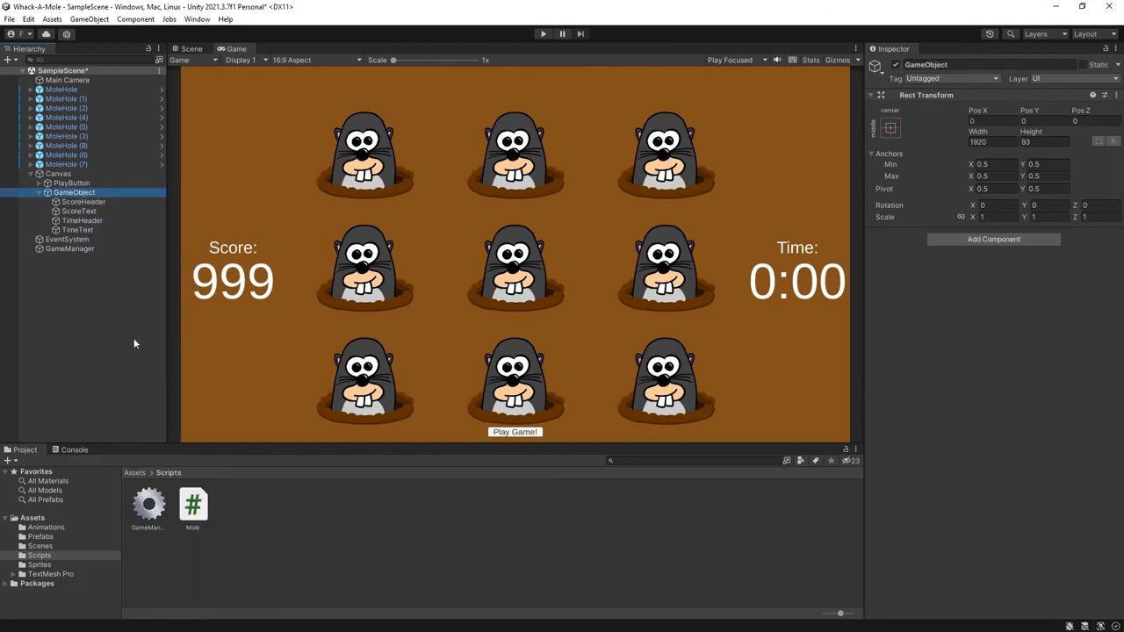
# Rename the grouping object GameUI and stretch its anchors to fill the canvas
pyautogui.doubleClick(73, 192)
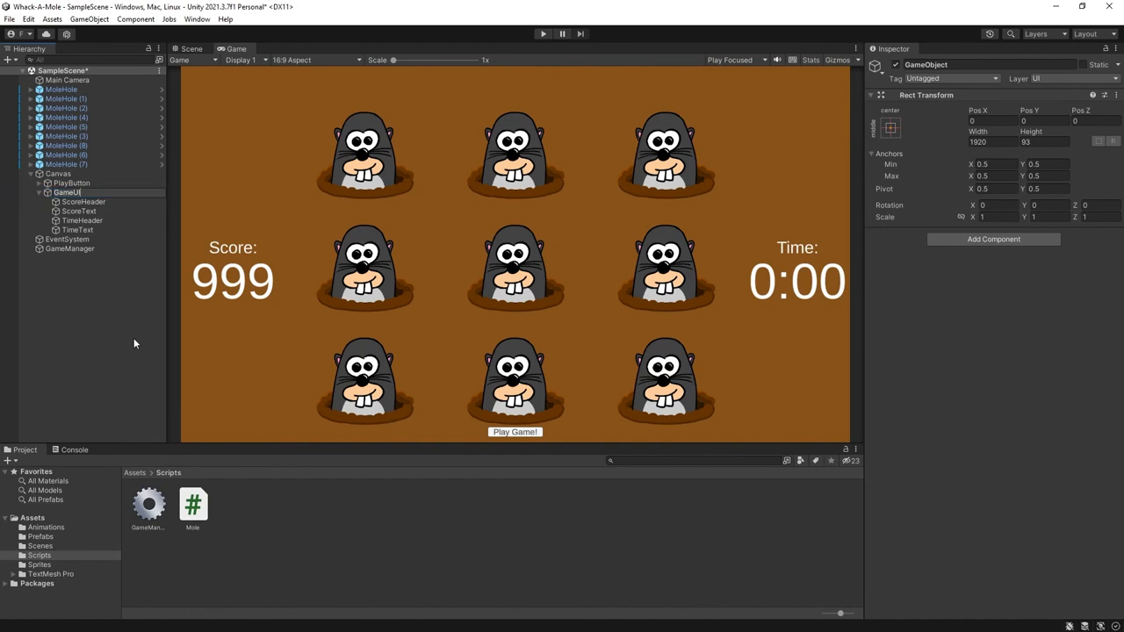
pyautogui.click(891, 127)
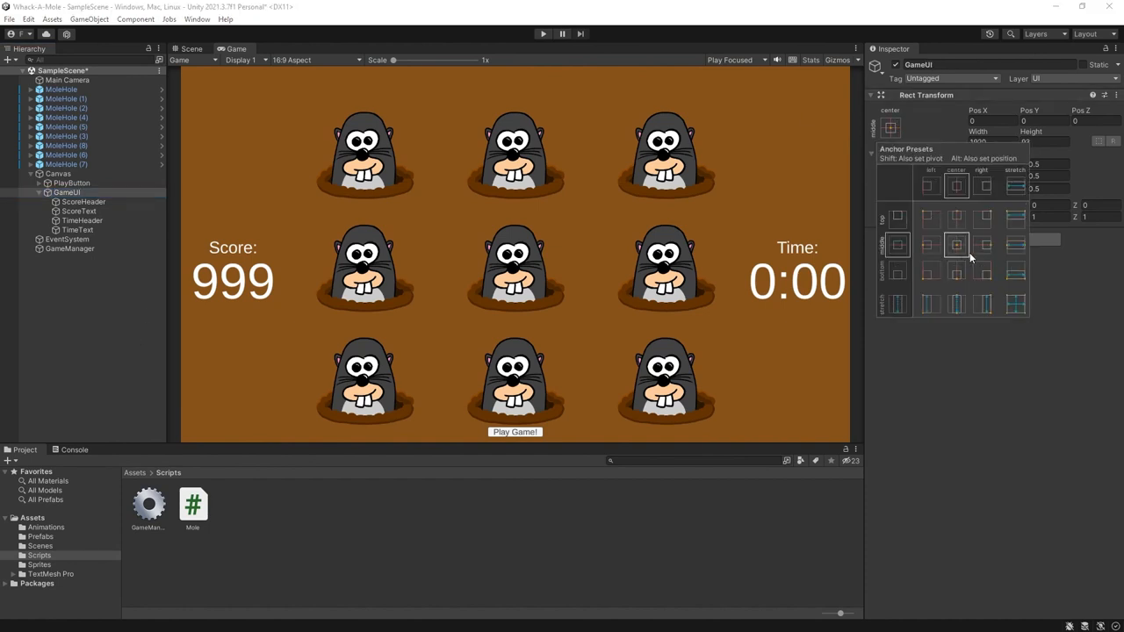
pyautogui.click(1015, 303)
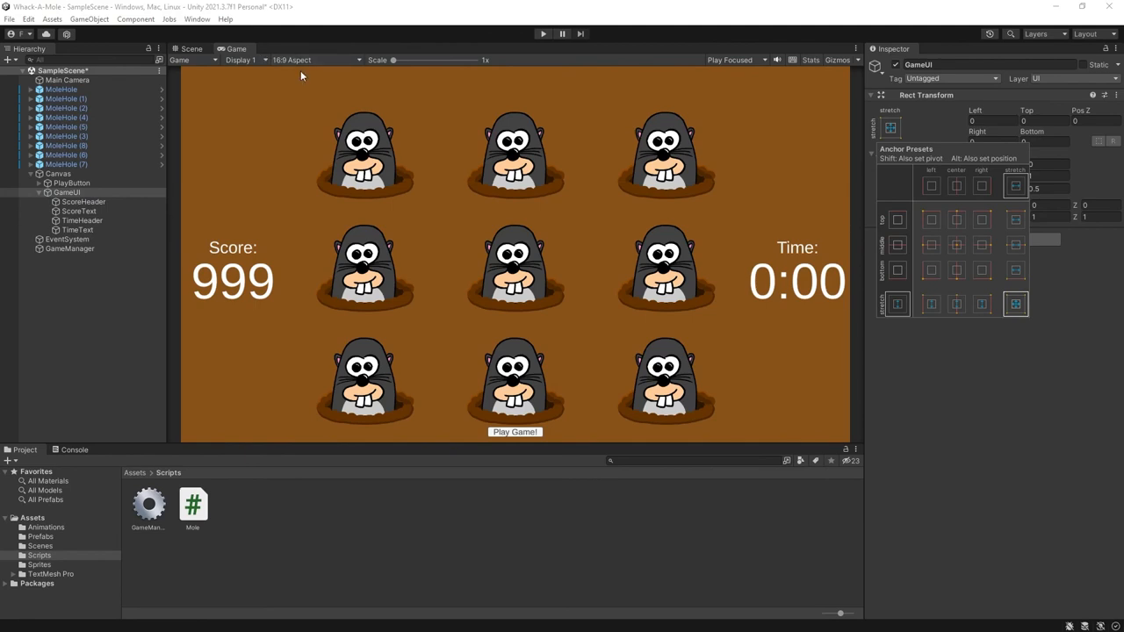
# Check the layout in the Game view at free aspect and enlarged size
pyautogui.click(312, 60)
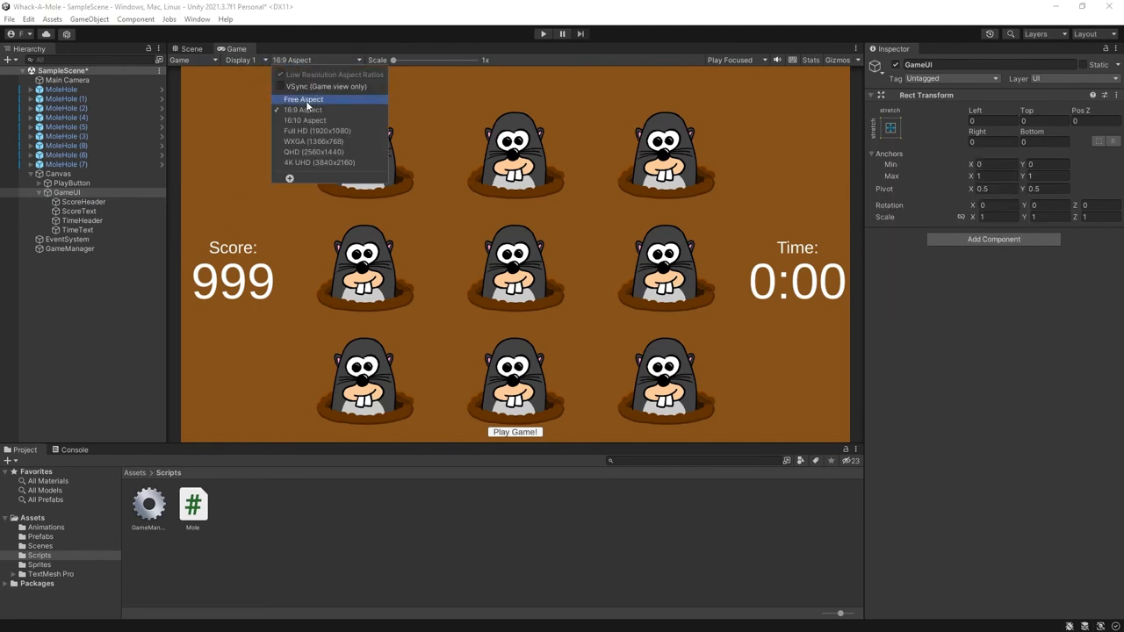
pyautogui.click(302, 98)
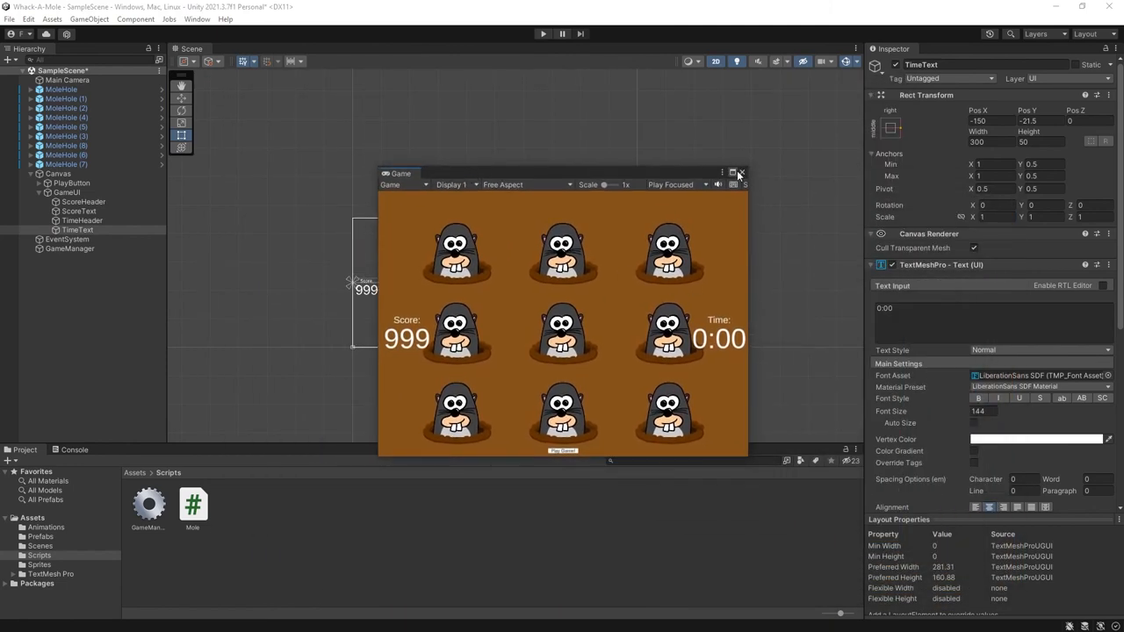
pyautogui.click(741, 172)
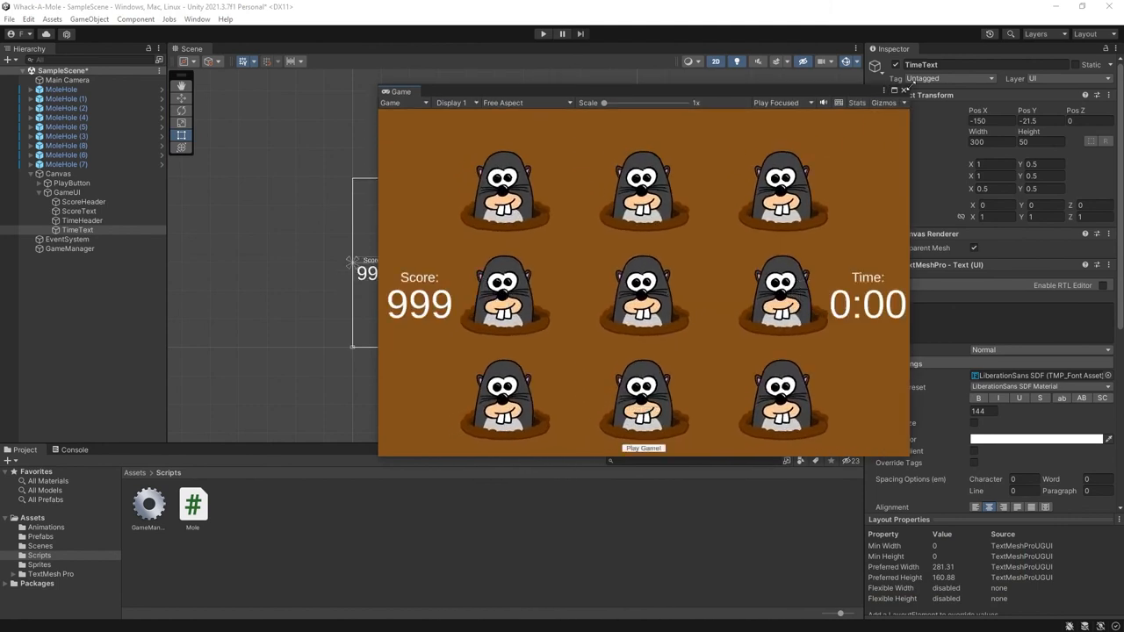
pyautogui.click(67, 191)
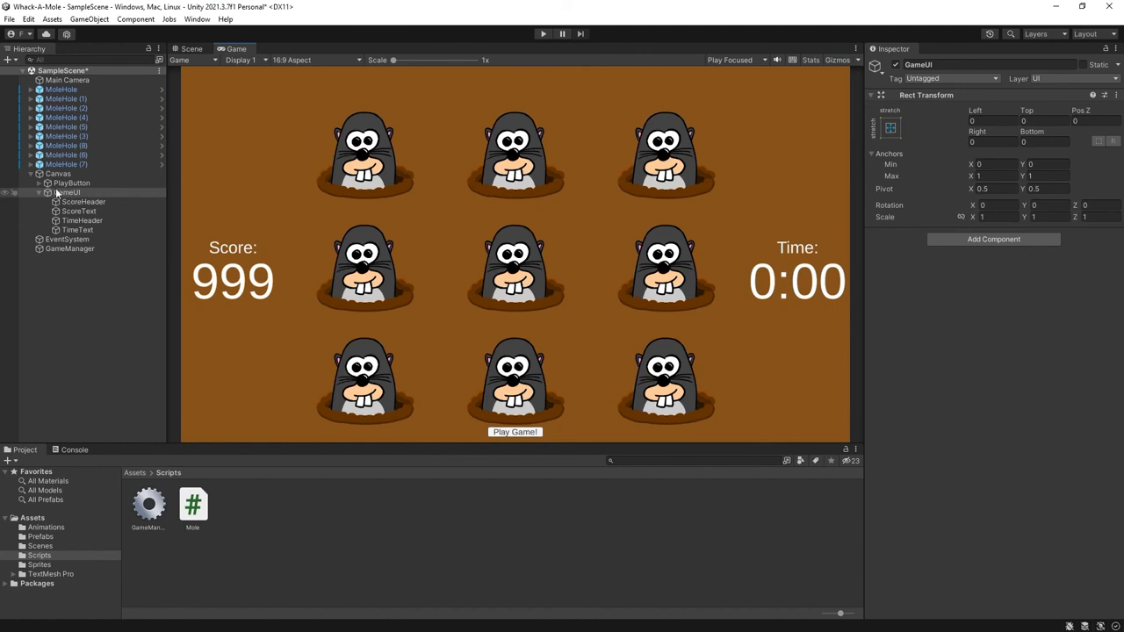
# Create an OutOfTime TextMeshPro reading 'Out of time!' stretched across the canvas
pyautogui.rightClick(56, 174)
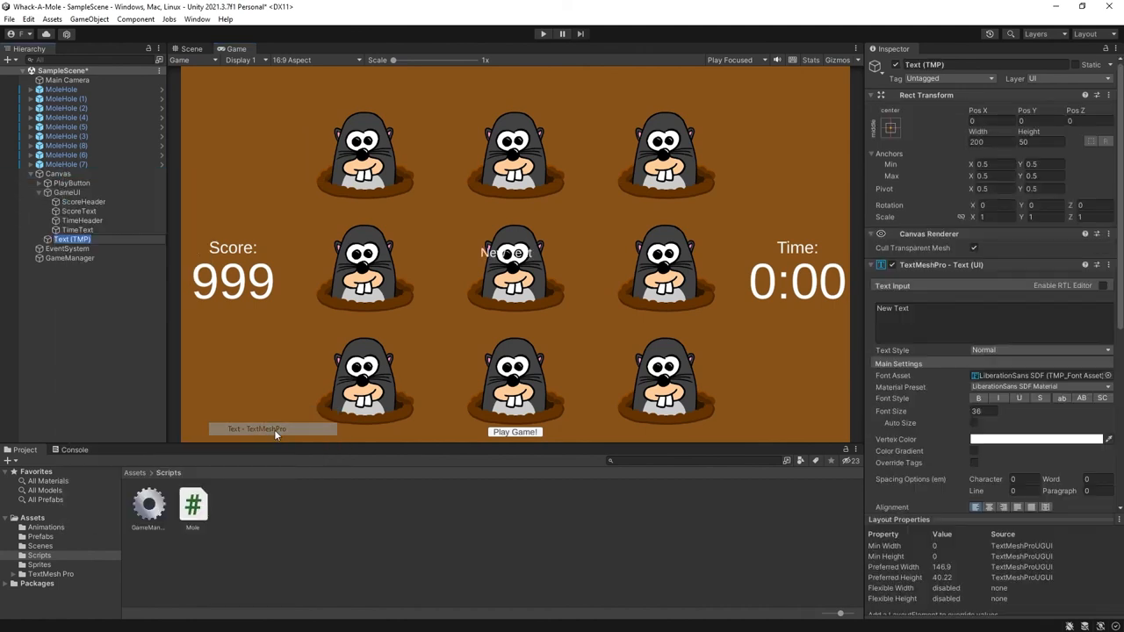
pyautogui.moveTo(281, 435)
pyautogui.write('OutOfTime')
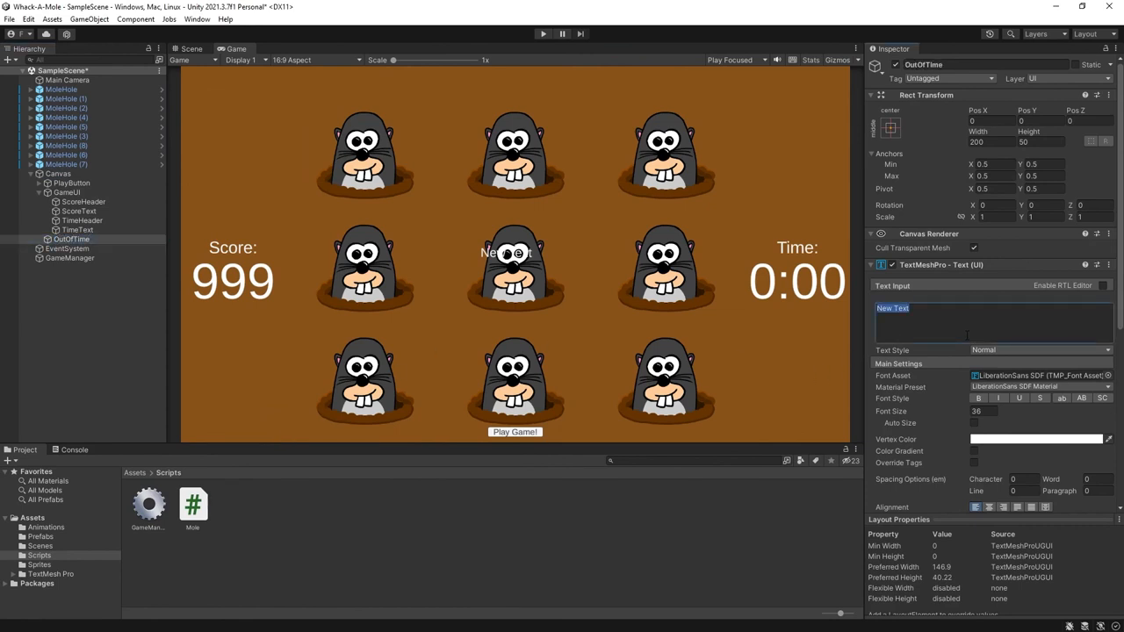
pyautogui.write('Out of time')
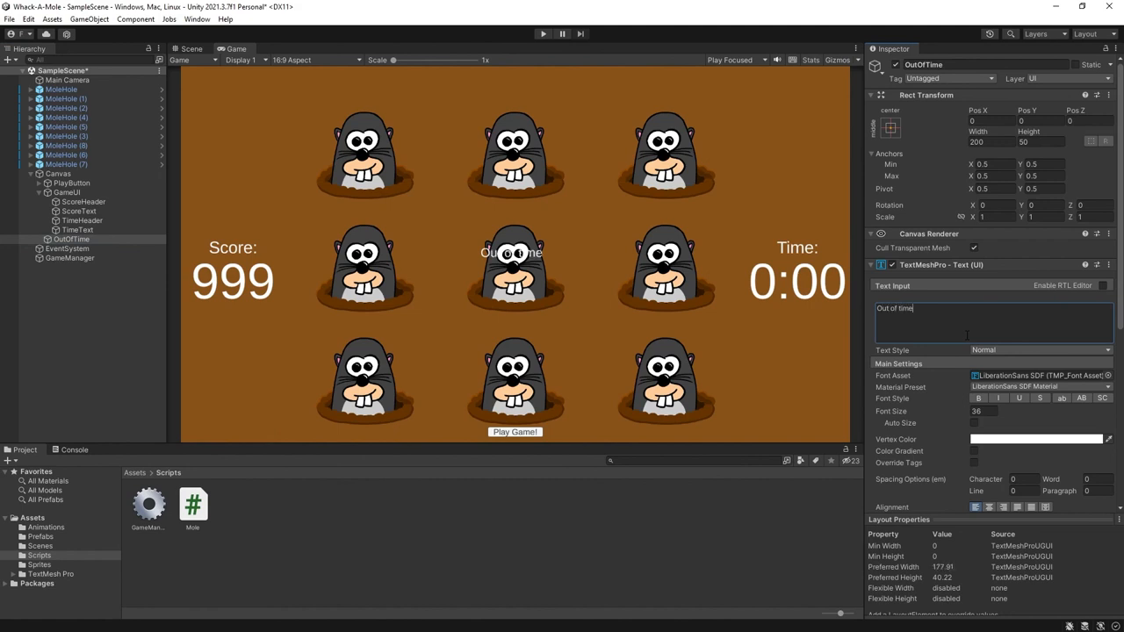
pyautogui.write('!')
pyautogui.click(985, 411)
pyautogui.write('200')
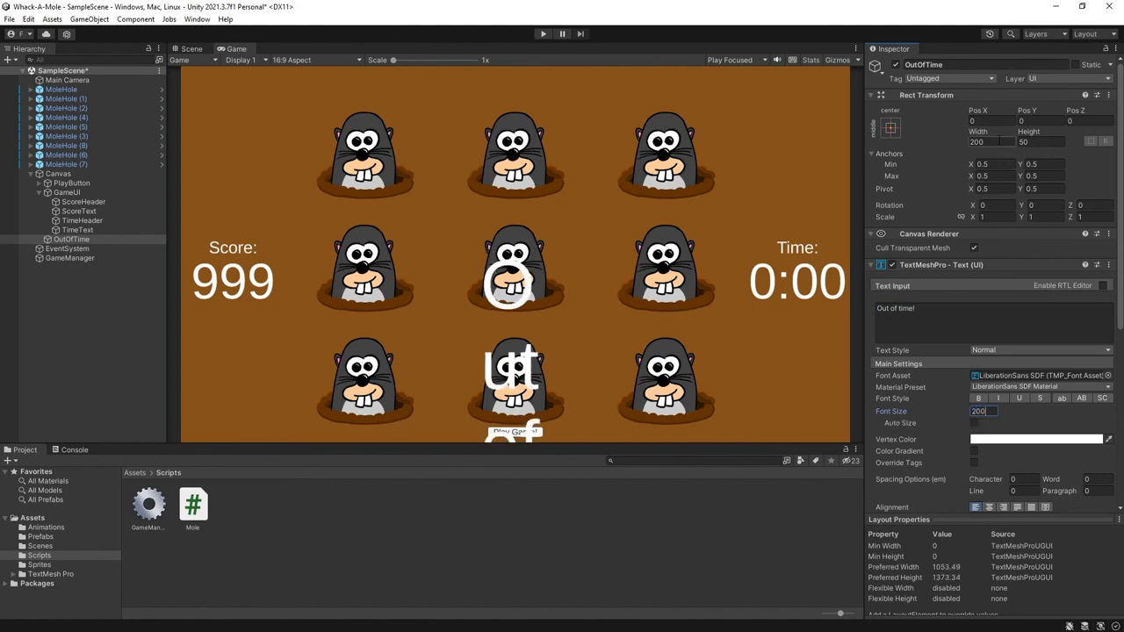
pyautogui.click(889, 127)
pyautogui.write('16')
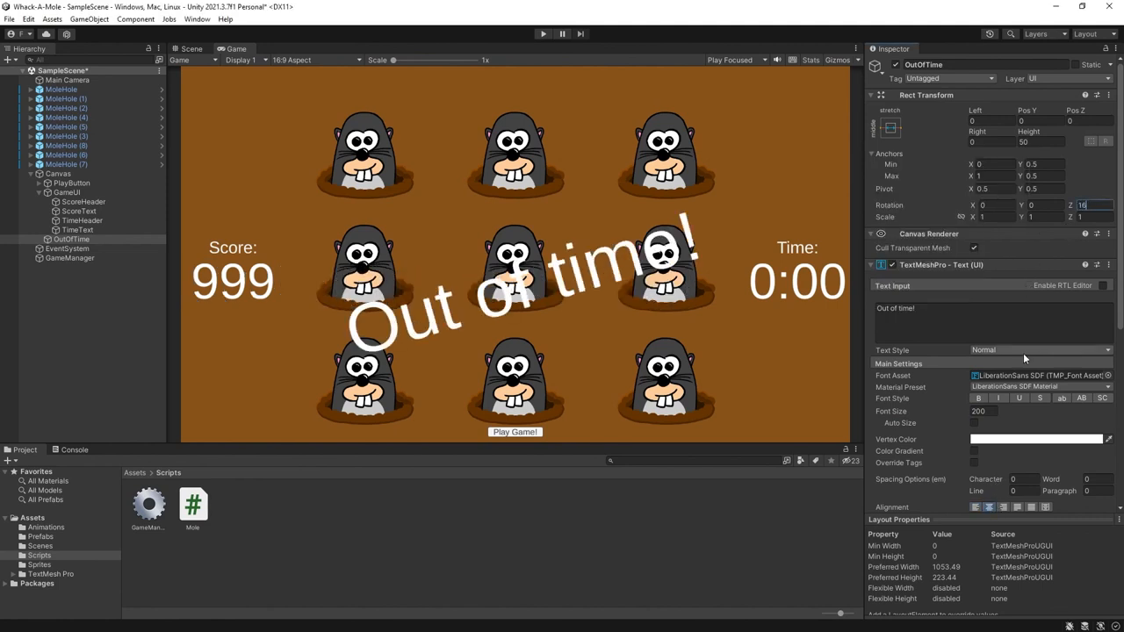
# Give the message a Drop Shadow material and a golden vertex colour
pyautogui.click(1039, 386)
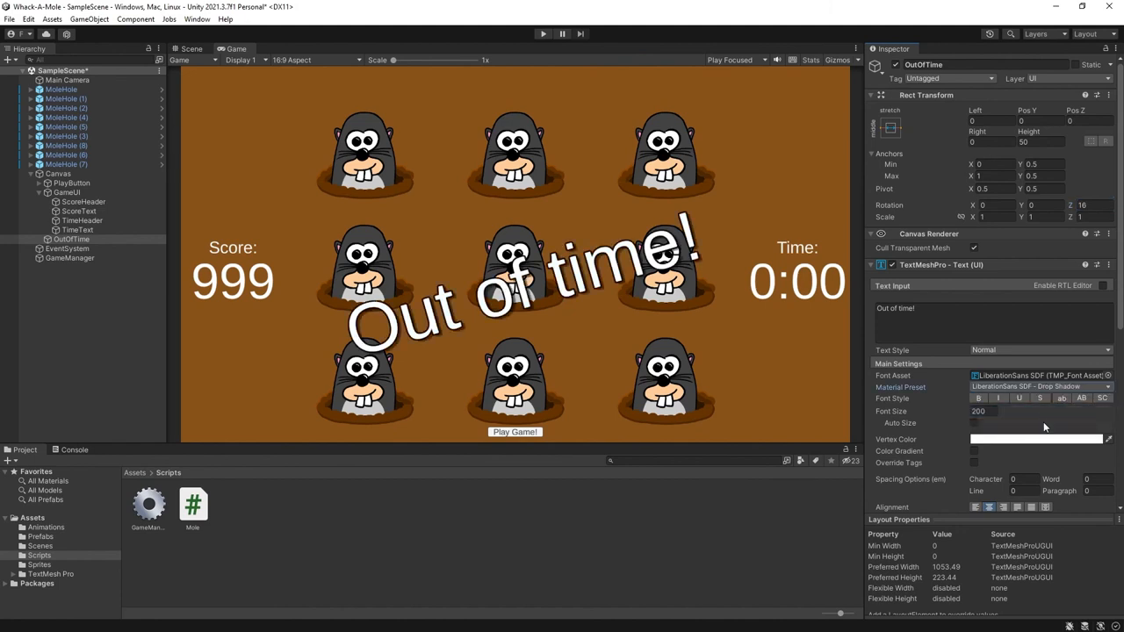
pyautogui.click(1036, 439)
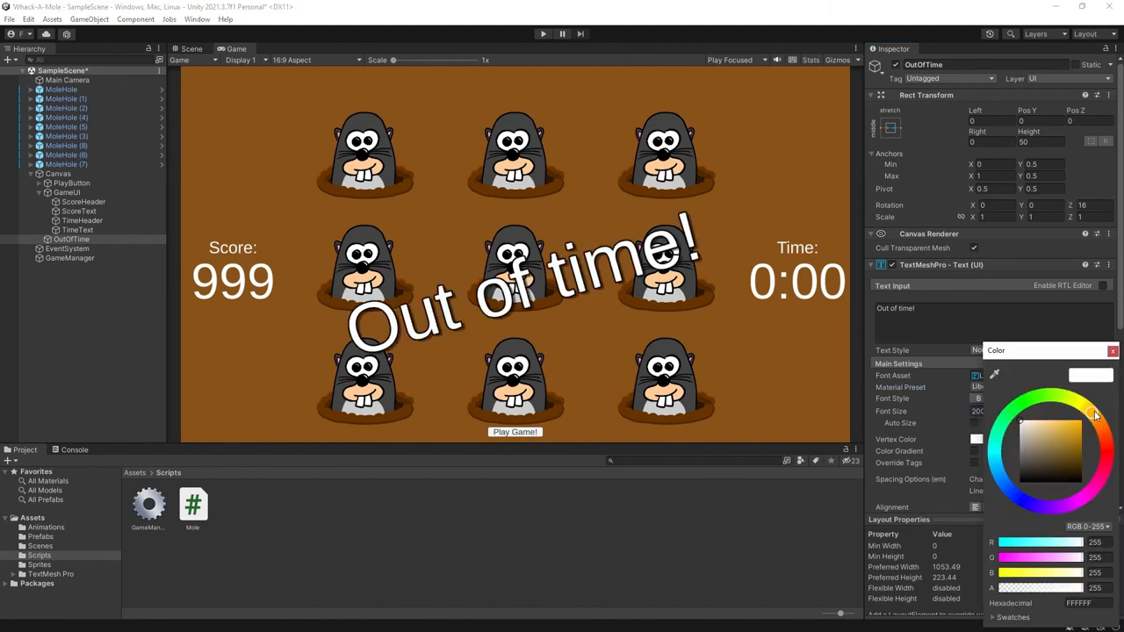
pyautogui.click(1061, 442)
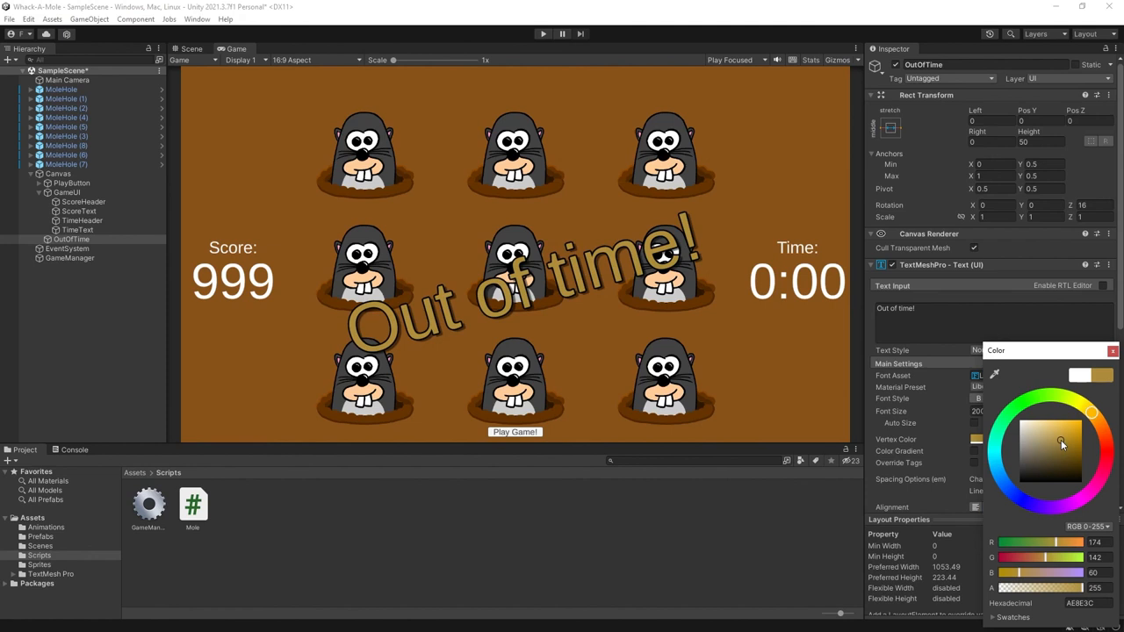
pyautogui.click(1113, 351)
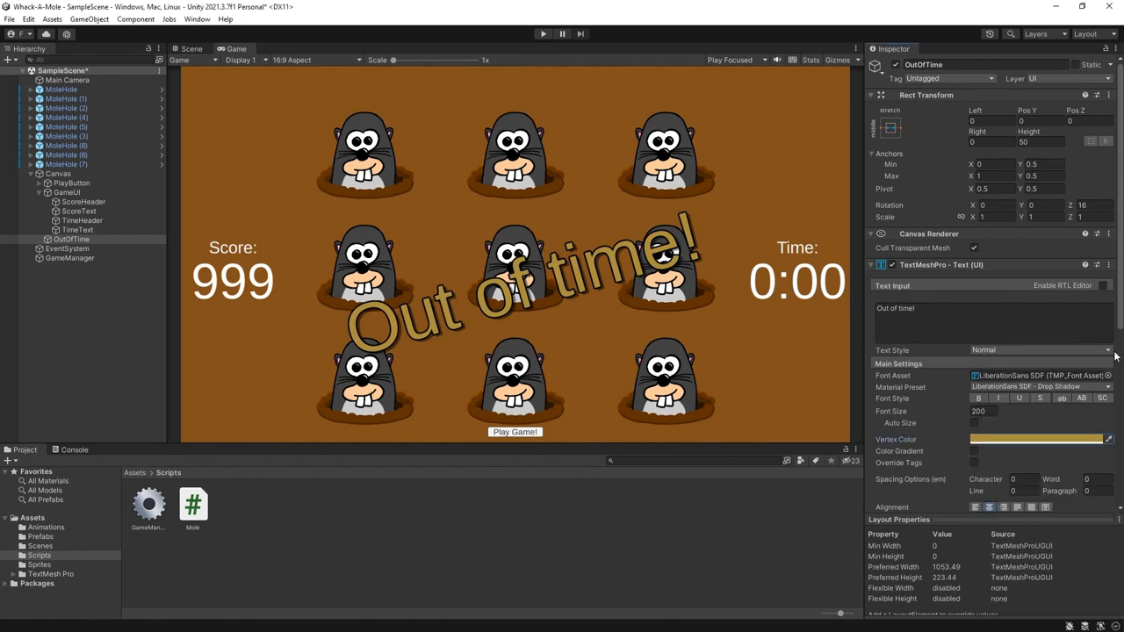
pyautogui.click(70, 239)
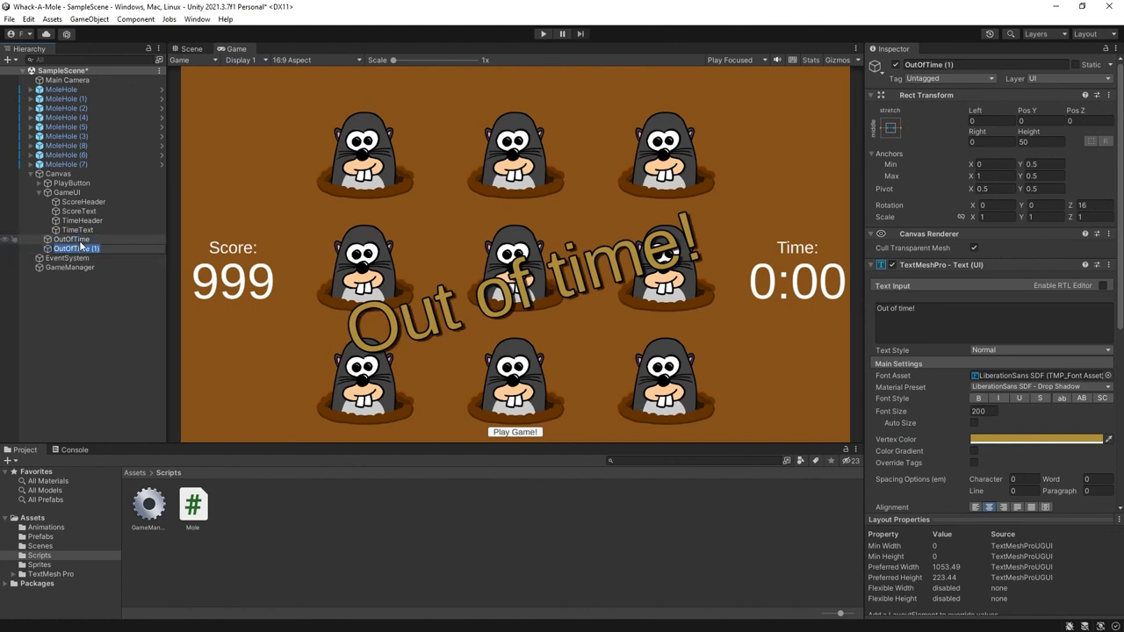
# Rename the copy BombFail reading 'Argh a bomb!' and hide both end-game messages
pyautogui.click(69, 248)
pyautogui.write('A')
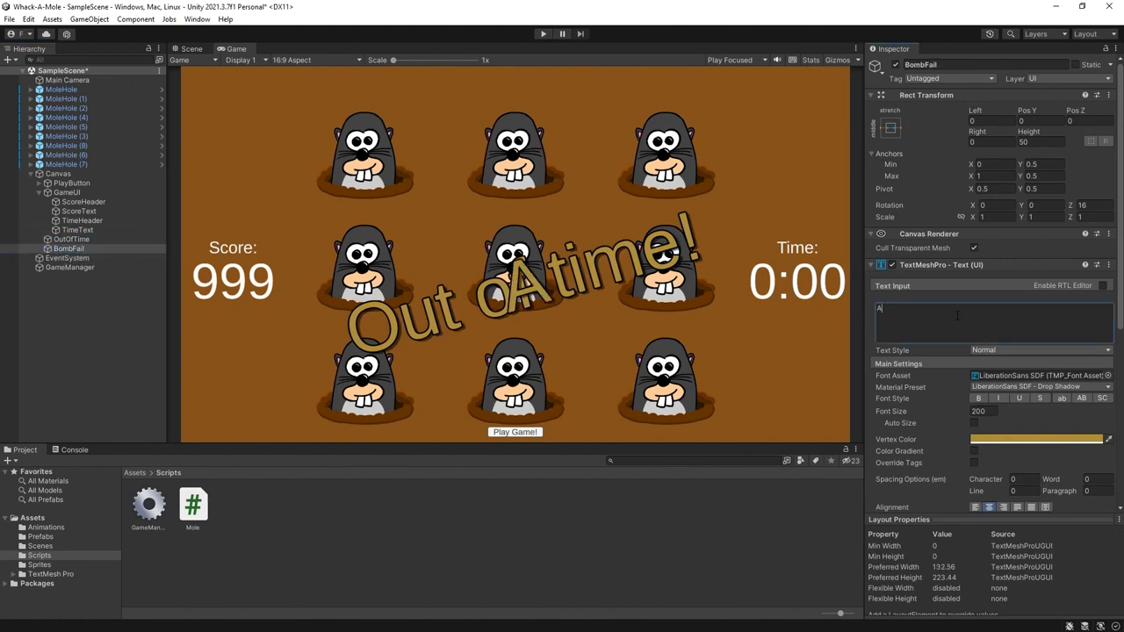
pyautogui.write('rgh a bomb!')
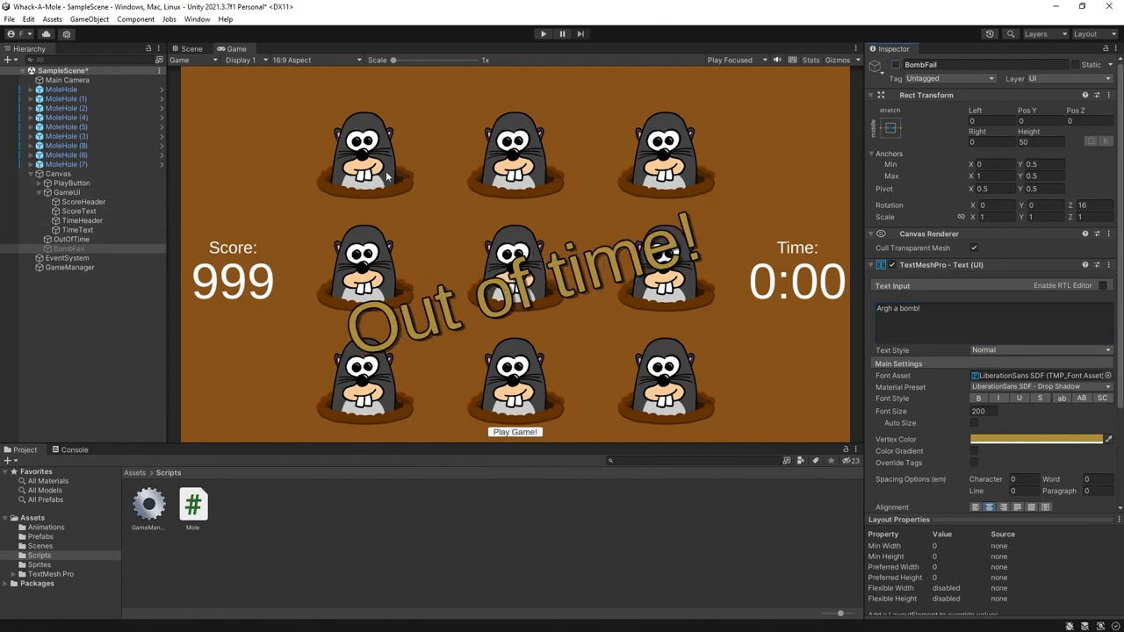
pyautogui.click(70, 239)
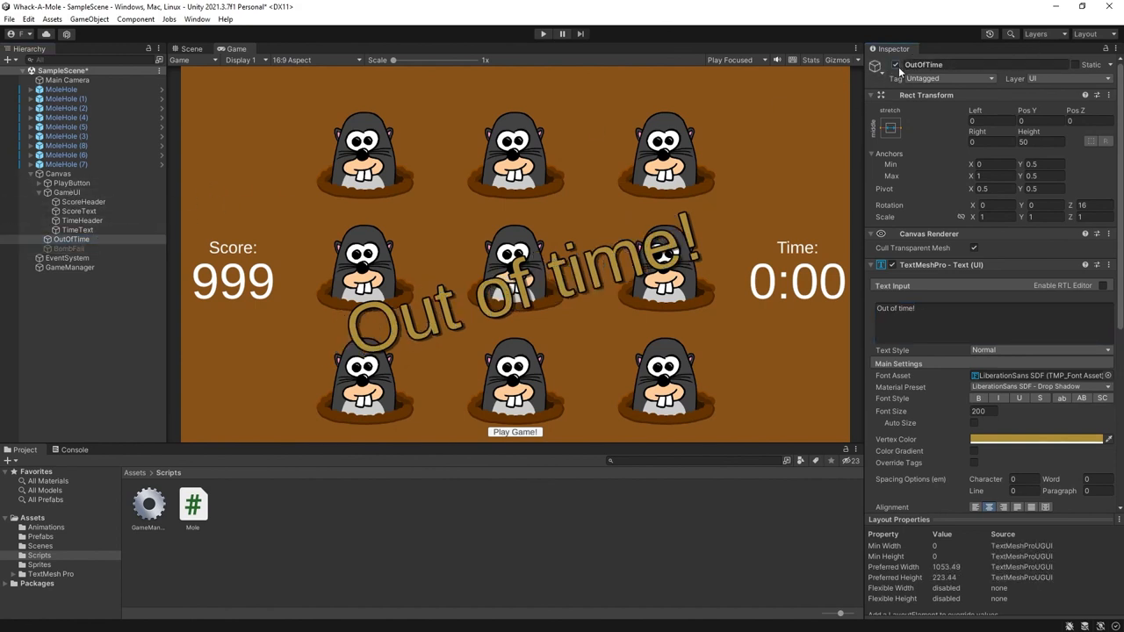
pyautogui.click(67, 192)
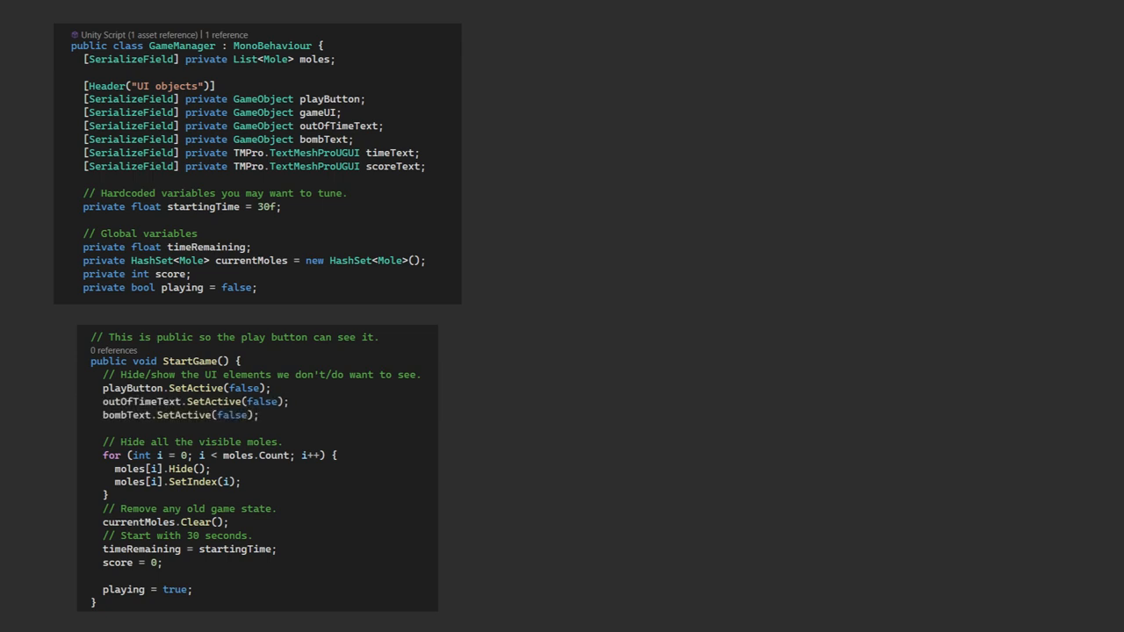
# Add gameUI.SetActive(true) and scoreText.text = "0" to StartGame in GameManager.cs
pyautogui.write('gameUI.SetActive(true);')
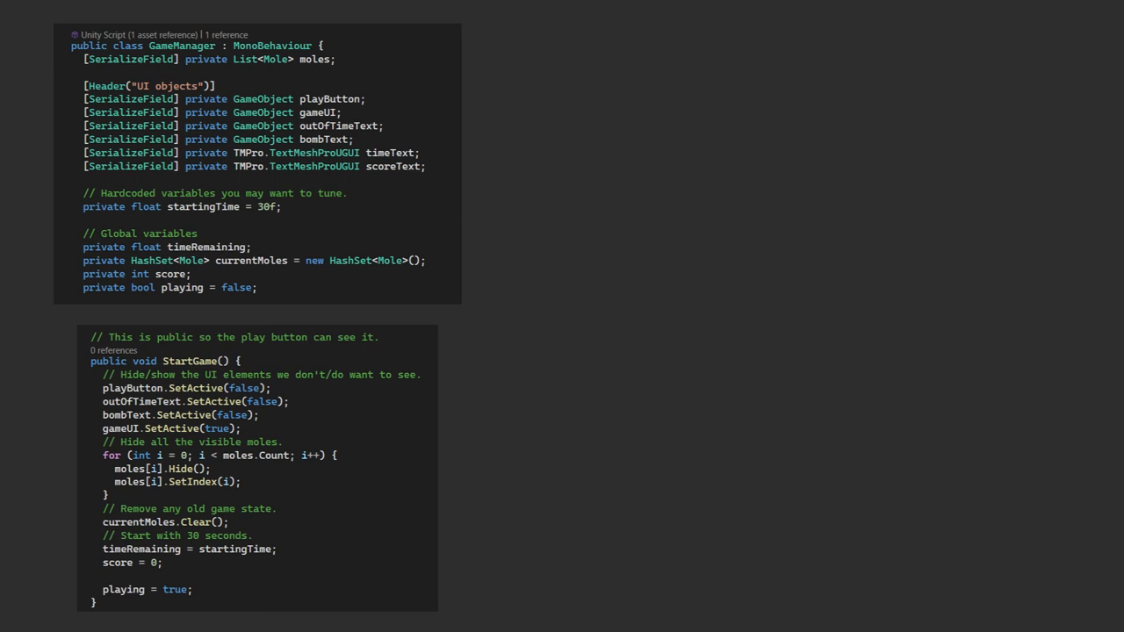
pyautogui.write('scoreText.text = "0";')
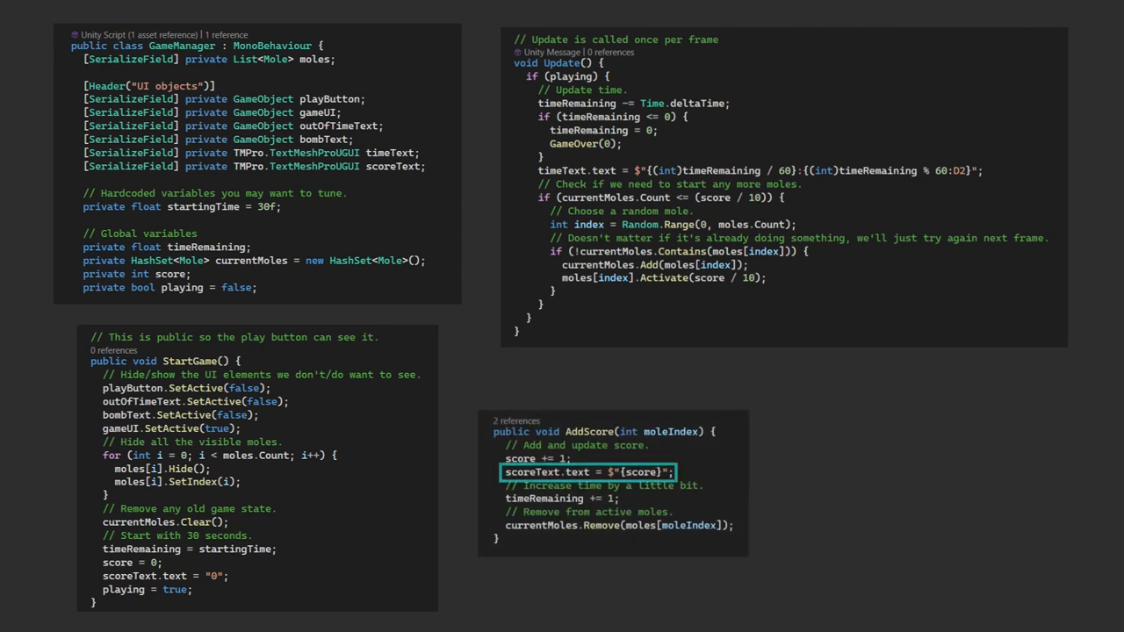
pyautogui.click(589, 471)
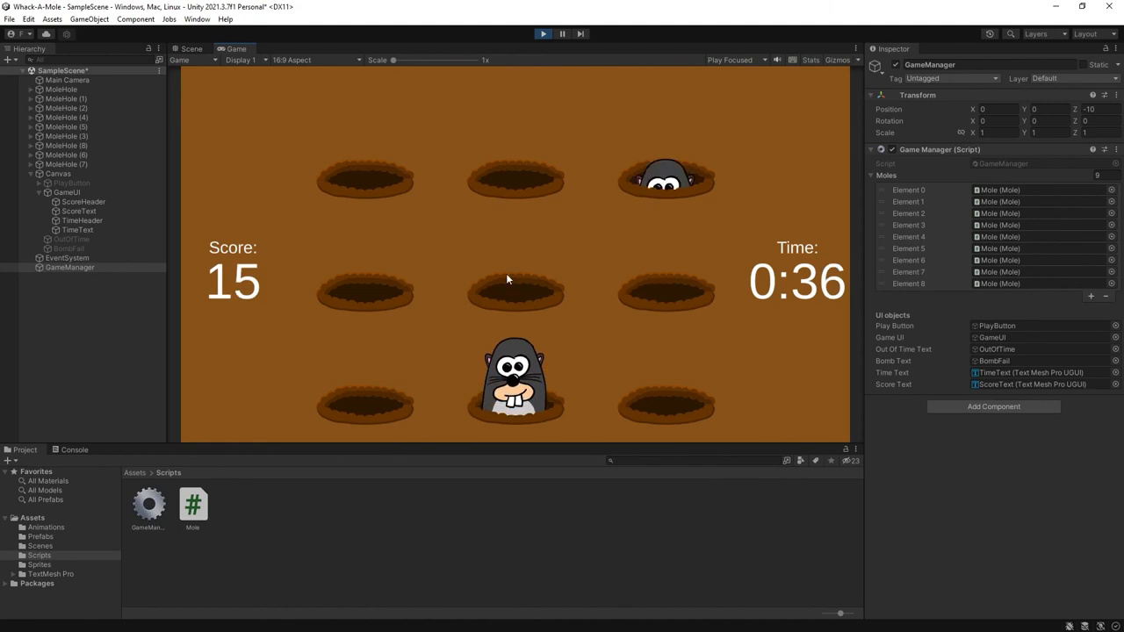
# Whack moles in the running play-test to watch the score climb and timer count down
pyautogui.click(365, 264)
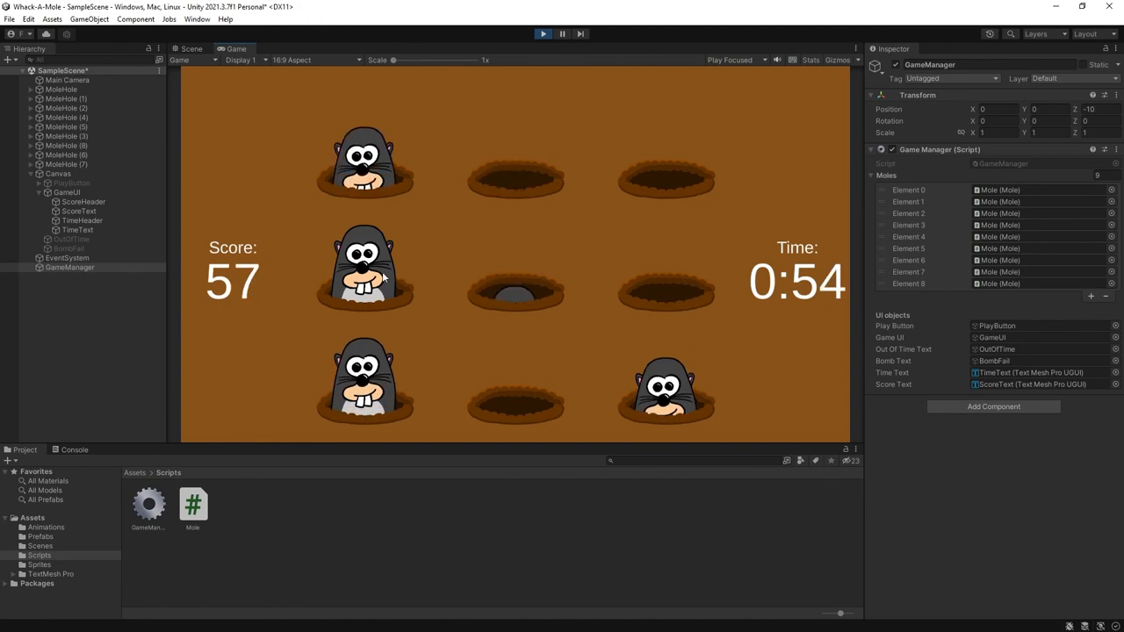
pyautogui.click(362, 267)
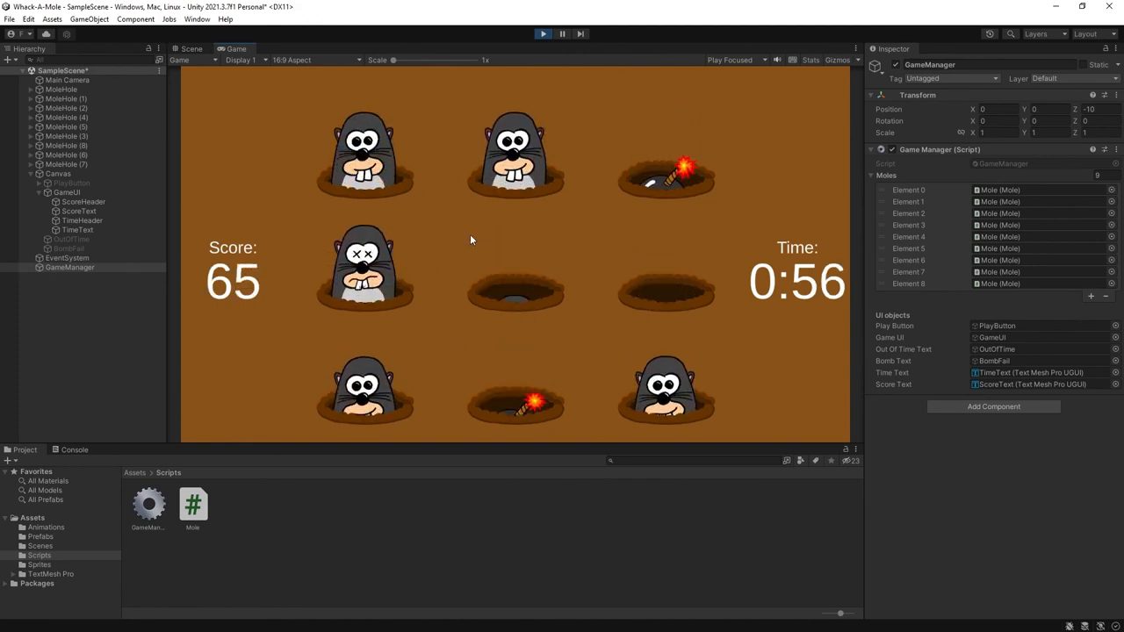